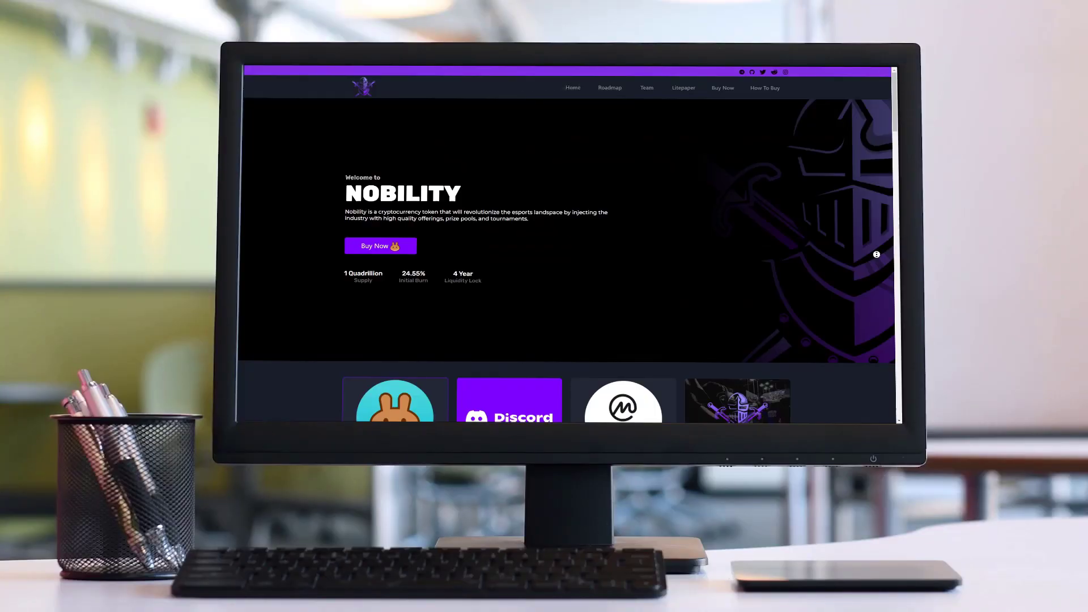
Step: Scroll the Nobility homepage past features, roadmap and tokenomics to the team profile cards
scroll(down, 3)
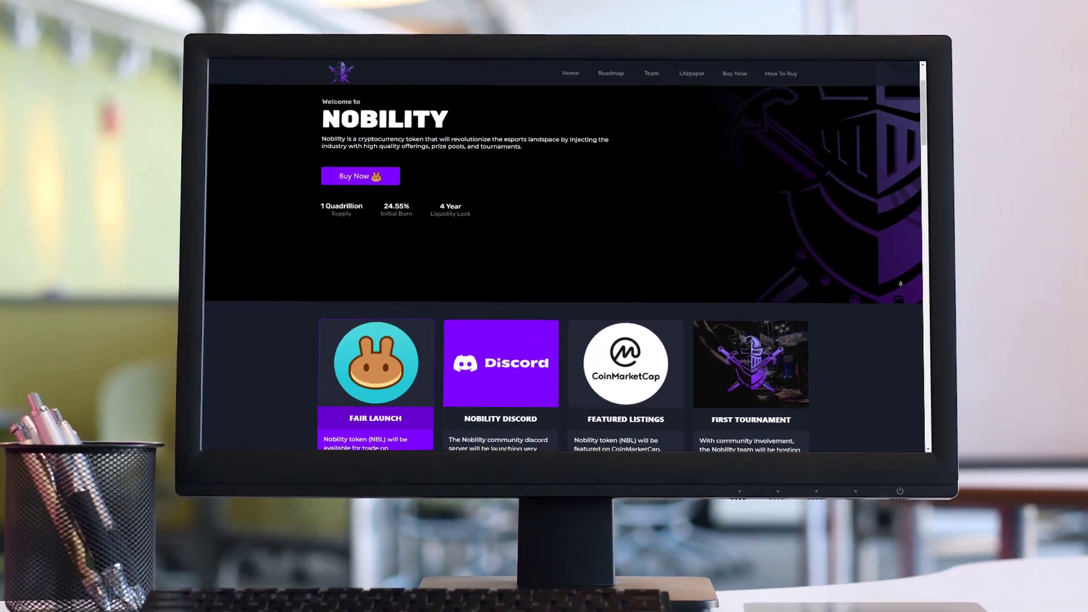
scroll(down, 3)
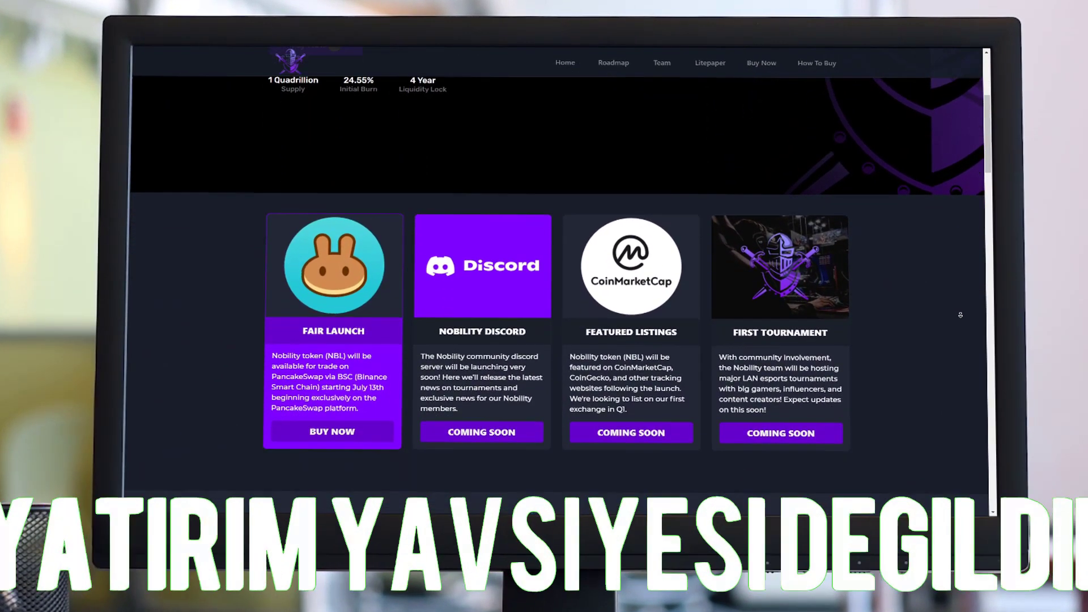
scroll(down, 3)
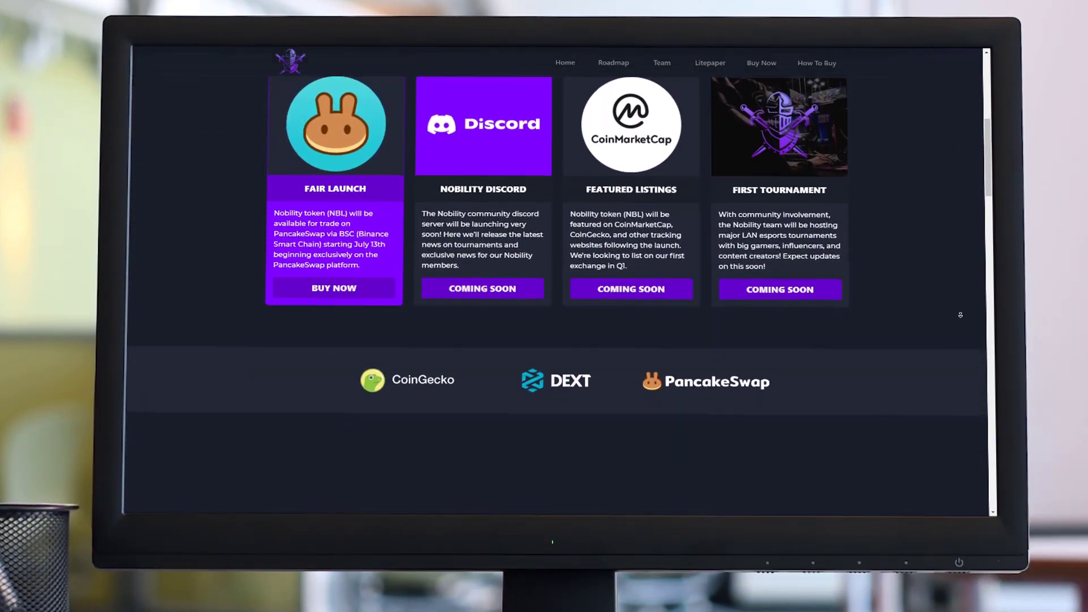
scroll(down, 3)
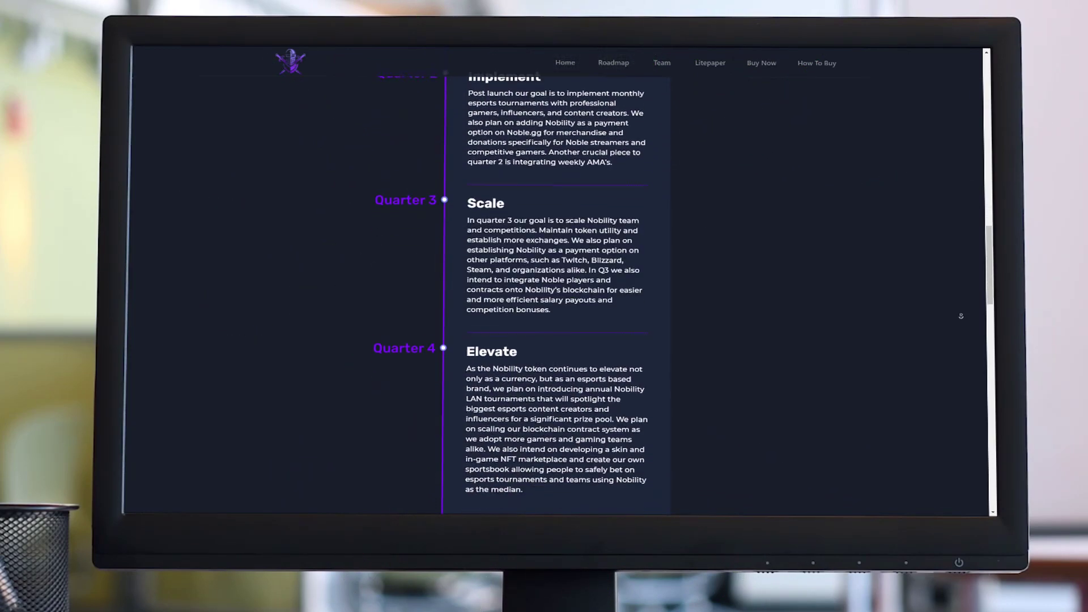
scroll(down, 3)
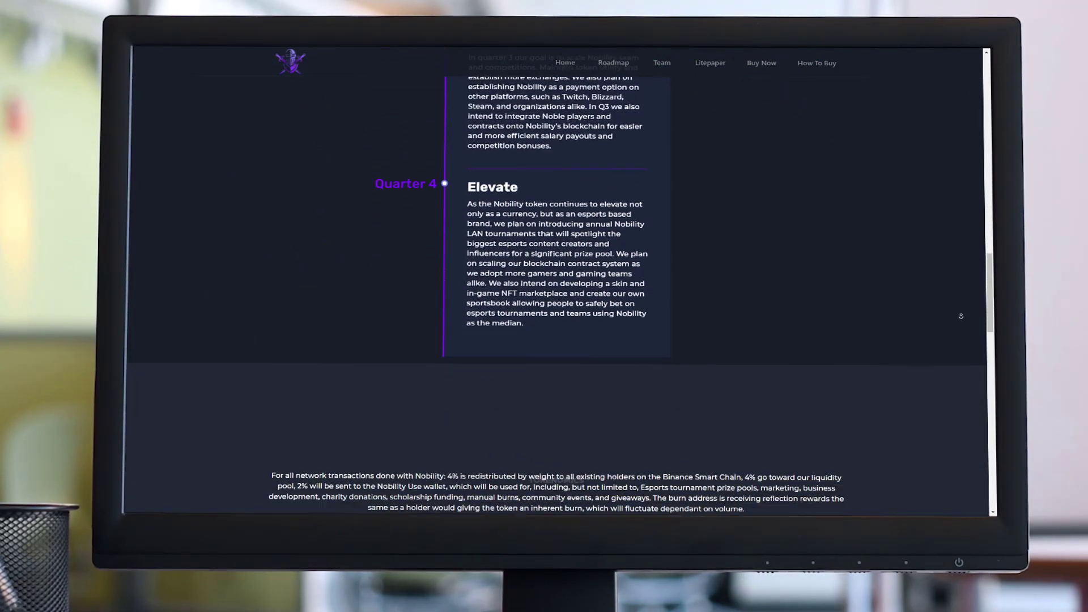
scroll(down, 3)
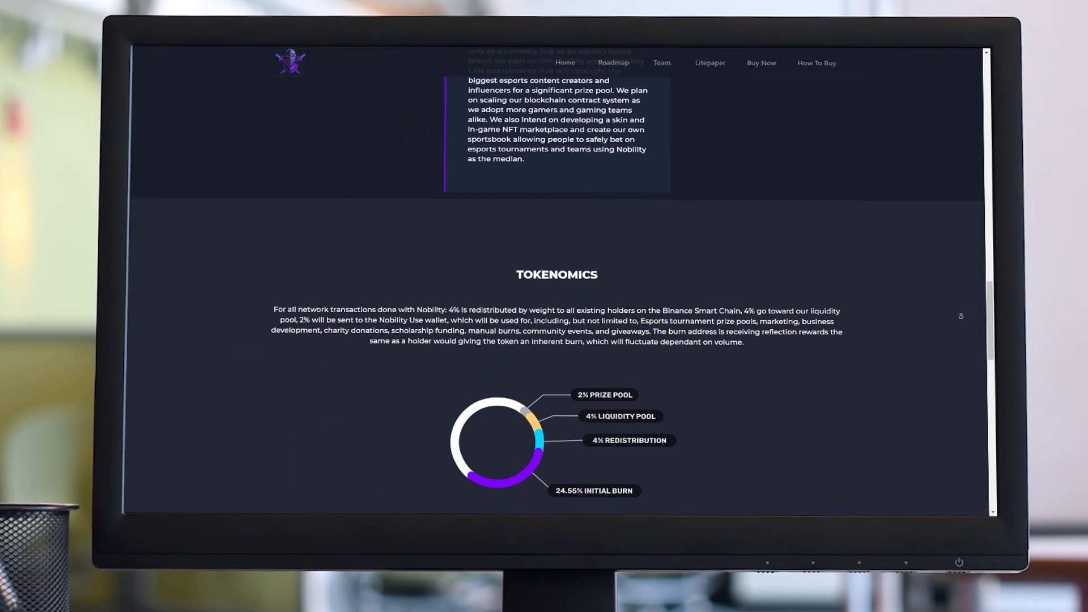
scroll(down, 3)
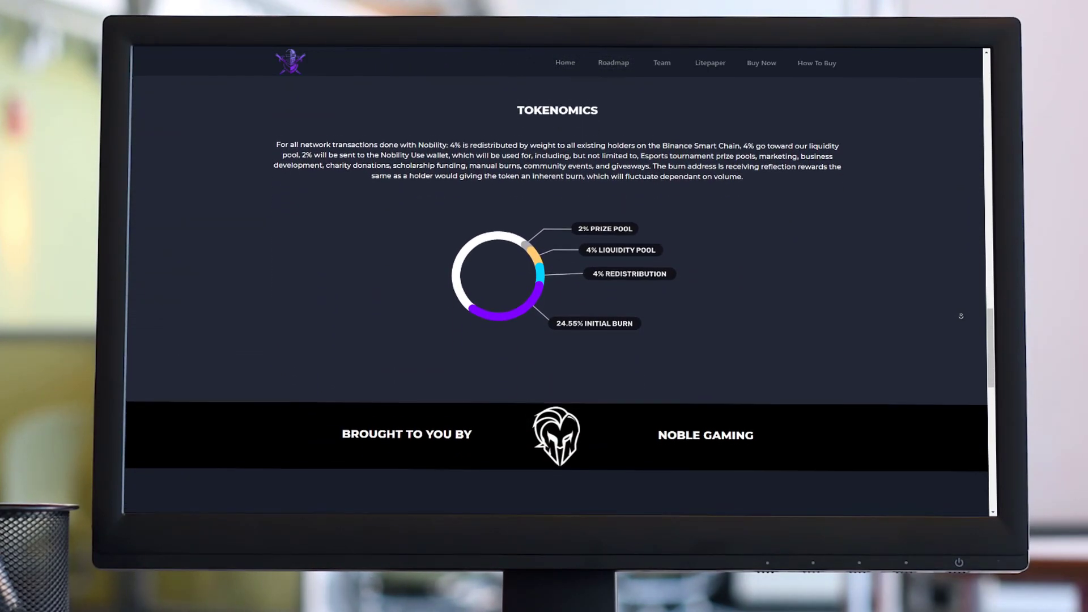
scroll(down, 3)
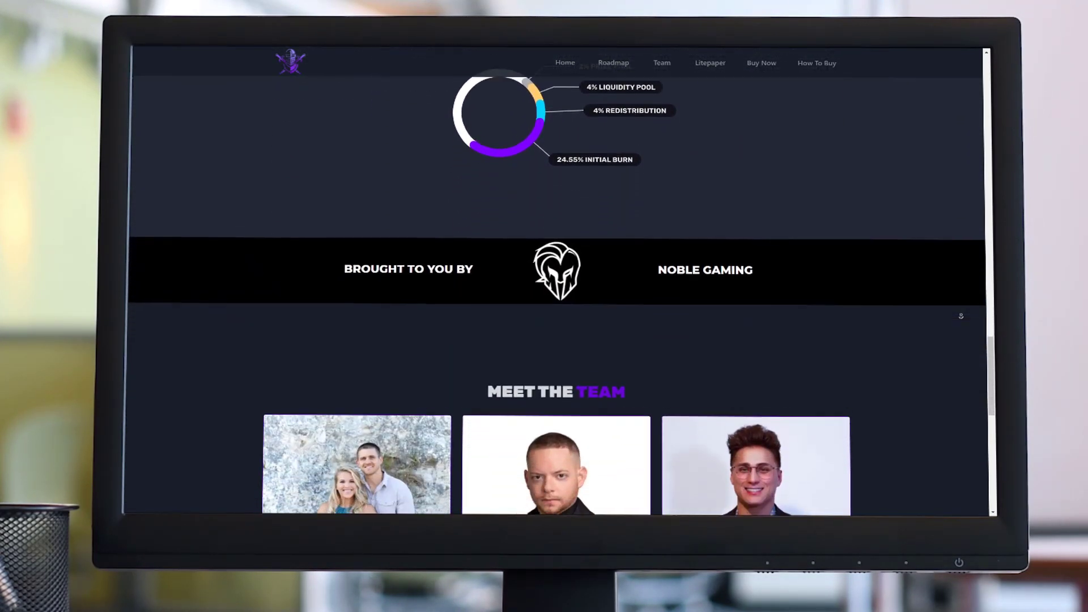
scroll(down, 3)
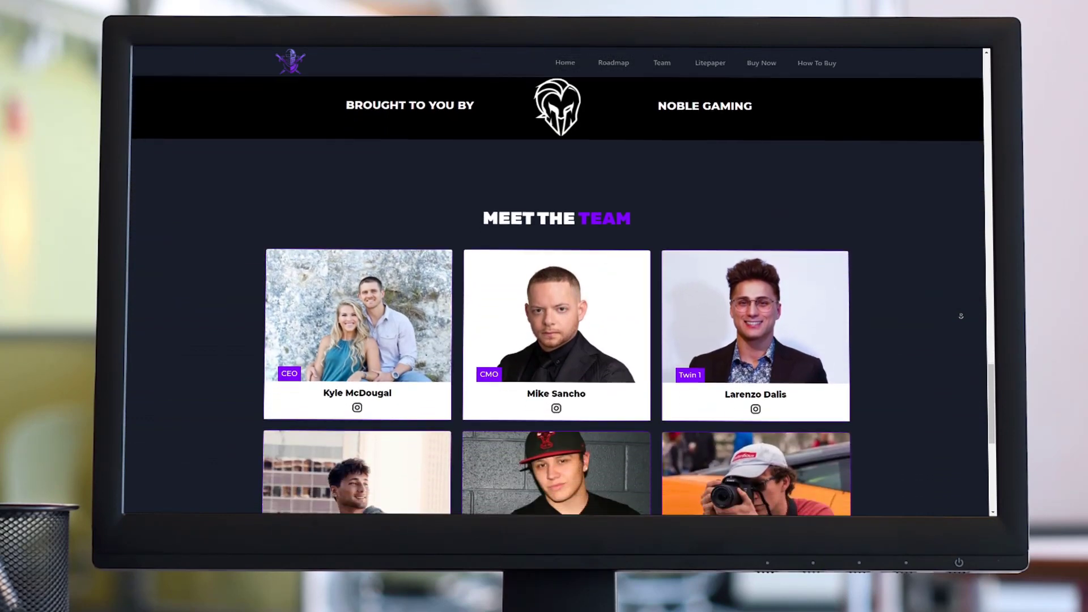
scroll(down, 3)
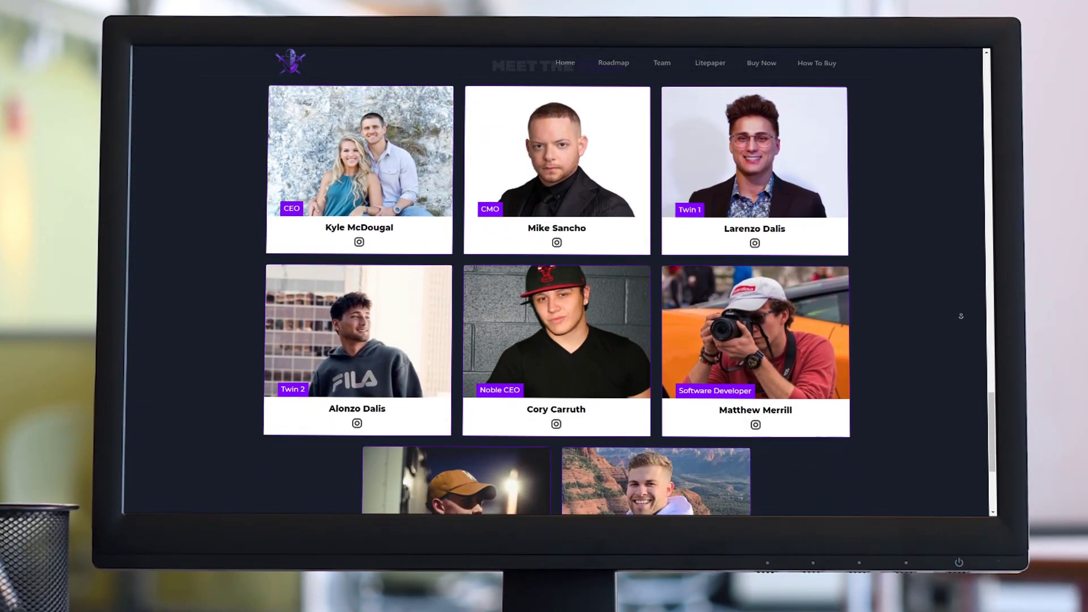
scroll(down, 3)
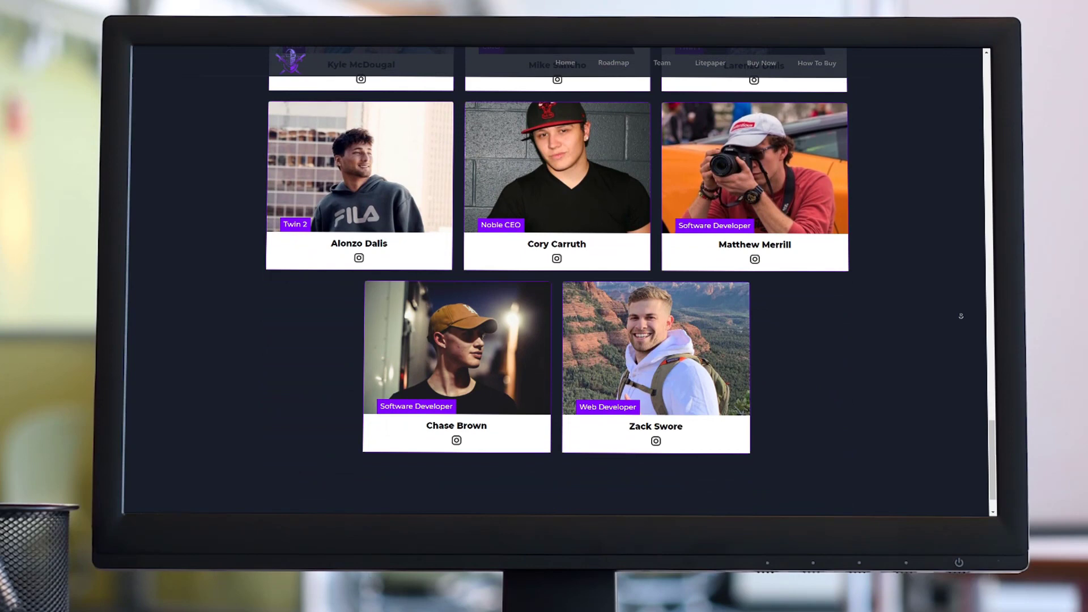
scroll(down, 3)
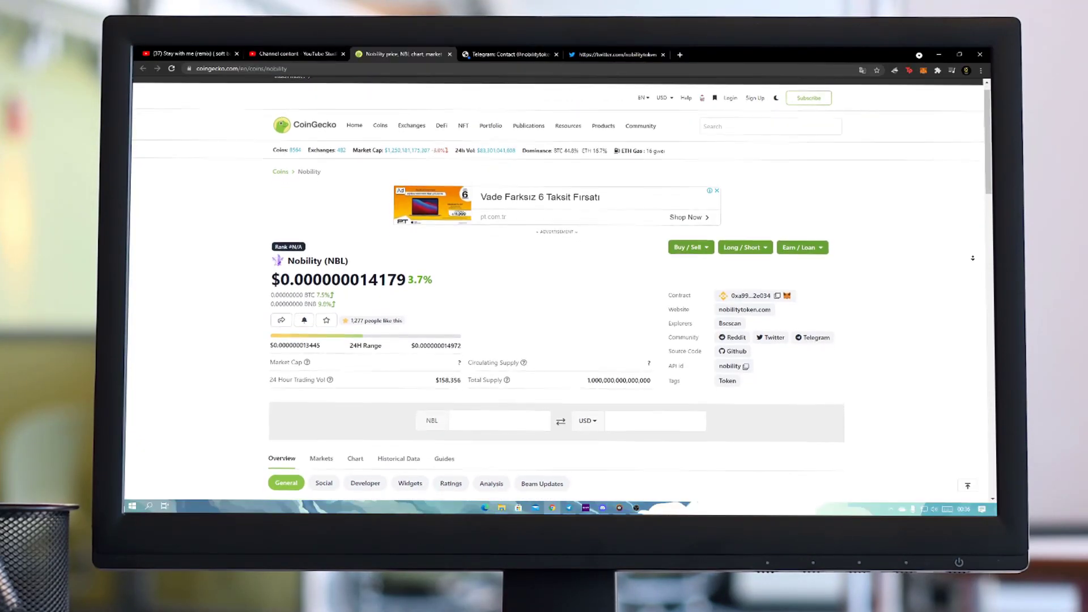
Step: Scroll through Nobility's CoinGecko price chart and market stats
scroll(down, 3)
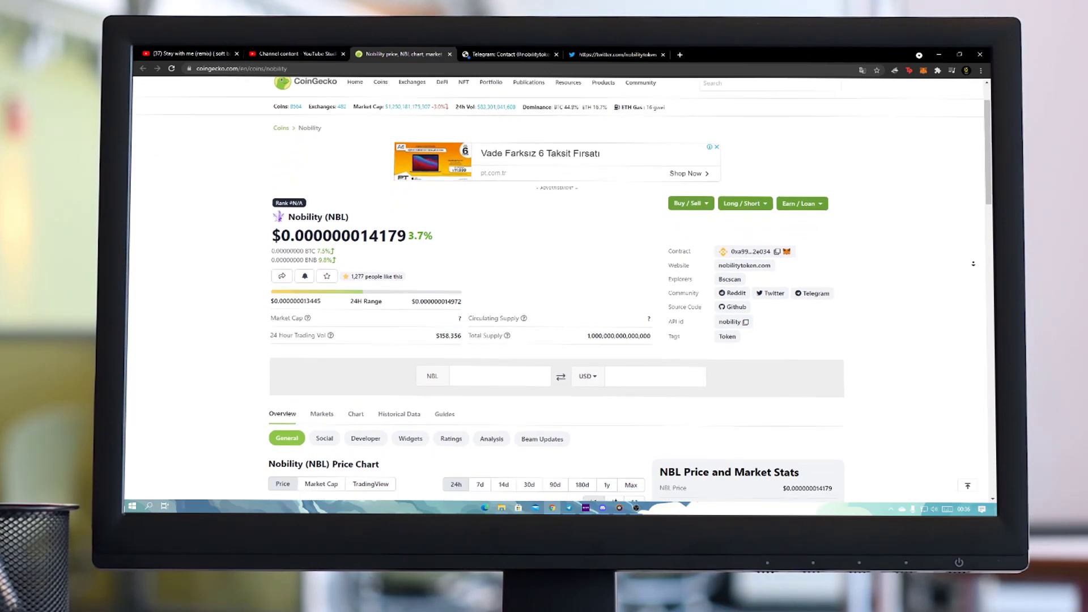
scroll(down, 3)
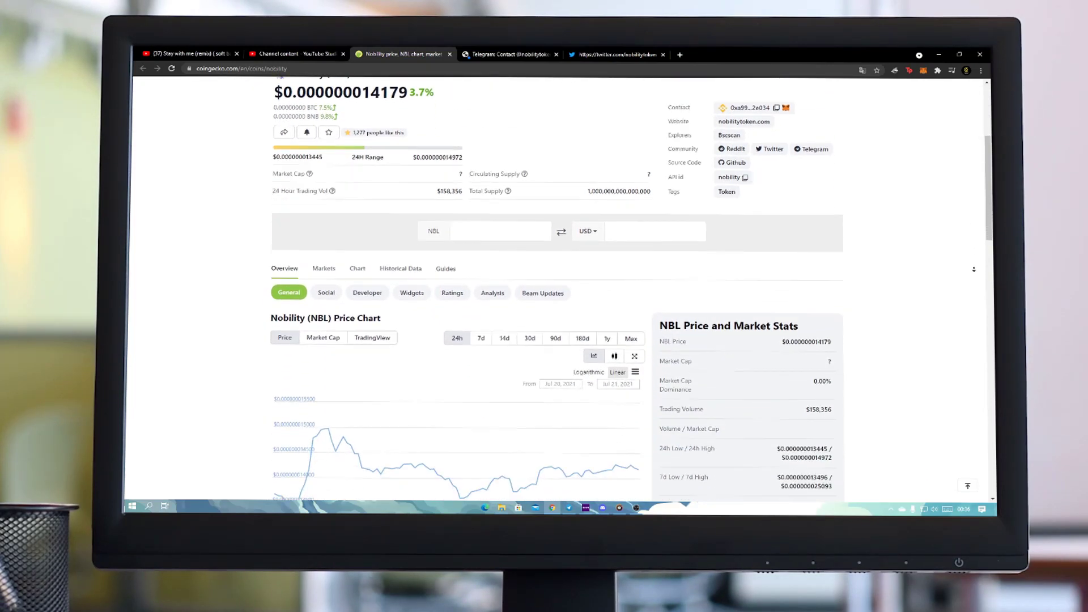
scroll(down, 3)
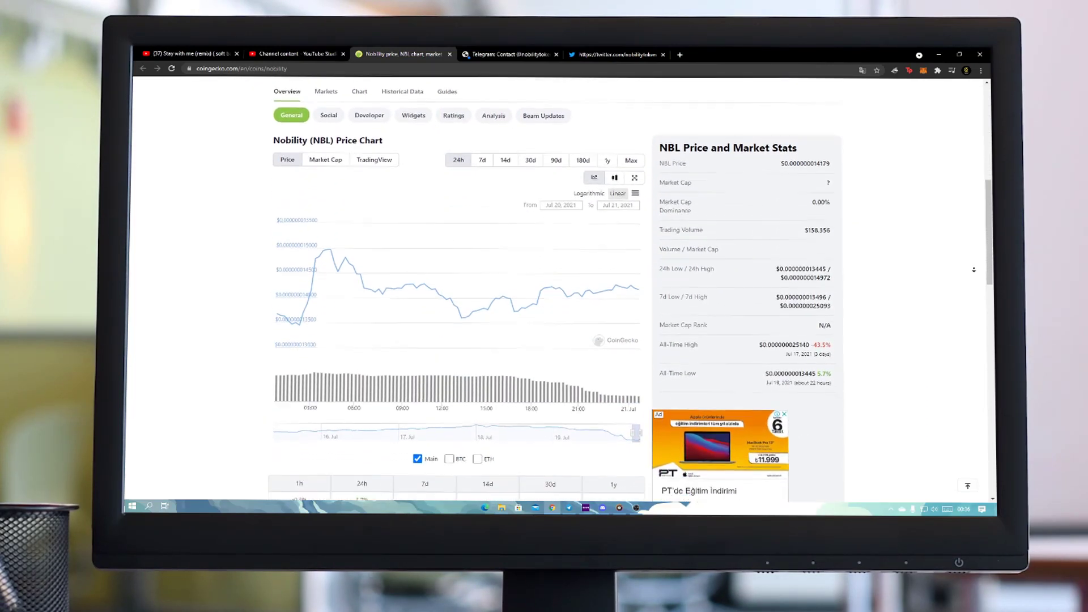
scroll(down, 3)
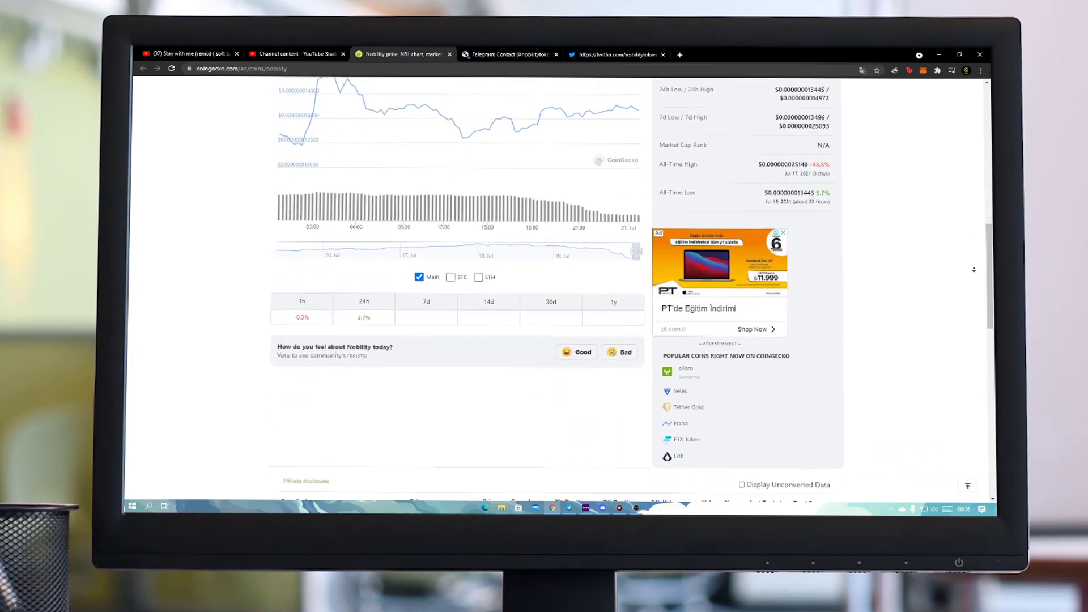
scroll(up, 3)
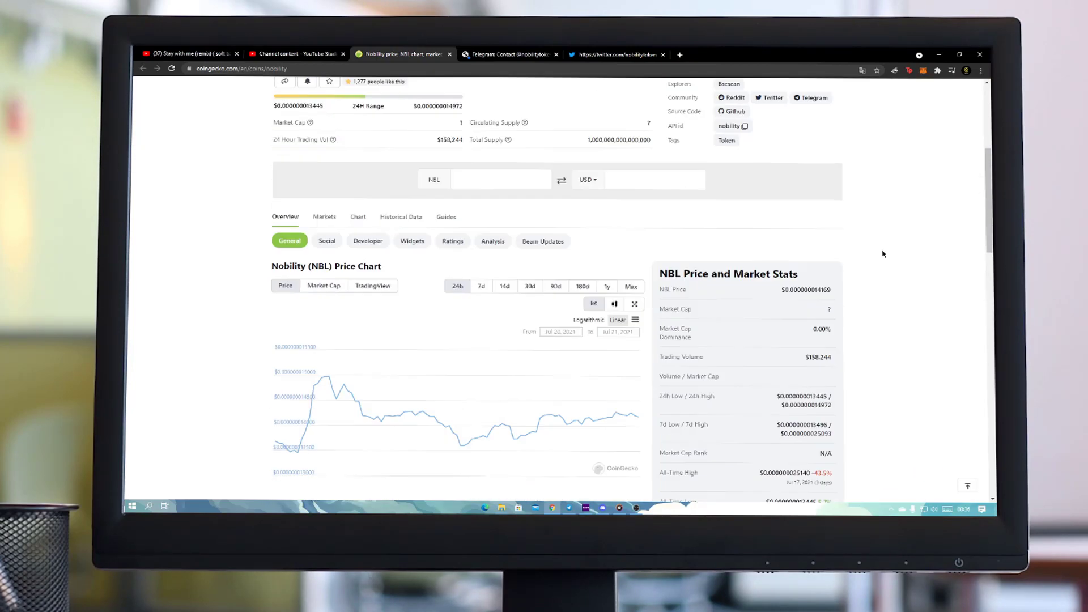
Step: Reverse the converter so 1 USD shows 70576610.91114405 NBL, then go to Telegram
scroll(down, 3)
text(1)
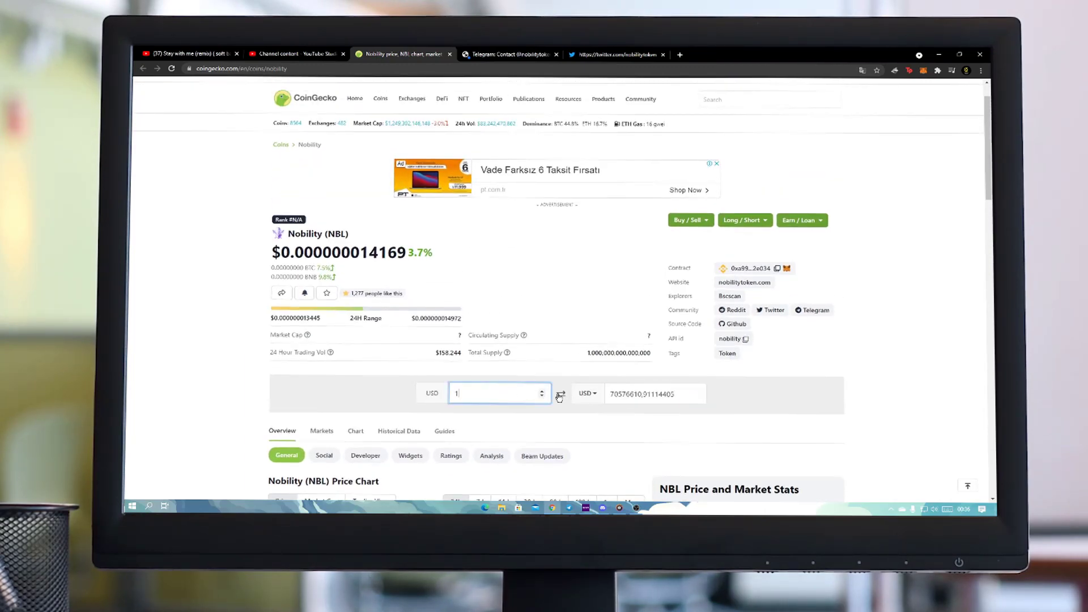
click(647, 394)
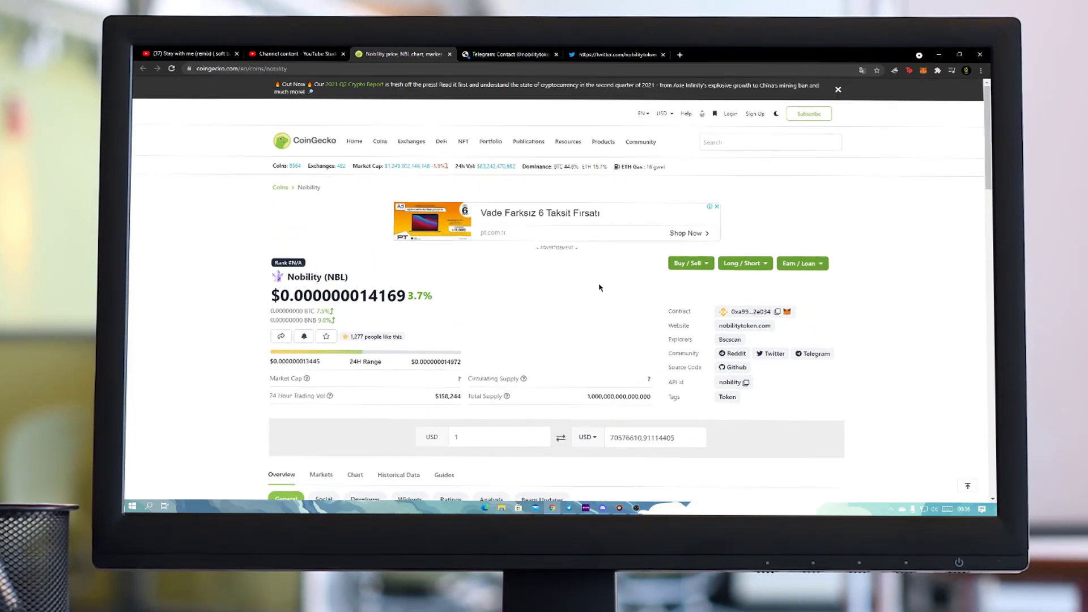
click(510, 54)
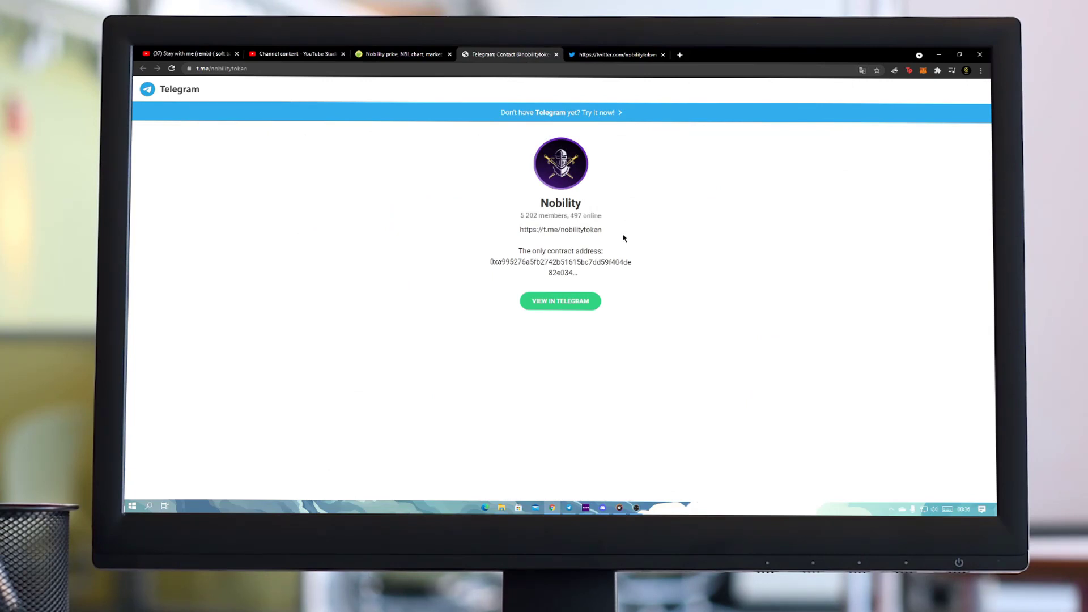
Step: Open Nobility Token's Twitter profile, dismiss translation, and scroll to the mid-July tweets
click(622, 55)
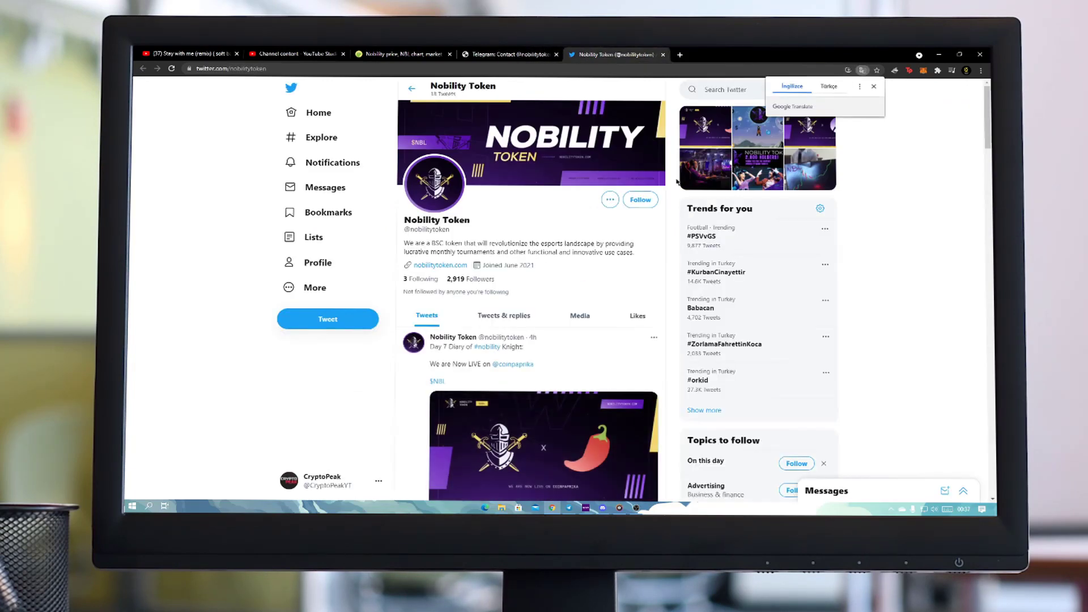
click(874, 86)
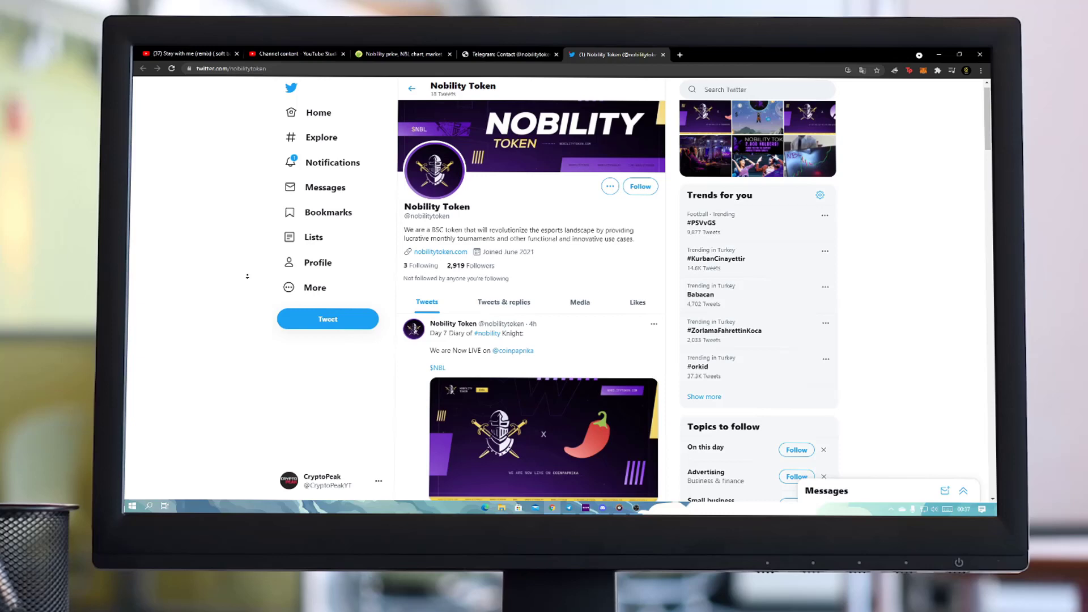
scroll(down, 3)
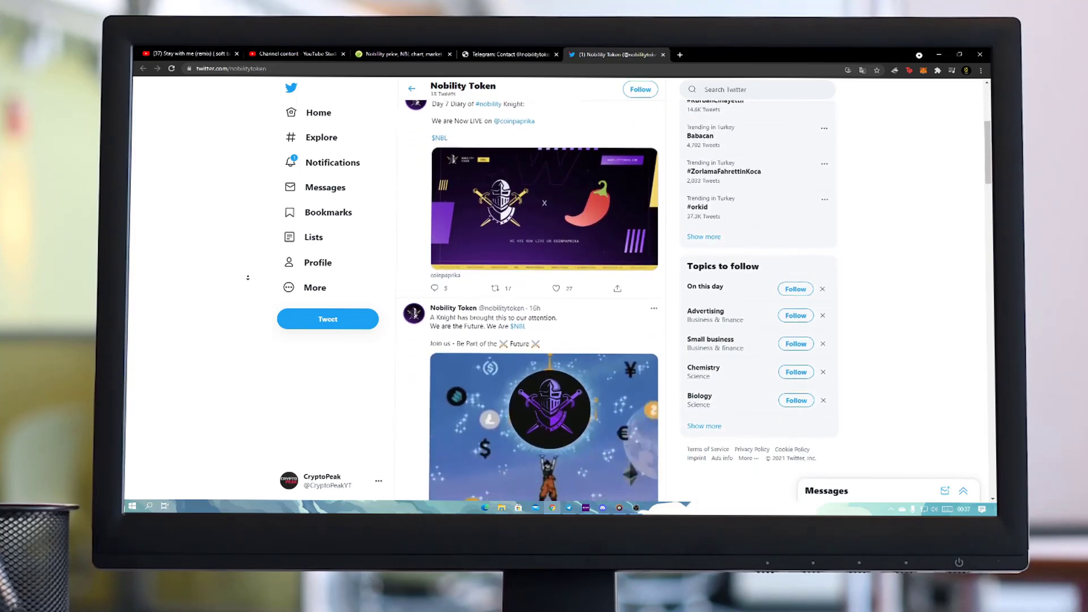
scroll(down, 3)
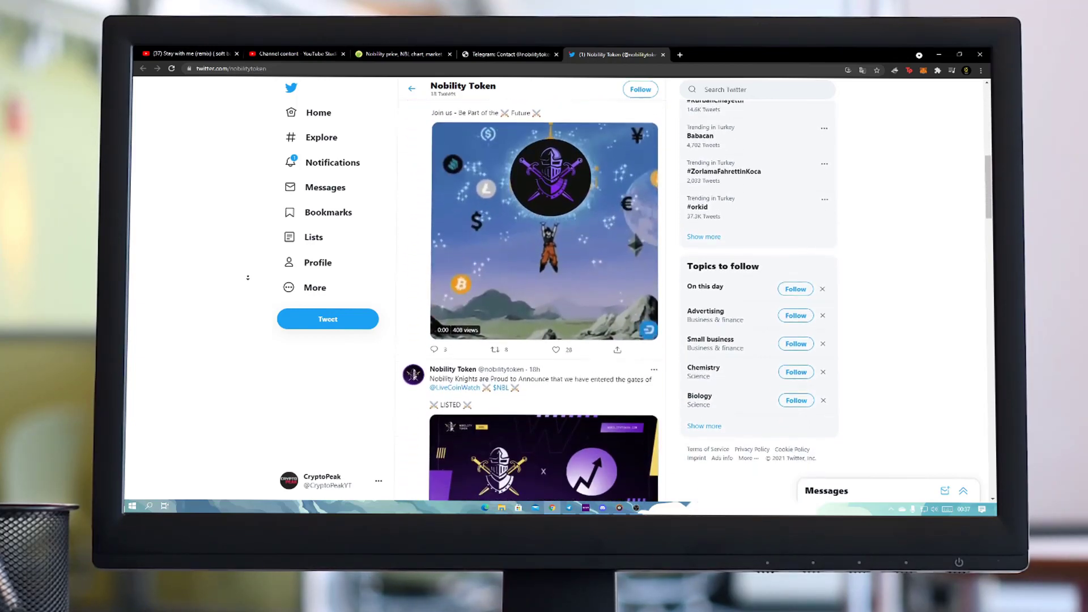
scroll(down, 3)
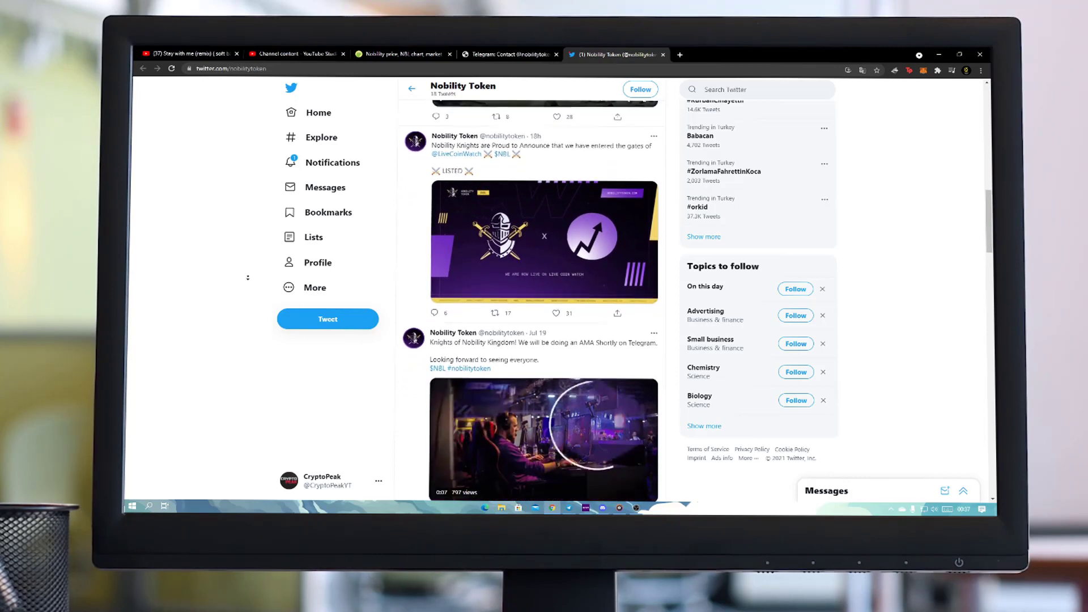
scroll(down, 3)
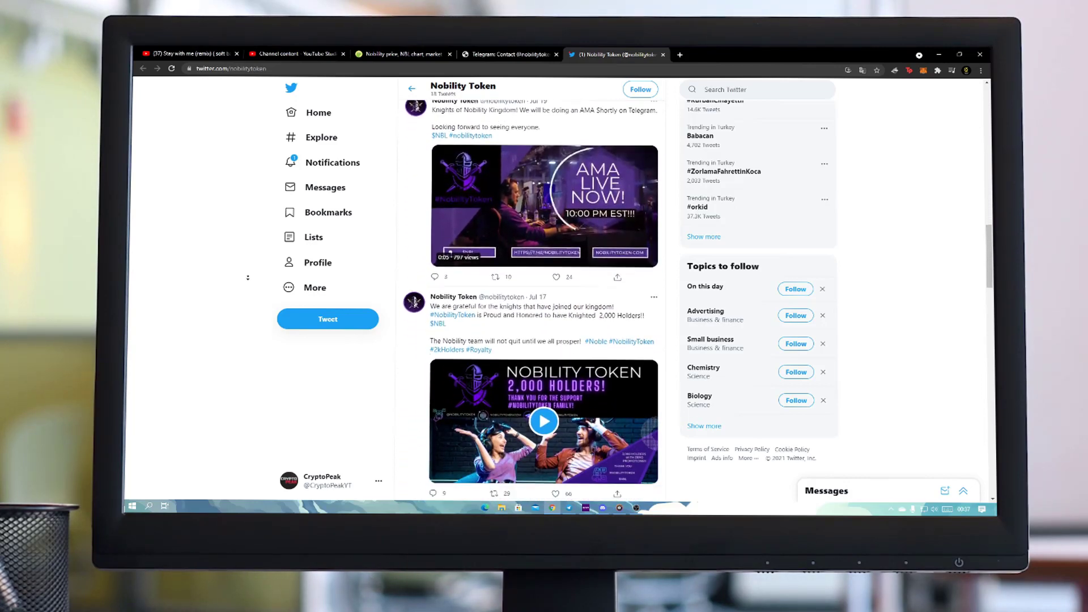
scroll(down, 3)
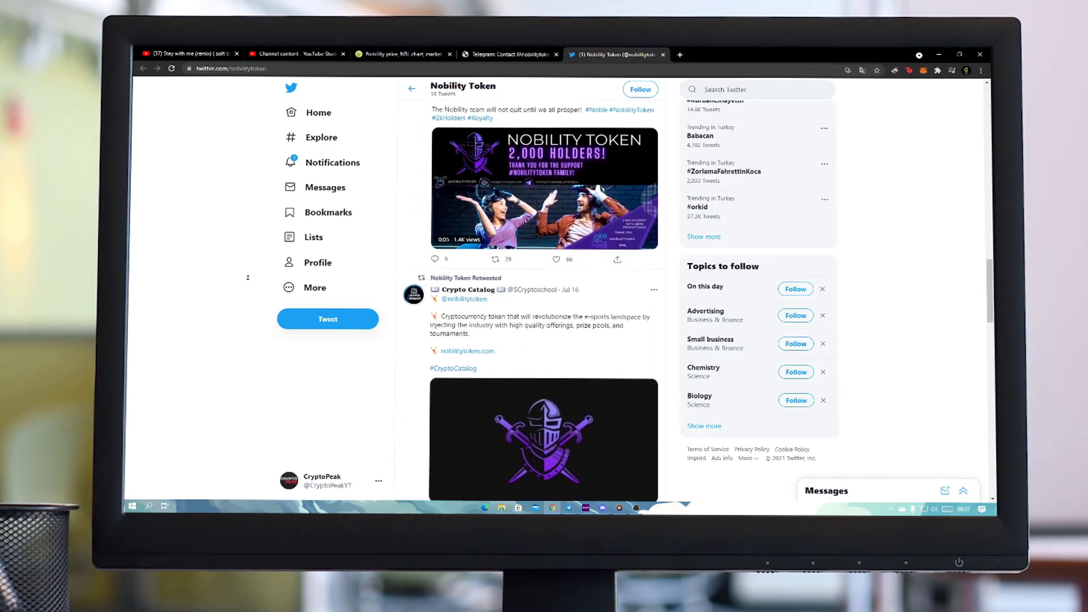
scroll(down, 3)
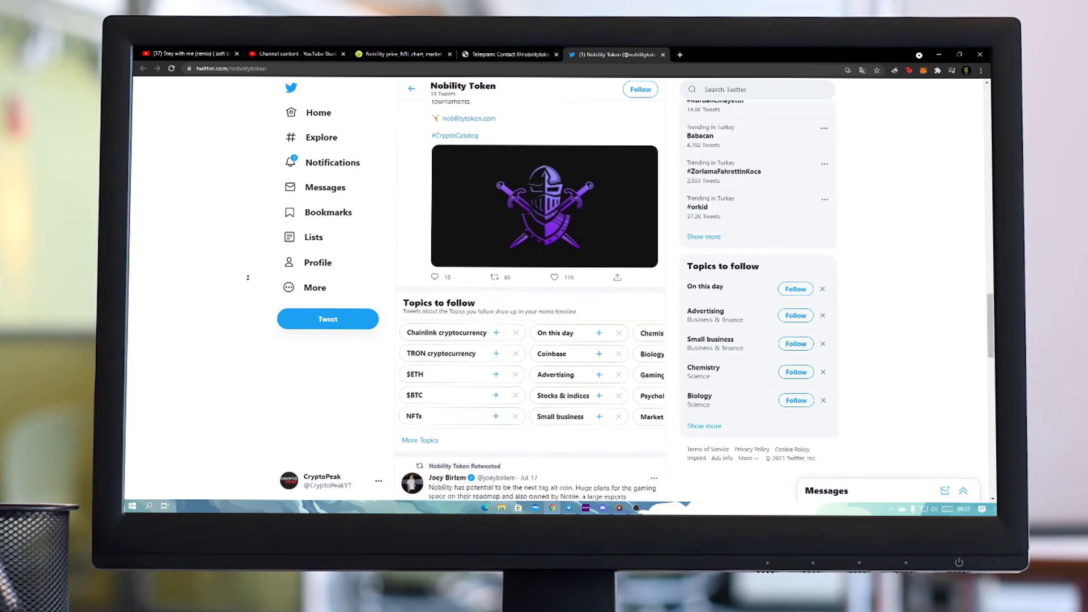
scroll(down, 3)
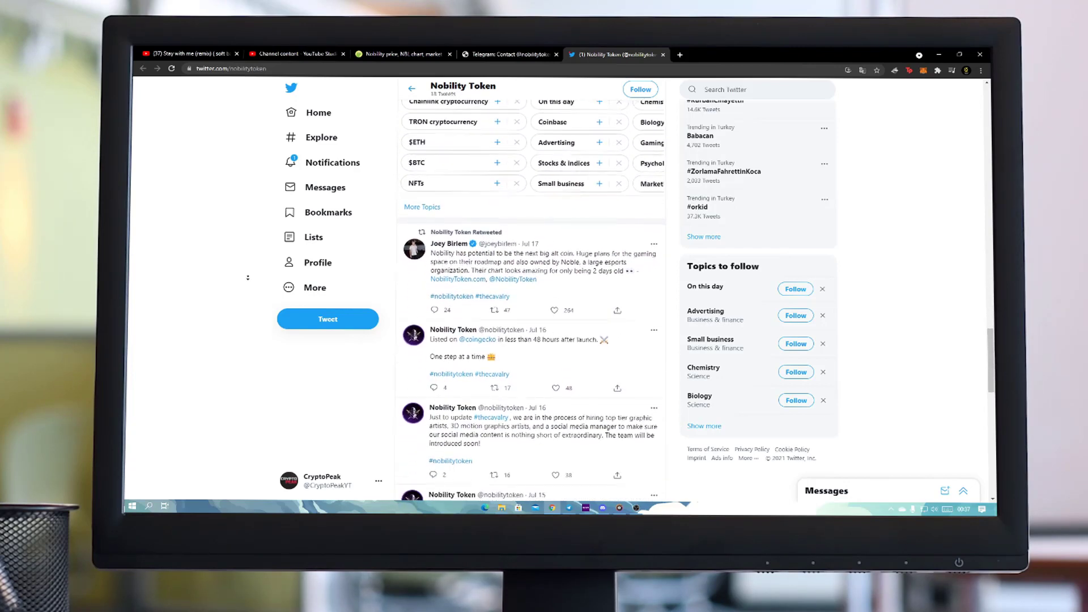
scroll(down, 3)
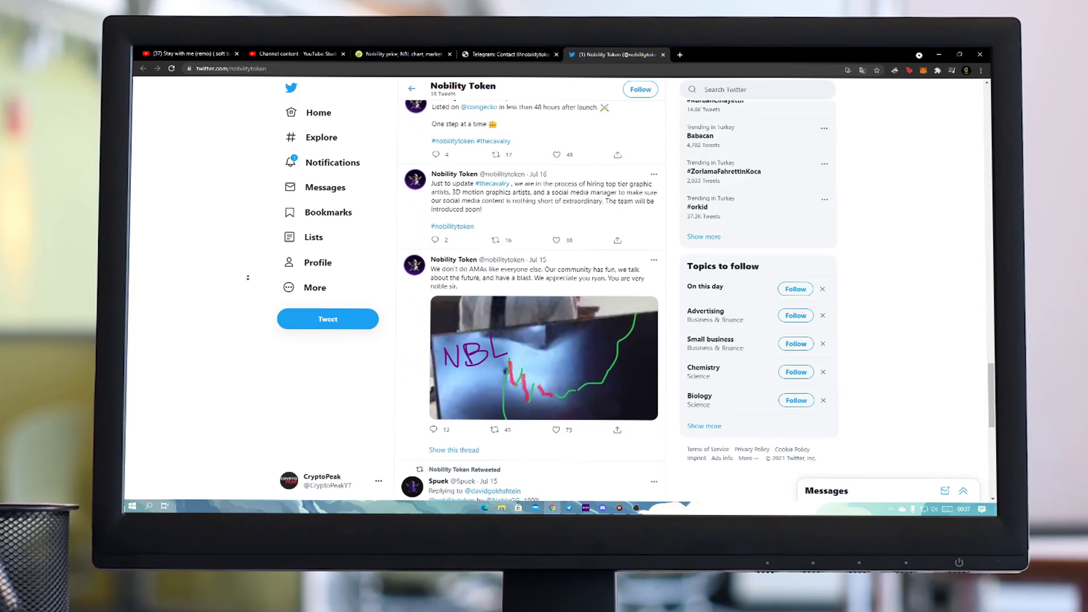
scroll(down, 3)
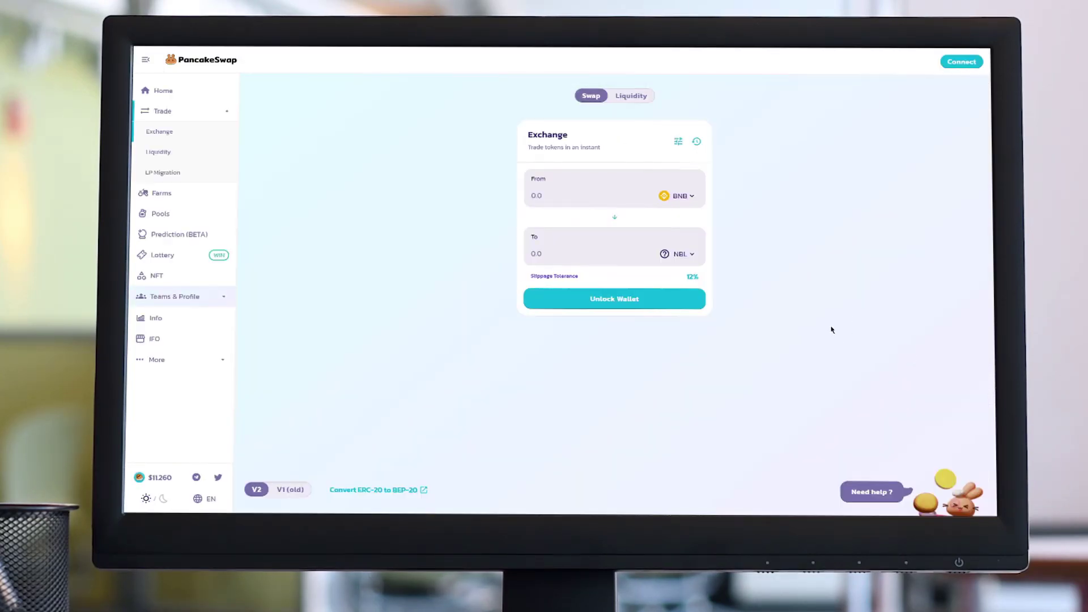
click(677, 141)
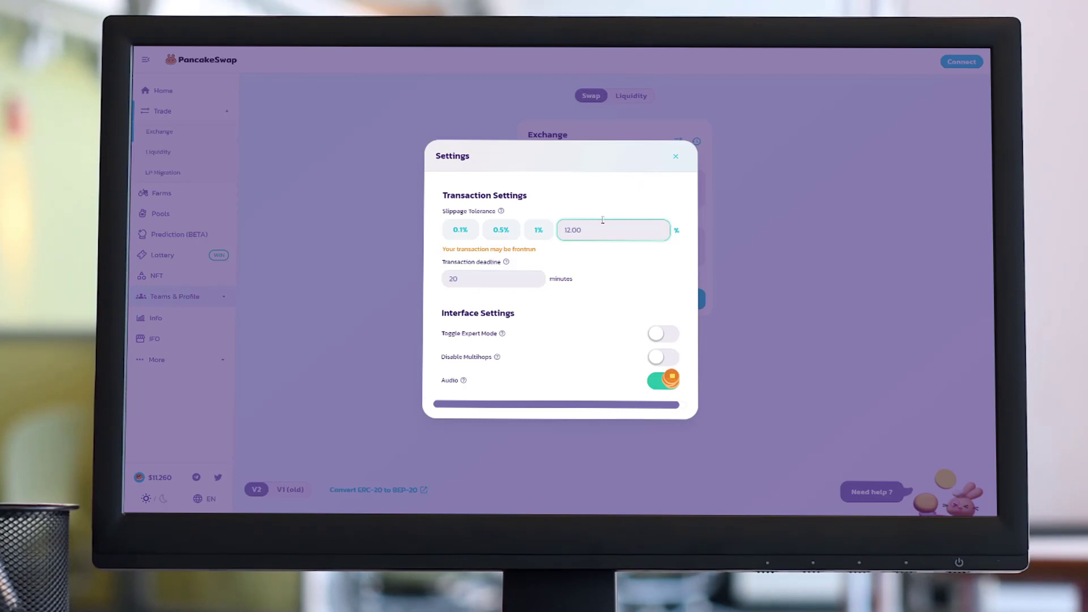
mouse_move(666, 165)
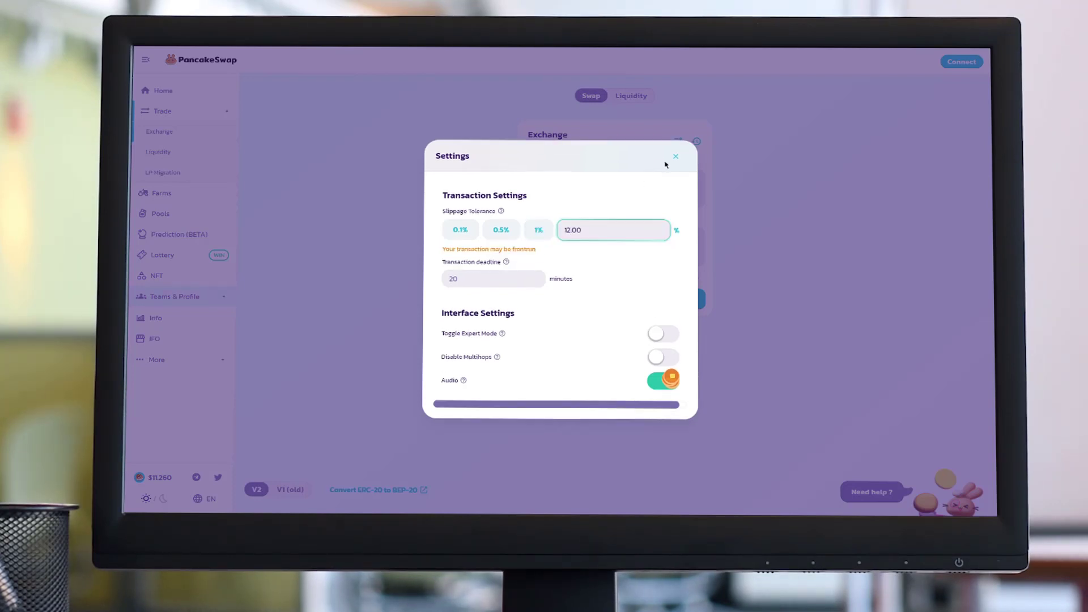
click(675, 156)
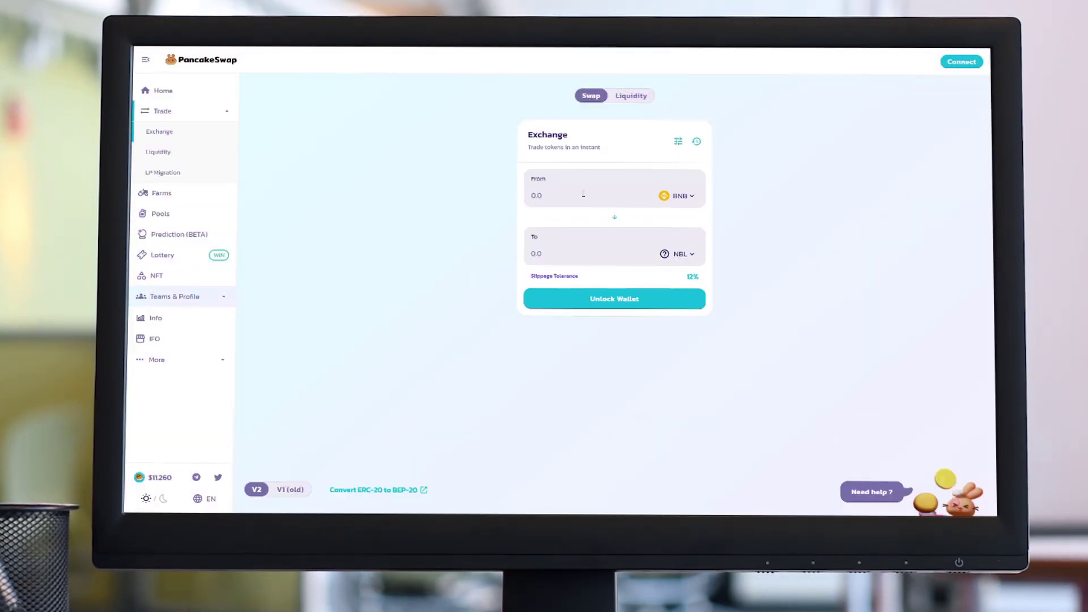
text(1)
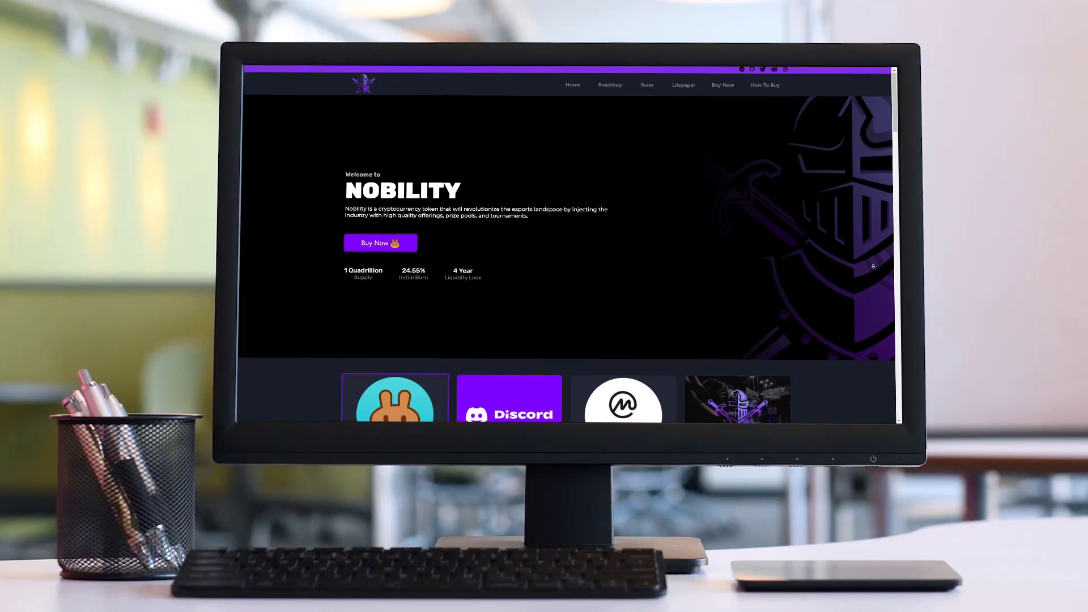
Step: Scroll the Nobility homepage through Roadmap and Tokenomics to the Meet the Team portraits
scroll(down, 3)
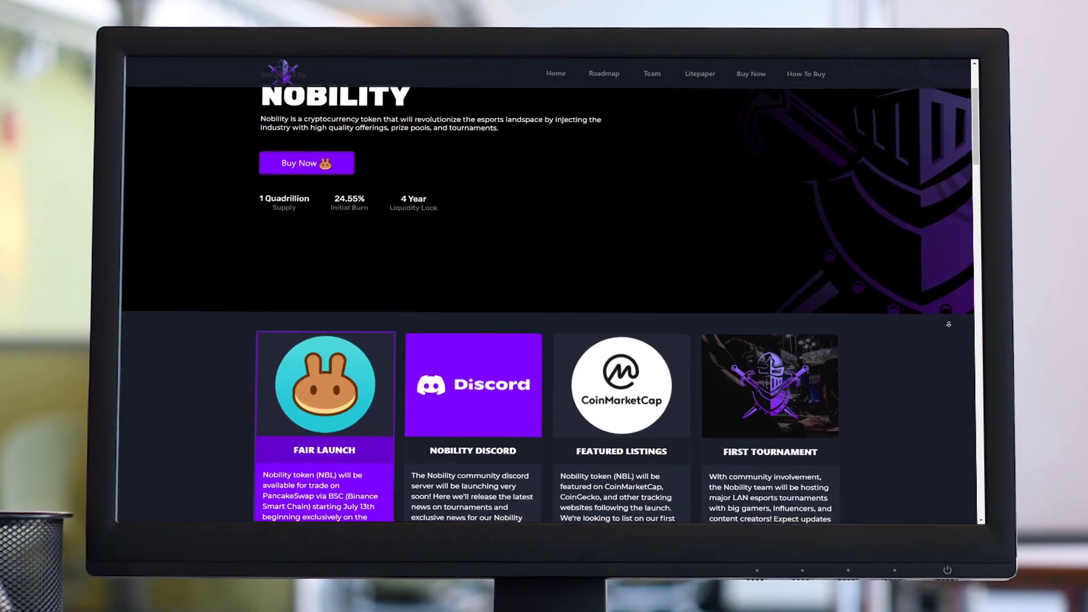
scroll(down, 3)
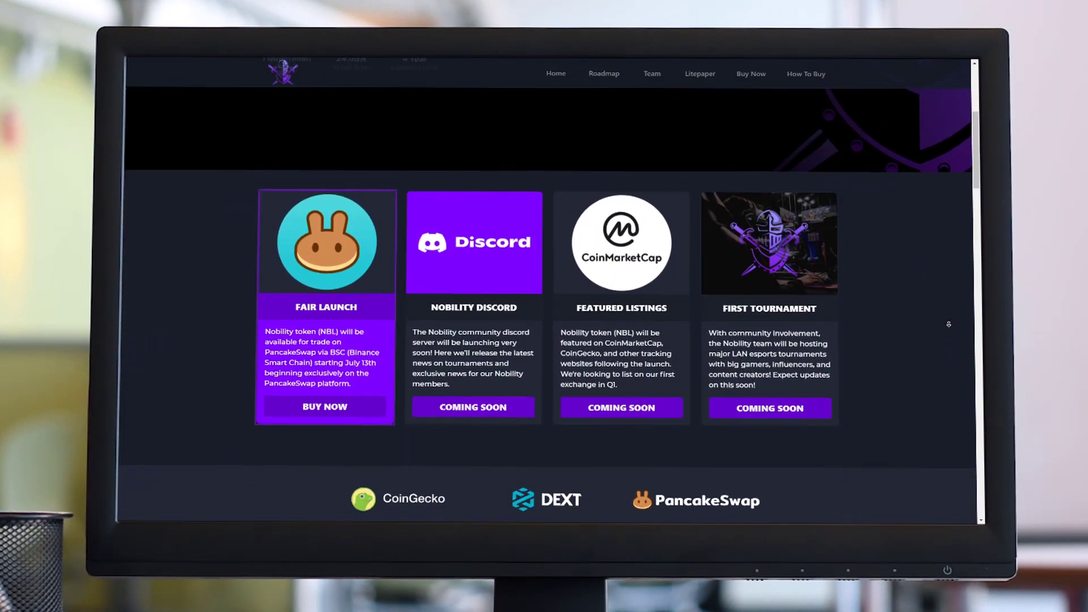
scroll(down, 3)
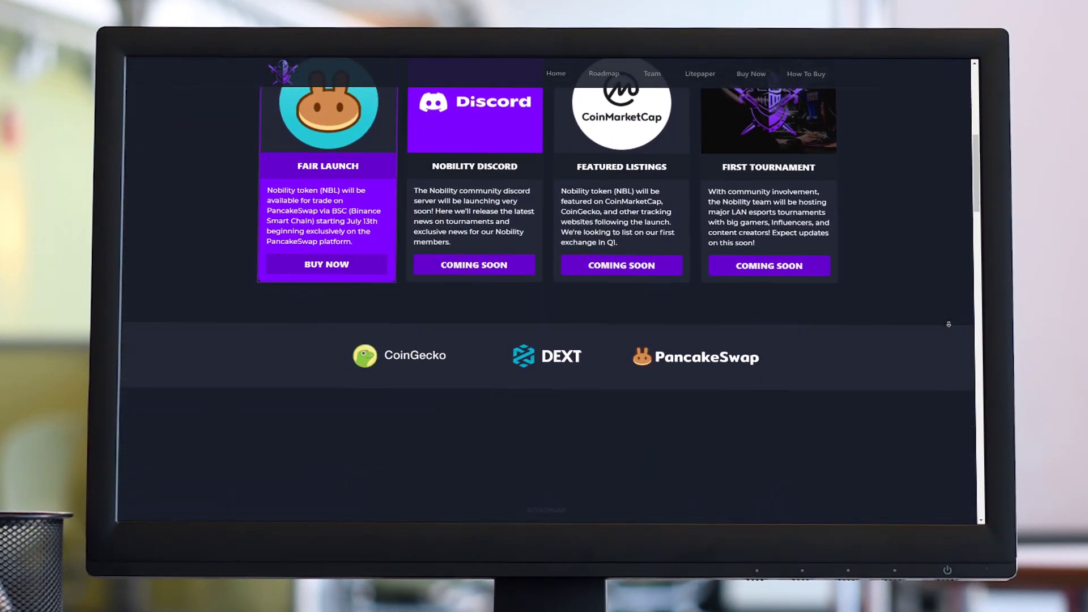
scroll(down, 3)
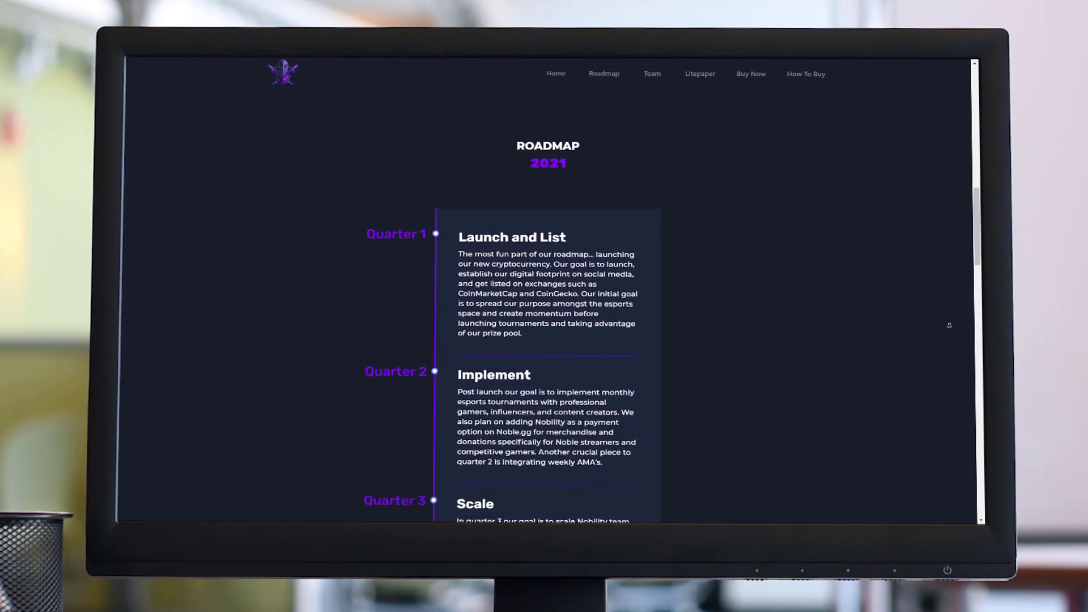
scroll(down, 3)
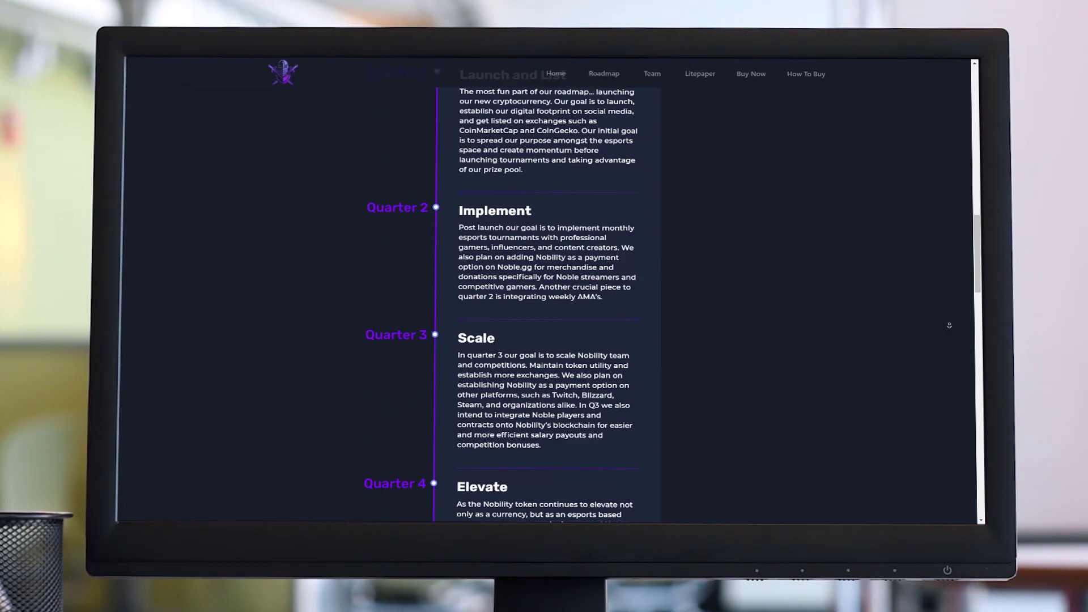
scroll(down, 3)
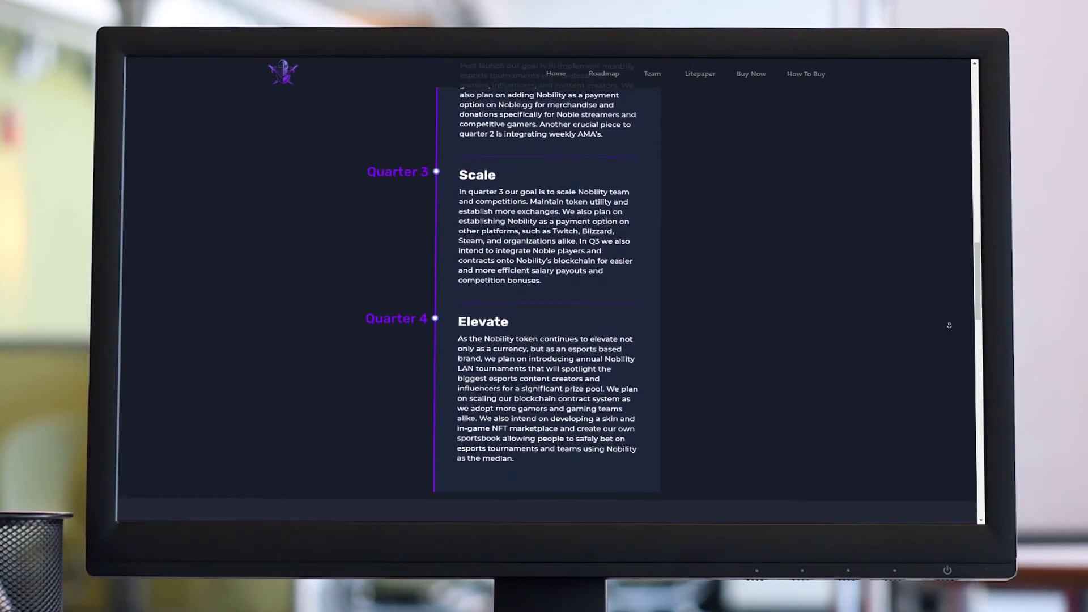
scroll(down, 3)
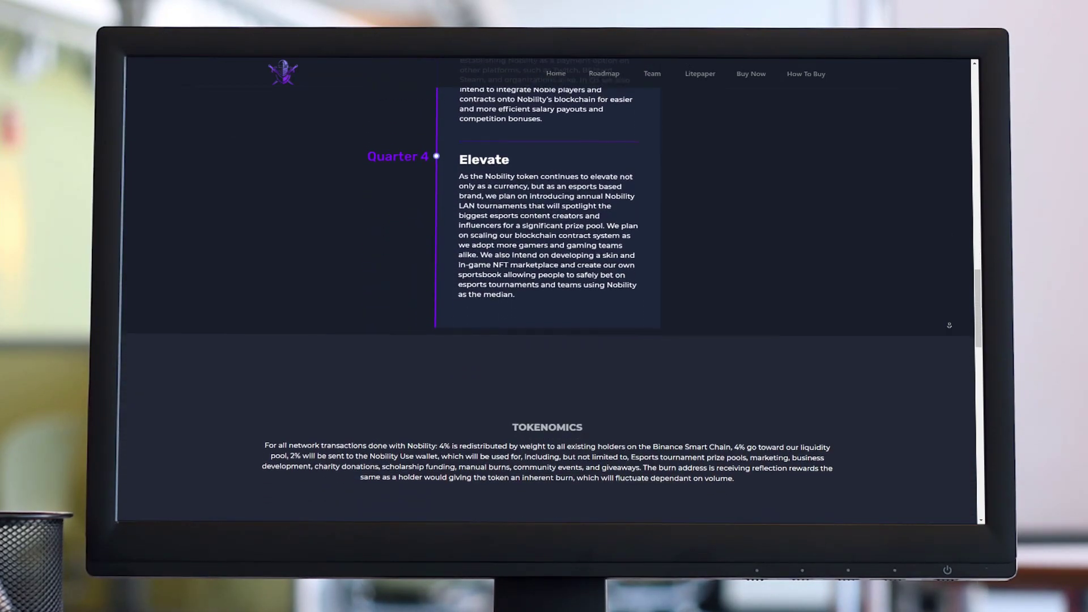
scroll(down, 3)
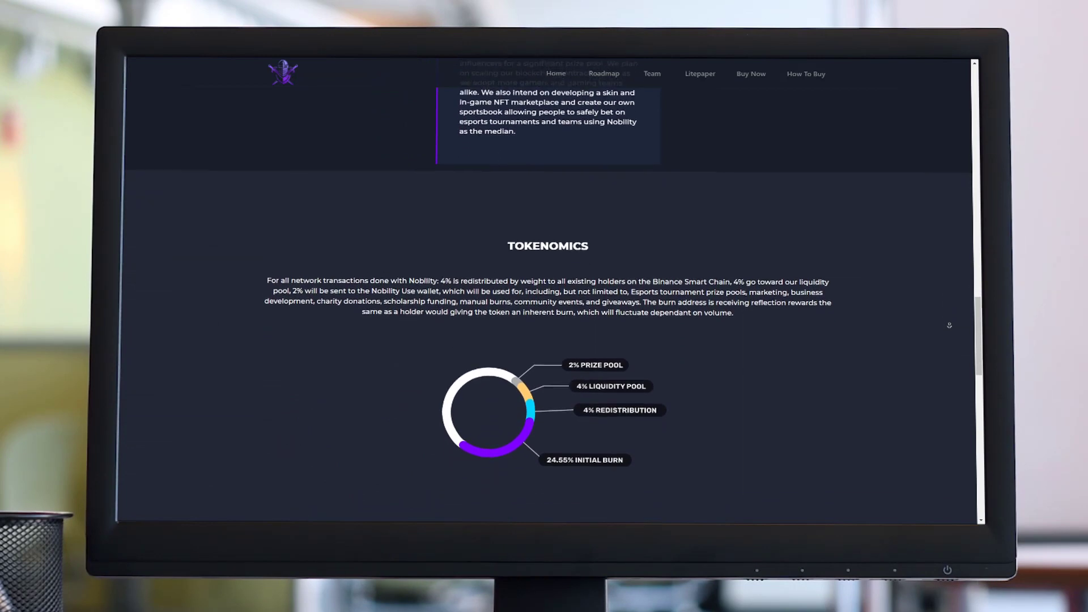
scroll(down, 3)
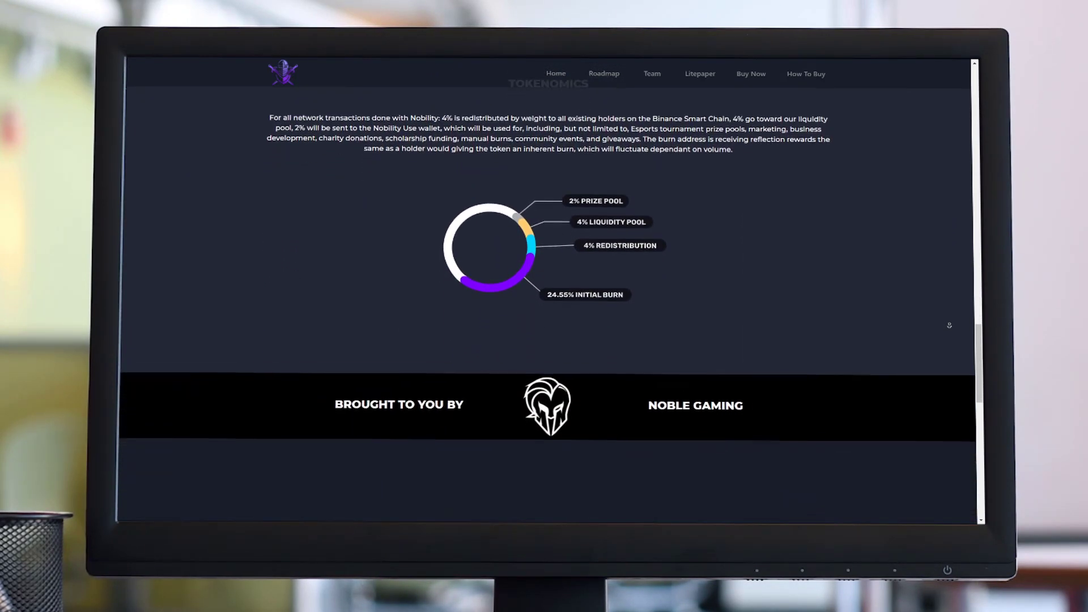
scroll(down, 3)
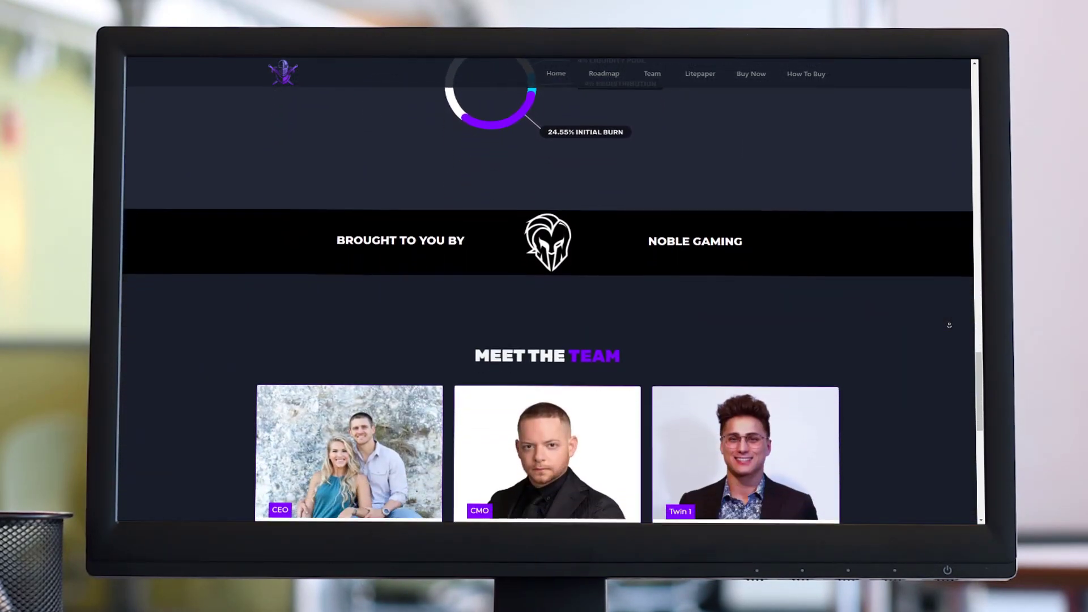
scroll(down, 3)
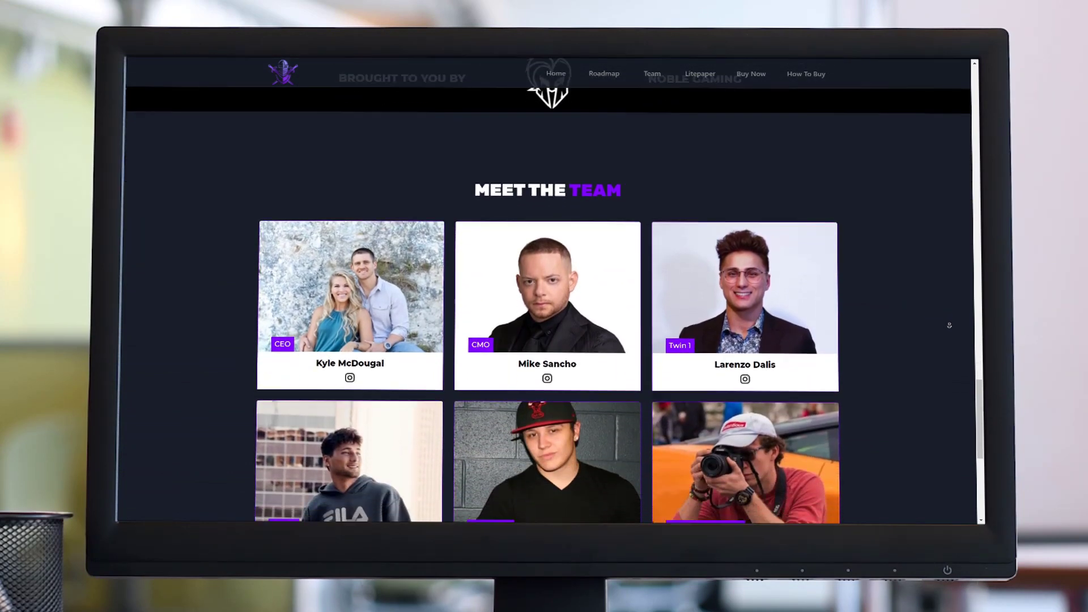
scroll(down, 3)
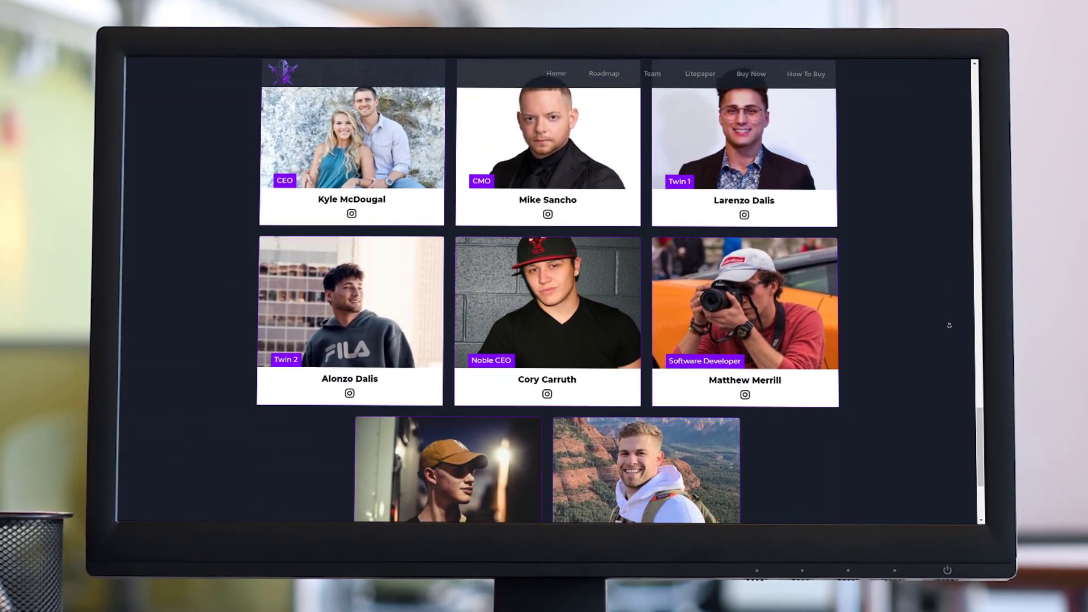
scroll(down, 3)
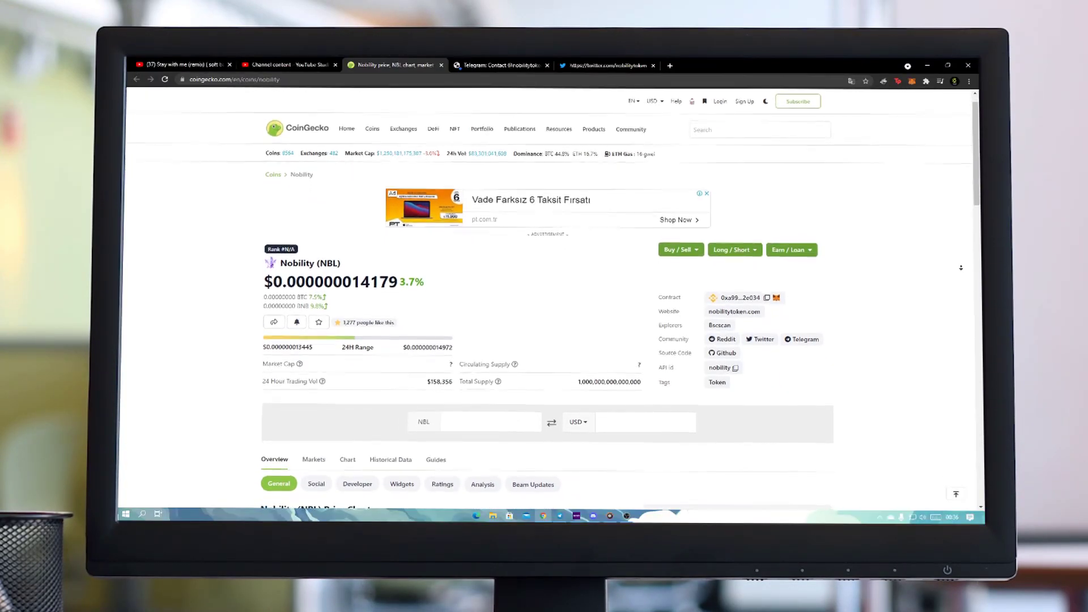
Step: Scroll CoinGecko's Nobility stats, then switch to Telegram showing 5,202 members and 497 online
scroll(down, 3)
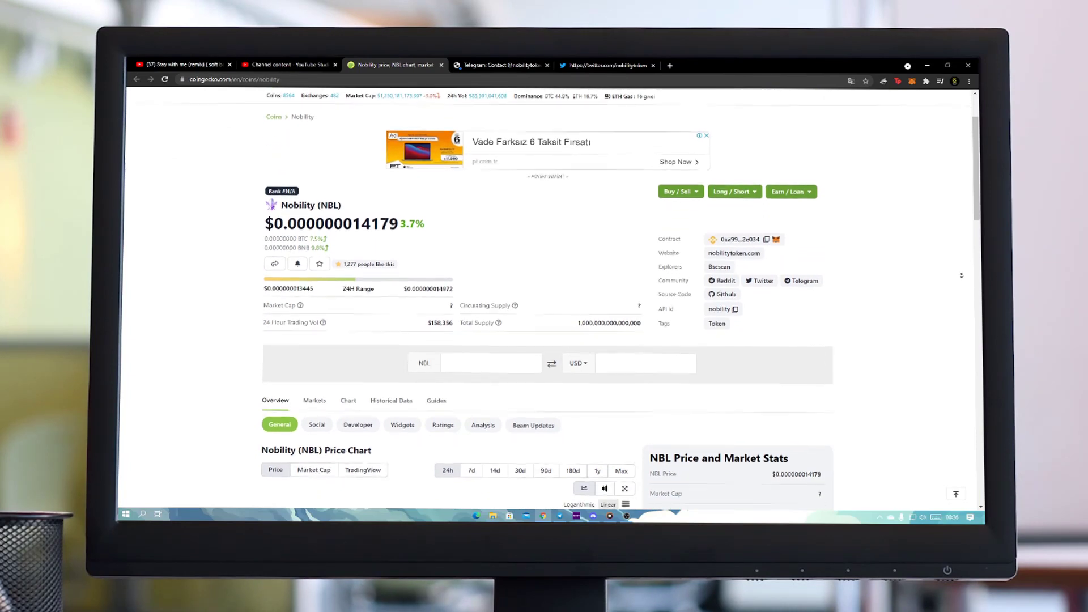
scroll(down, 3)
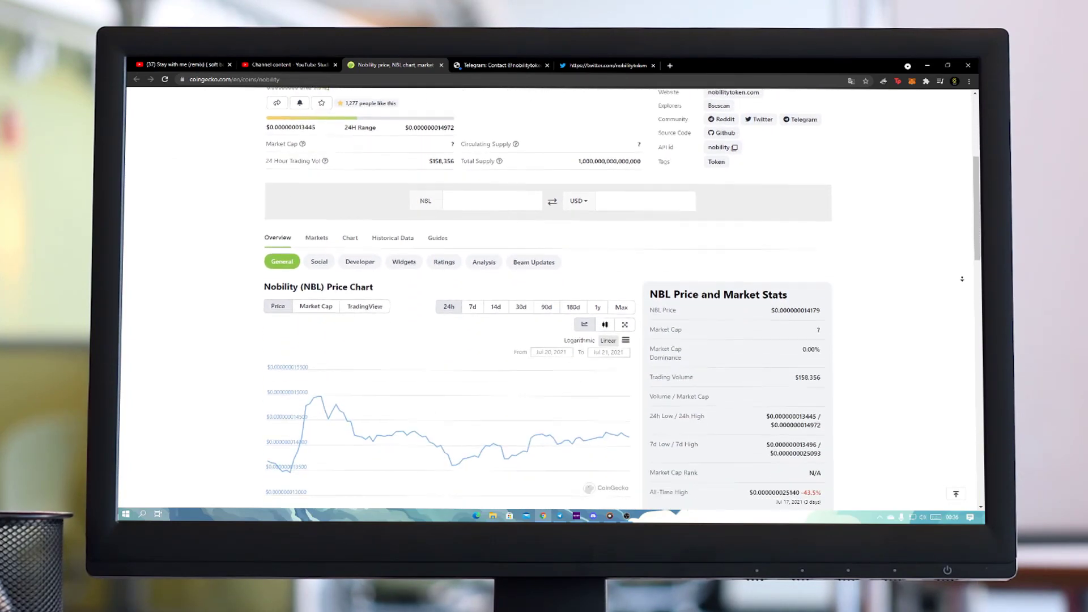
scroll(down, 3)
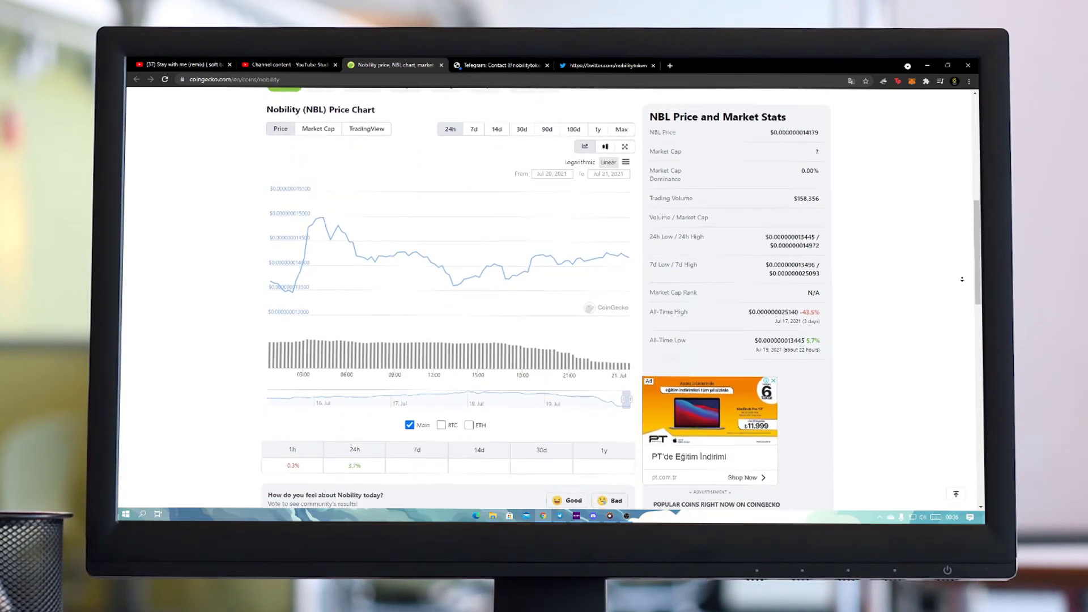
scroll(down, 3)
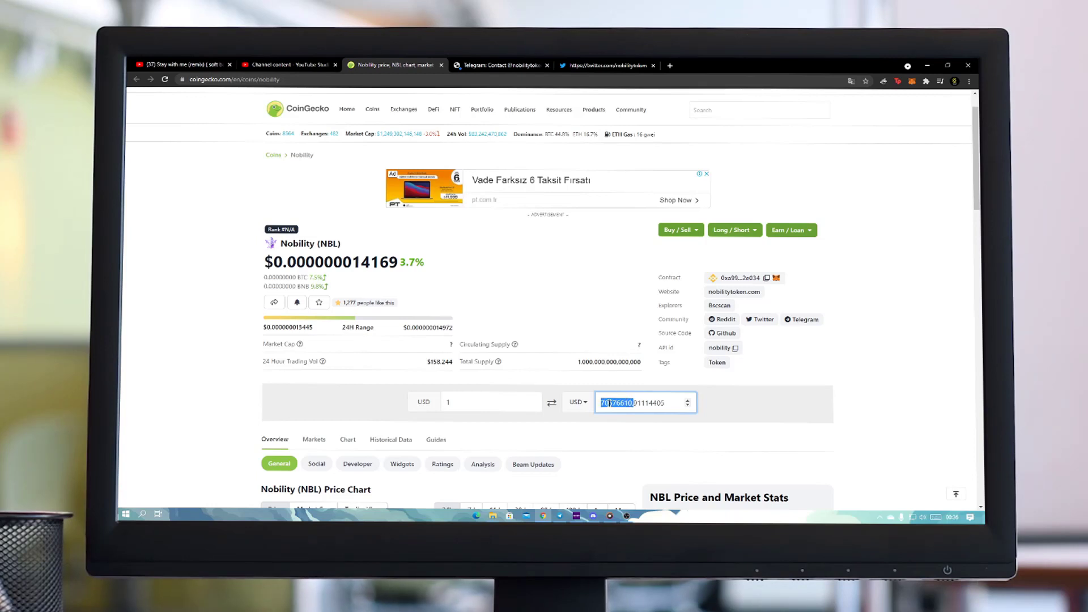
click(503, 65)
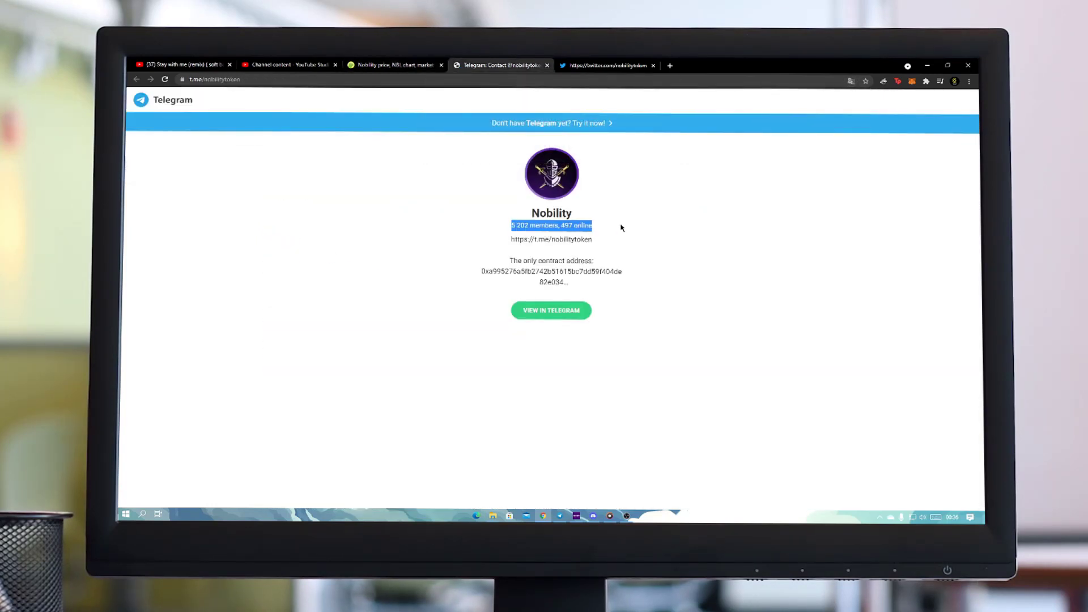
click(616, 246)
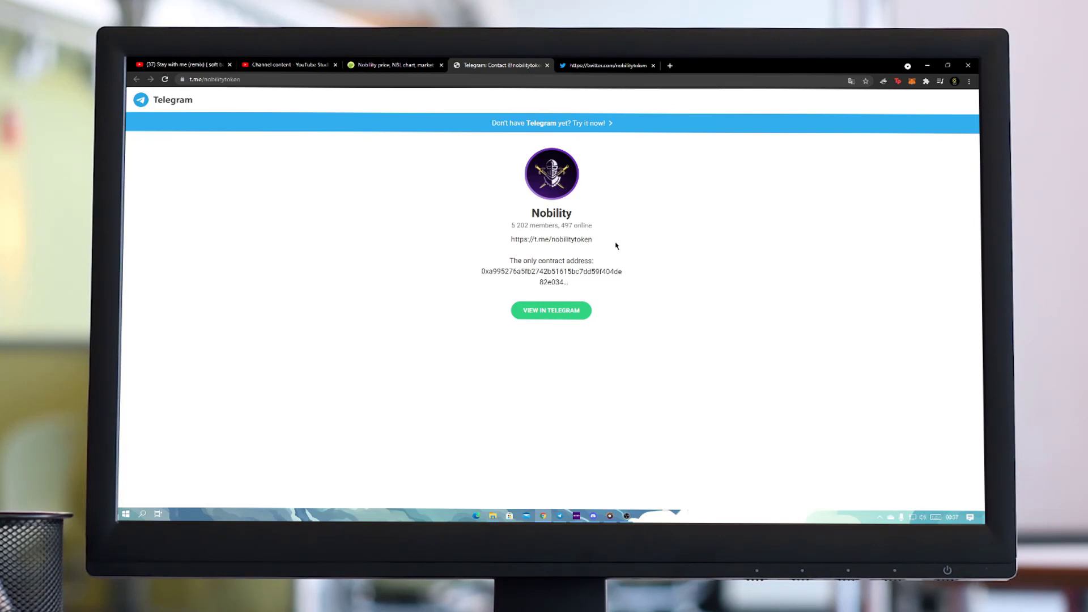
Step: Open the Twitter tab and scroll Nobility Token's tweets on listings, holders and AMAs
click(611, 66)
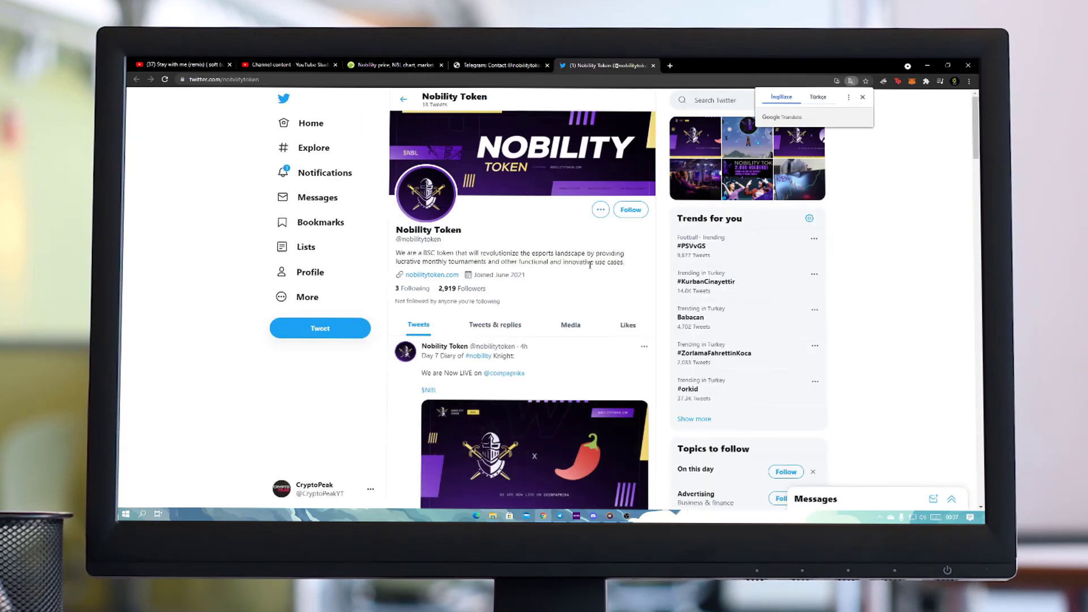
scroll(down, 3)
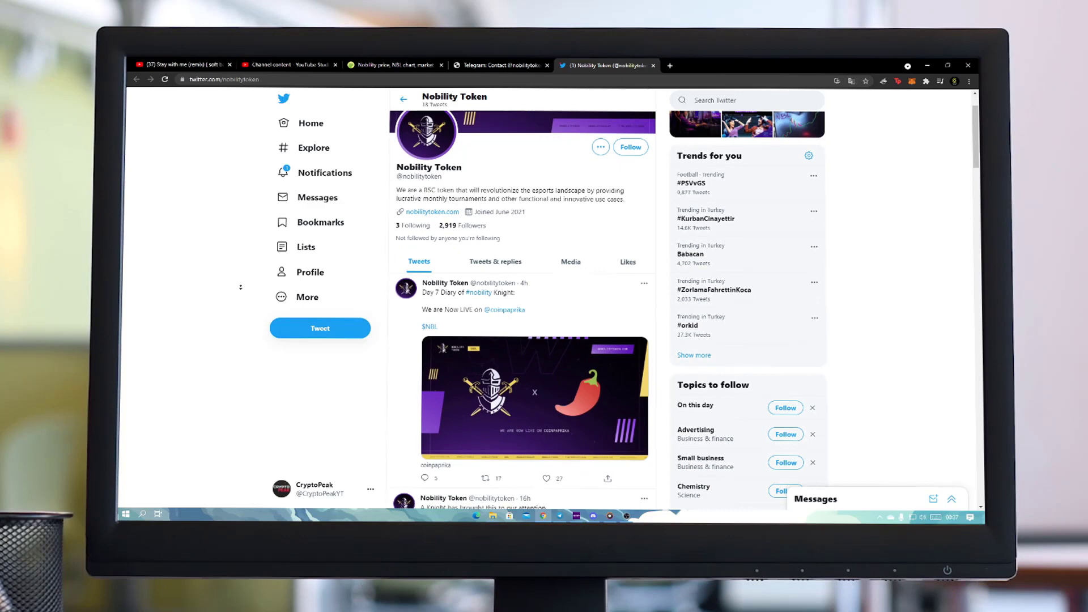
scroll(down, 3)
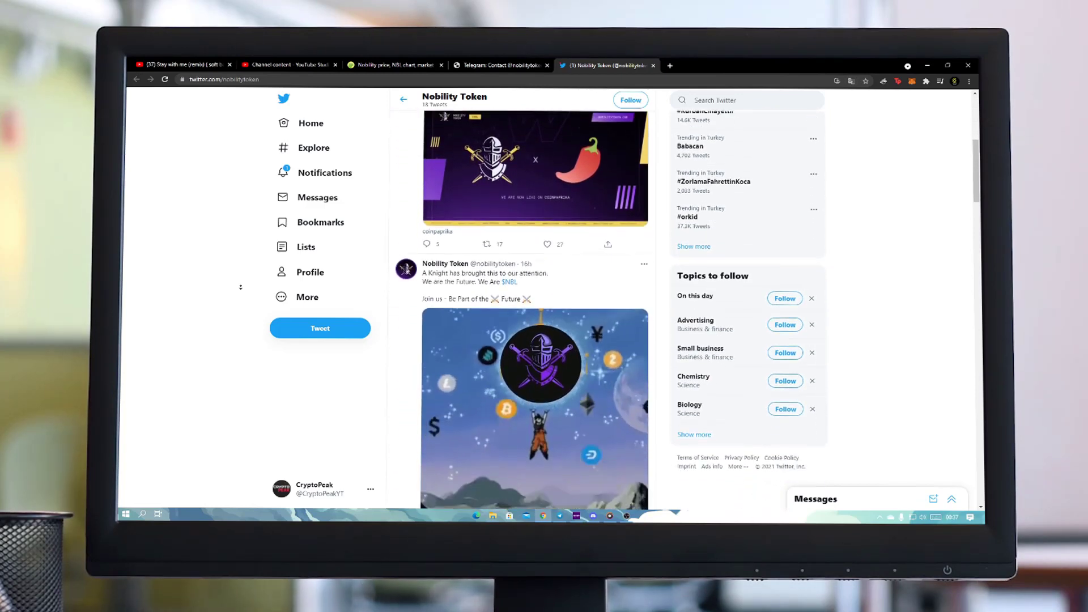
scroll(down, 3)
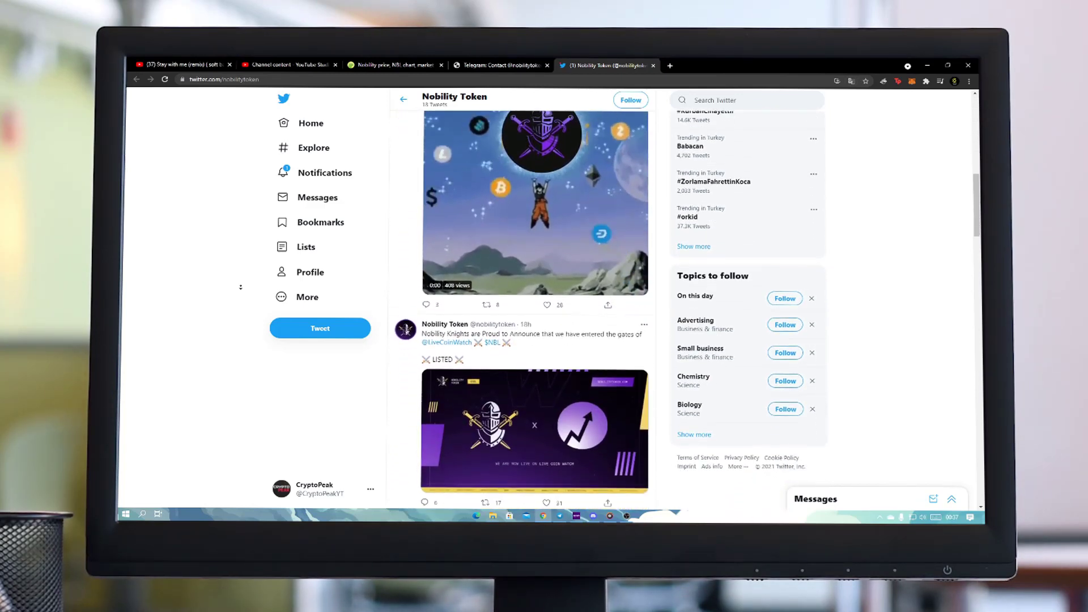
scroll(down, 3)
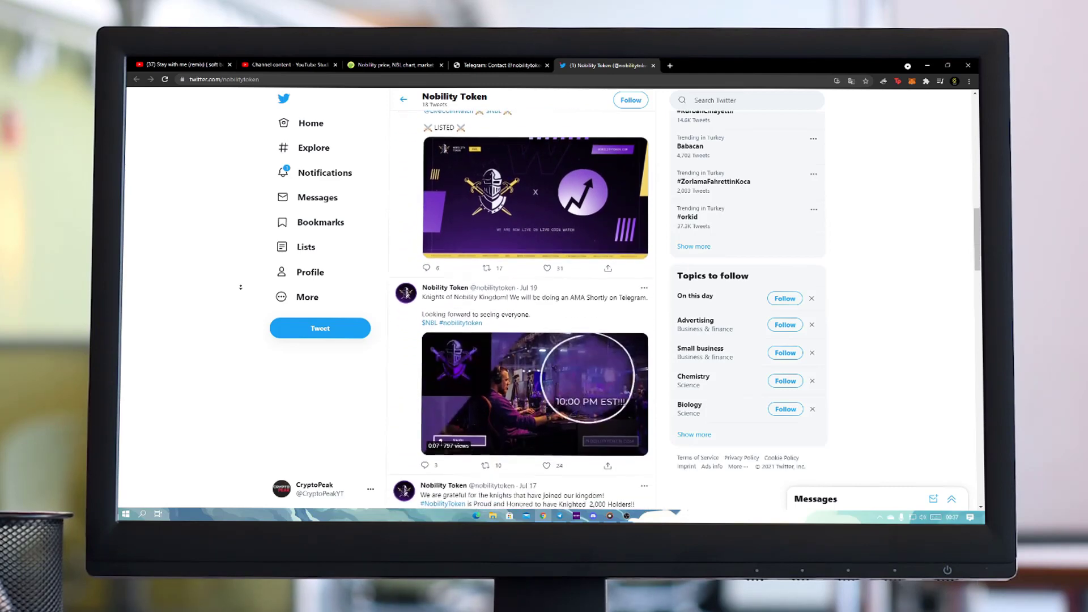
scroll(down, 3)
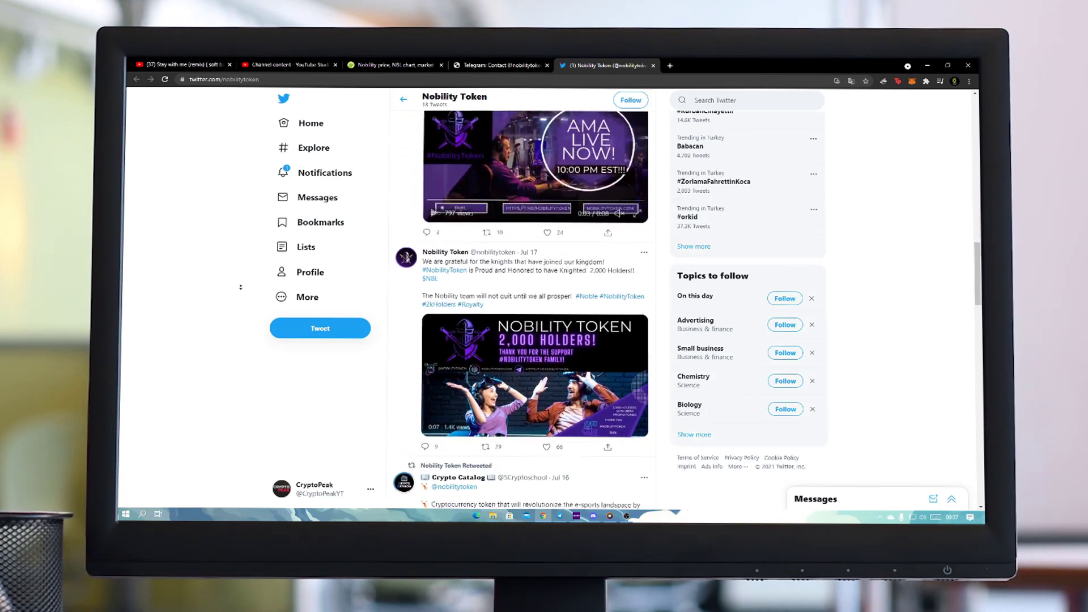
scroll(down, 3)
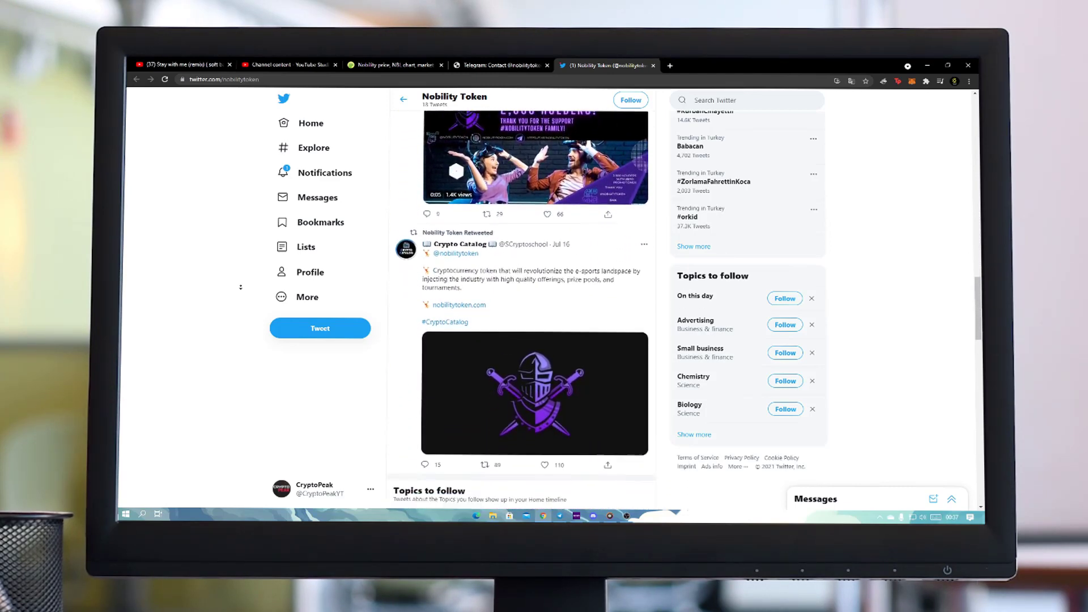
scroll(down, 3)
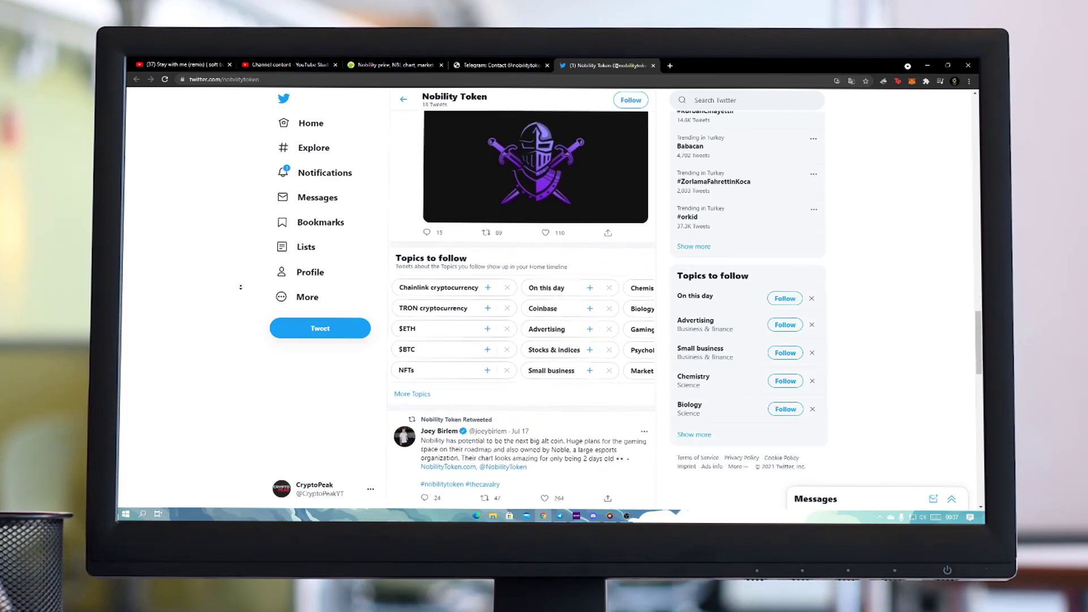
scroll(down, 3)
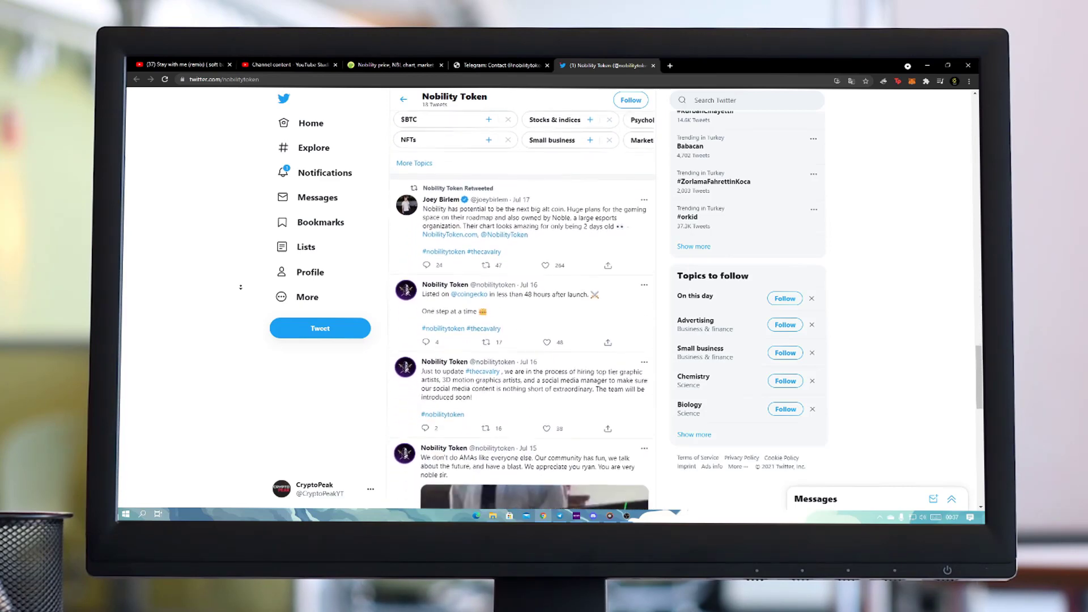
scroll(down, 3)
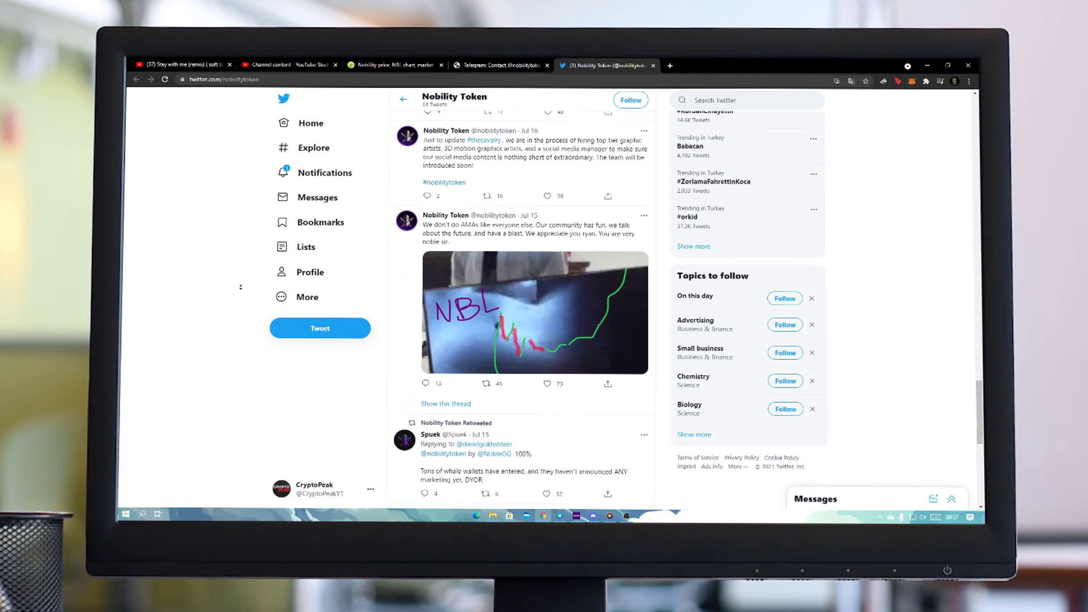
scroll(down, 3)
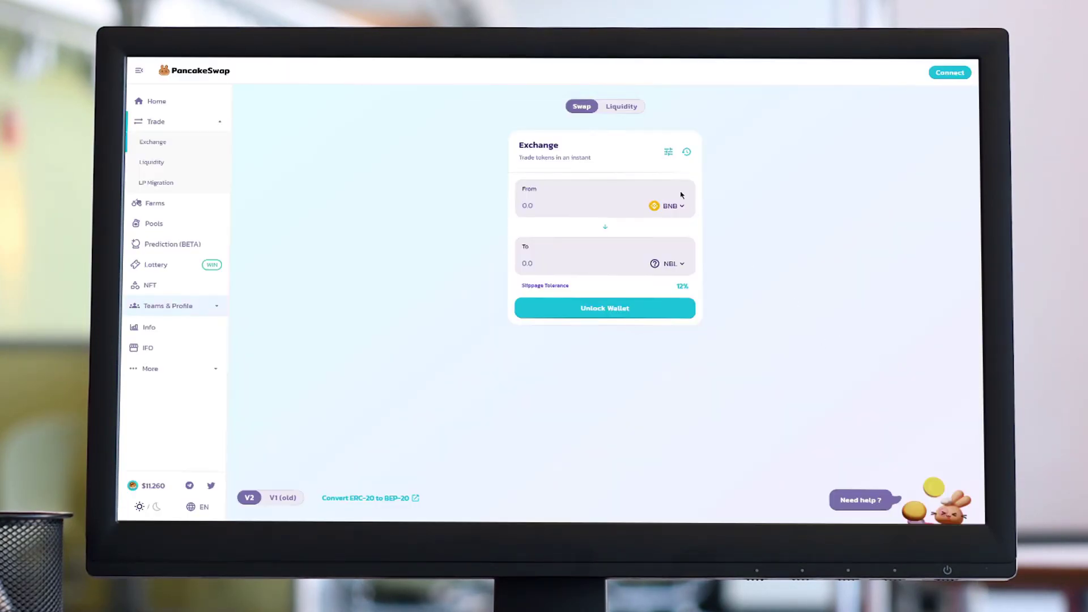
Step: Enter 1 BNB as the From amount, quoting ~18,954,700,000 NBL (minimum 18,920,000,000)
click(668, 152)
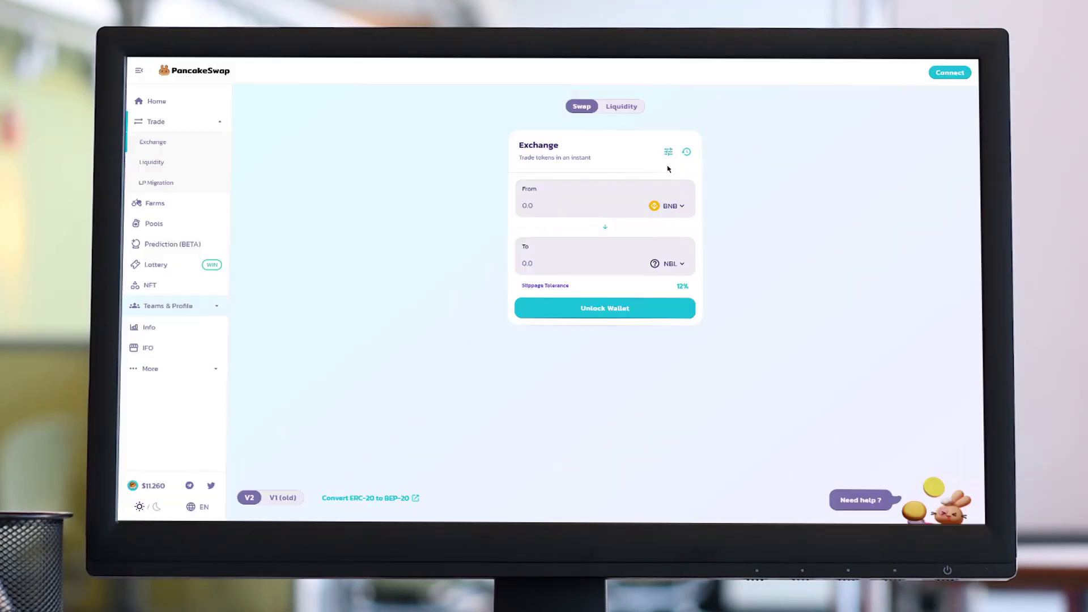
click(577, 206)
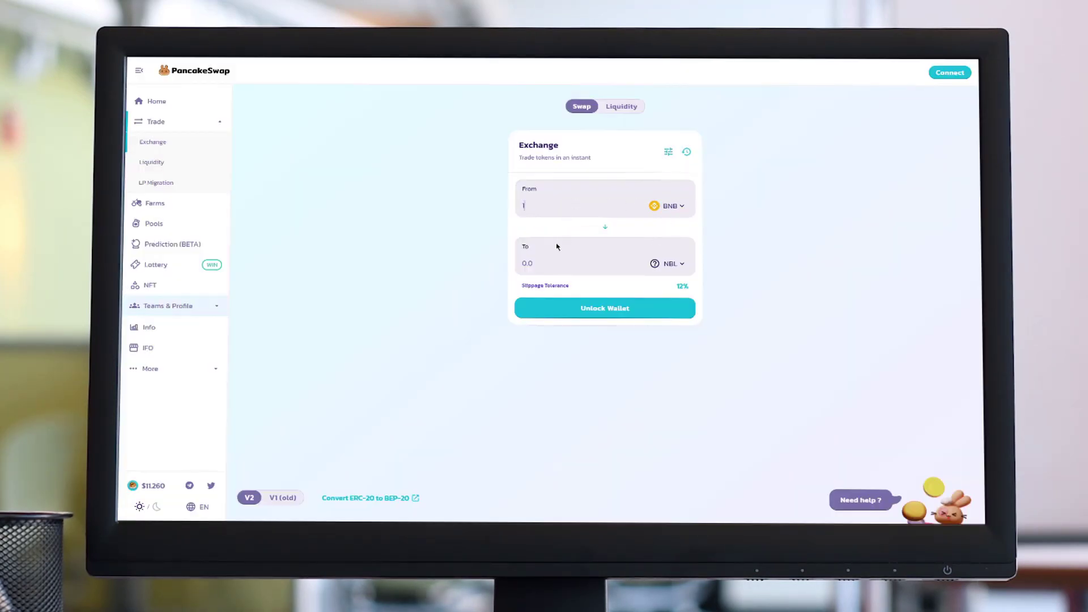
text(1)
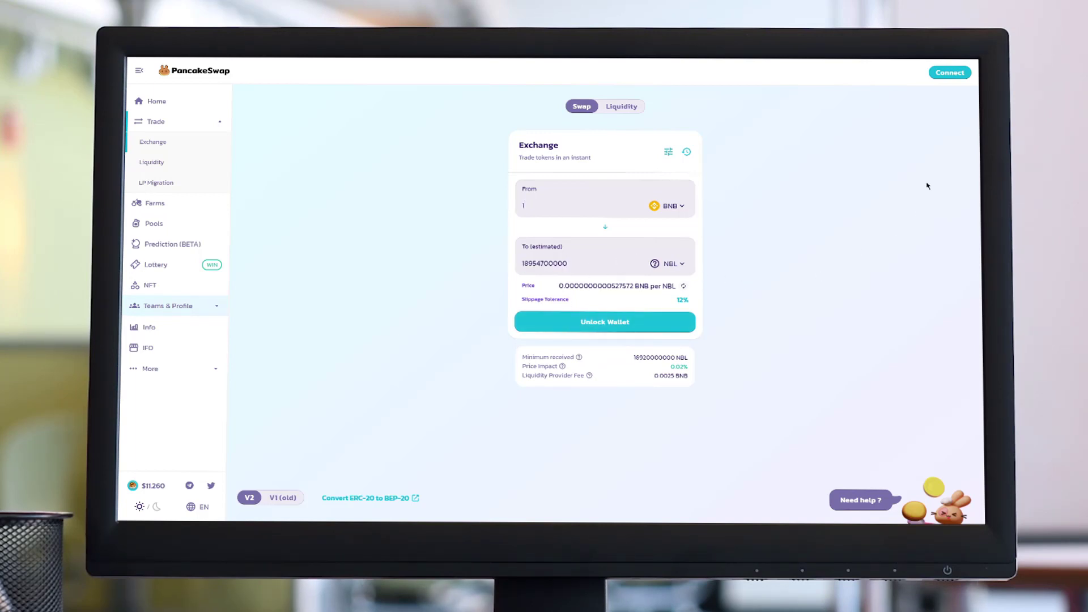
mouse_move(699, 258)
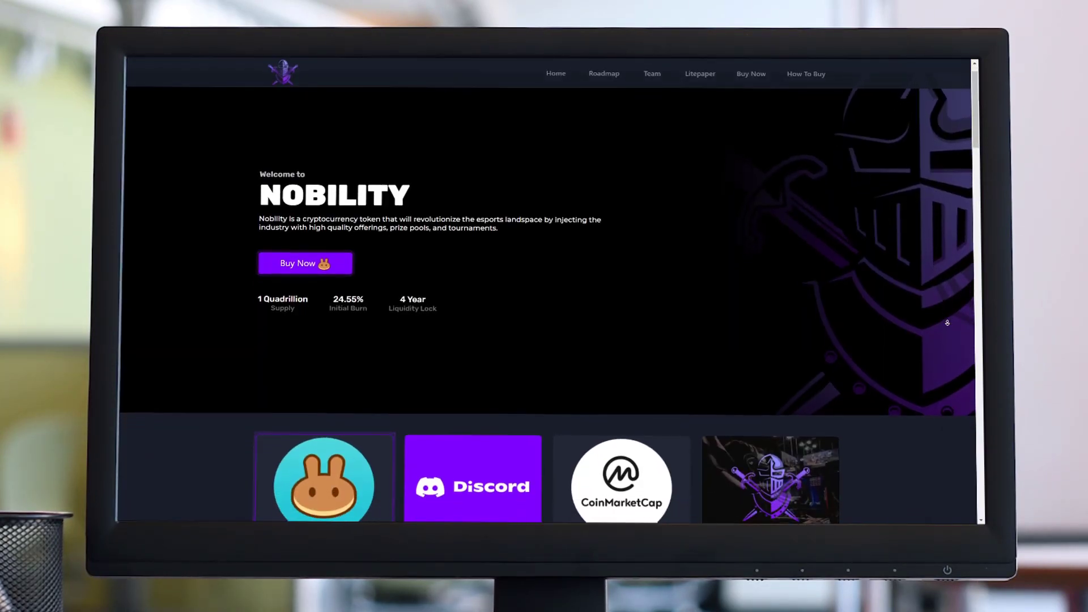
Step: Scroll the Nobility website down through its roadmap and tokenomics breakdown
scroll(down, 3)
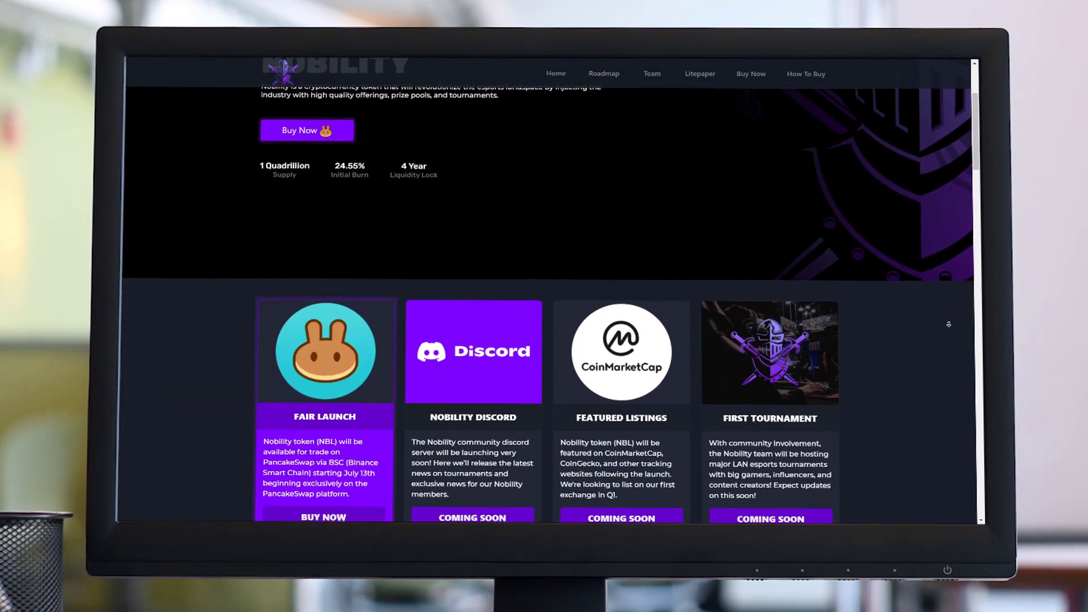
scroll(down, 3)
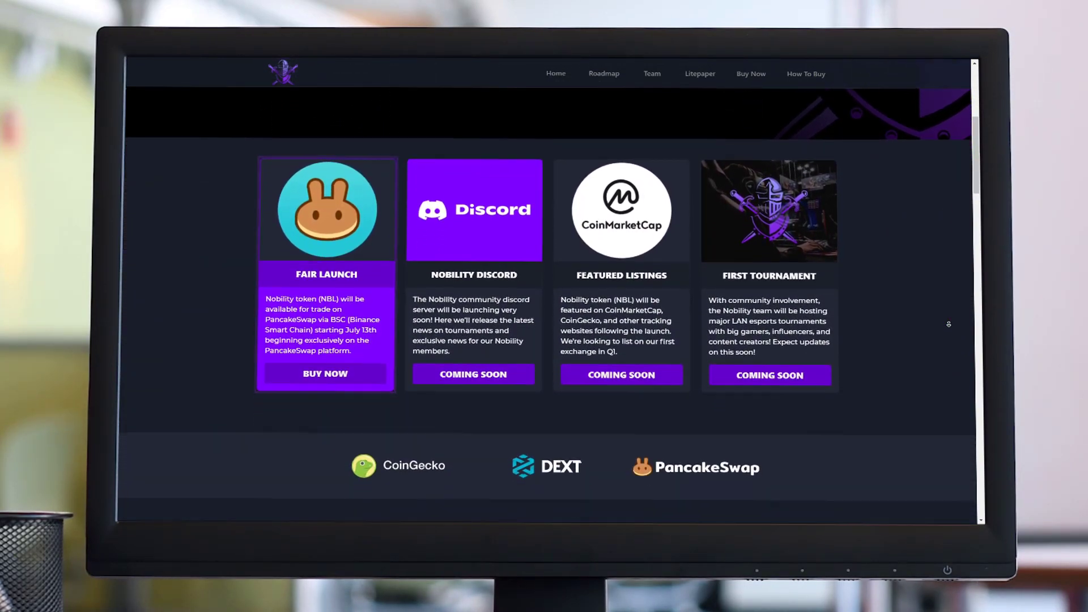
scroll(down, 3)
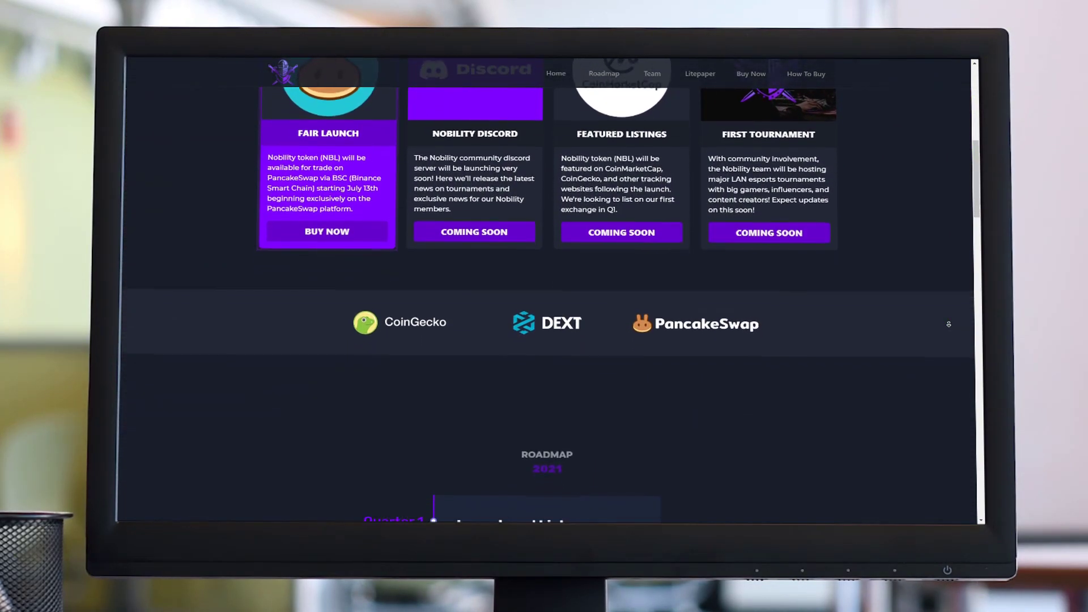
scroll(down, 3)
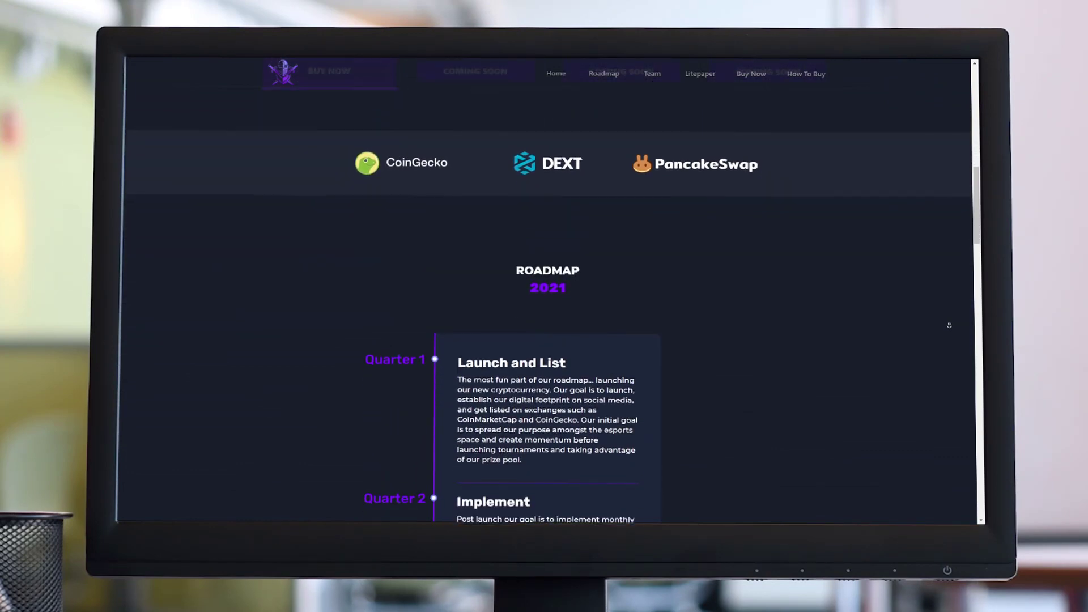
scroll(down, 3)
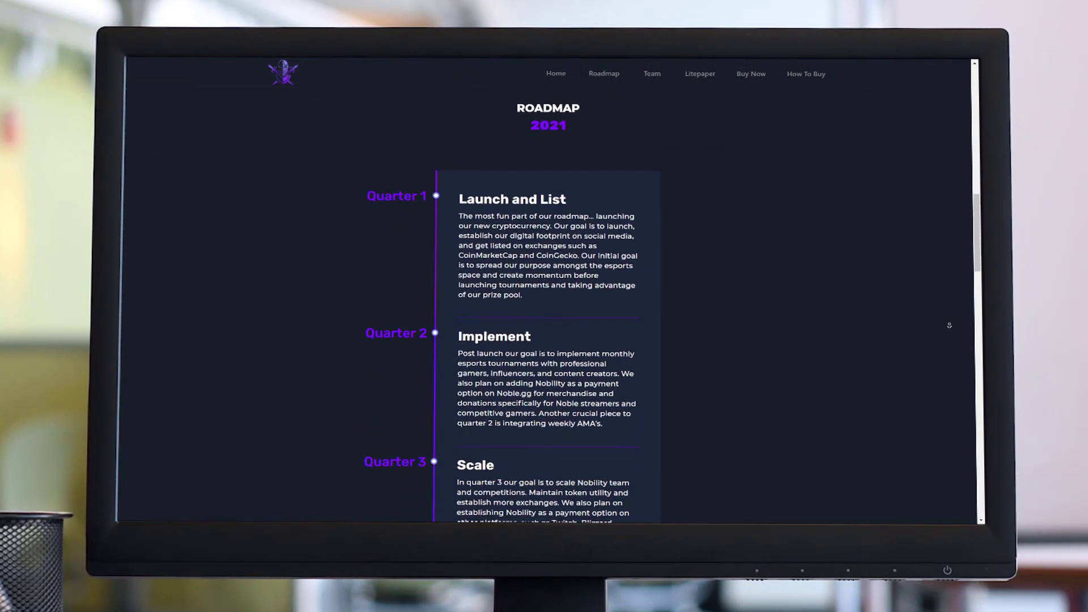
scroll(down, 3)
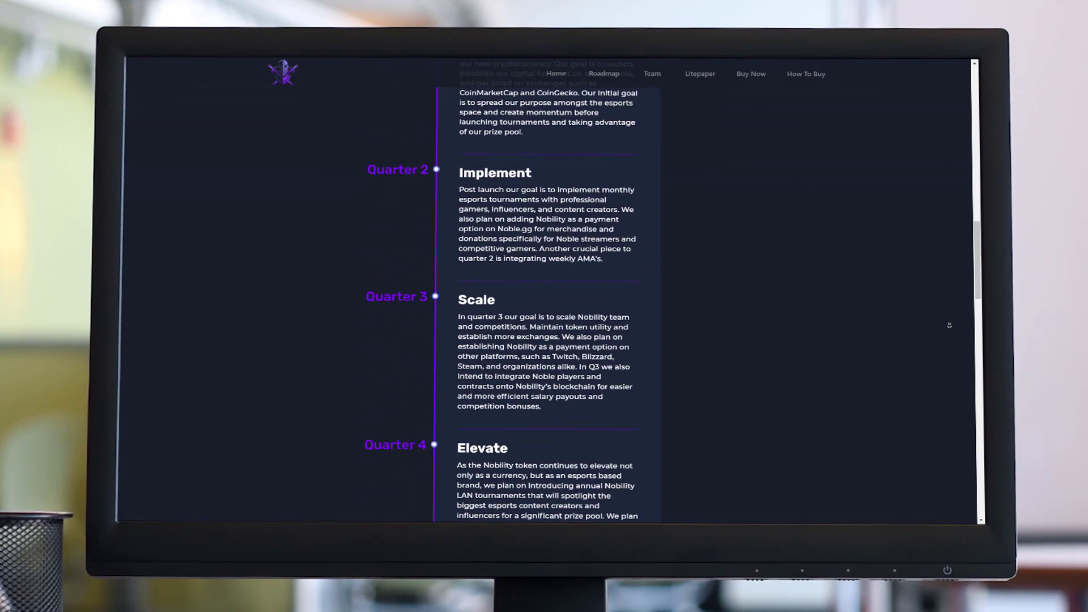
scroll(down, 3)
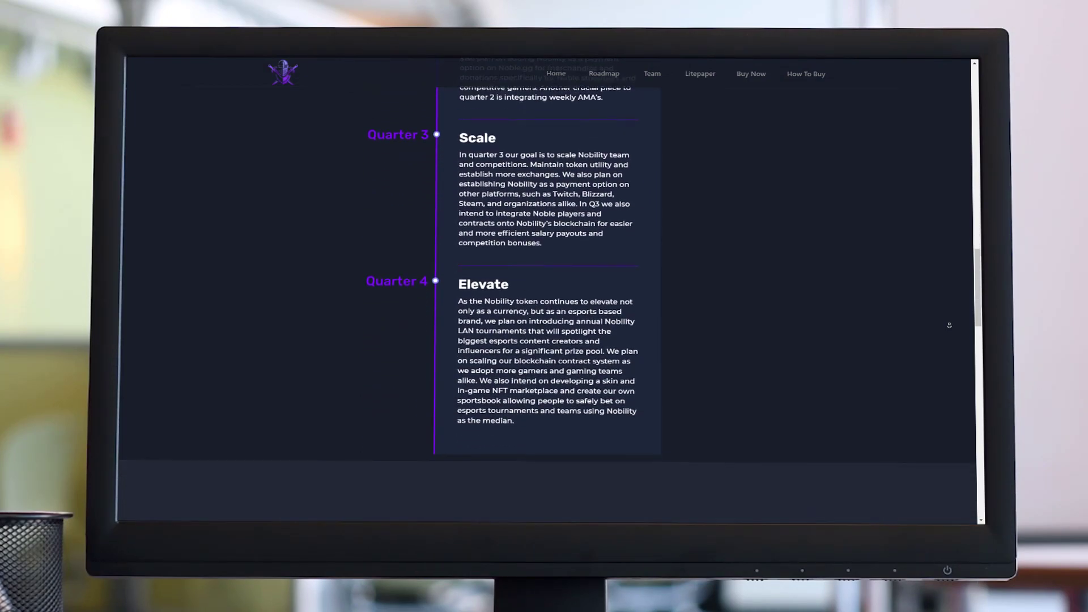
Step: Continue scrolling to look through the Meet the Team member profiles
scroll(down, 3)
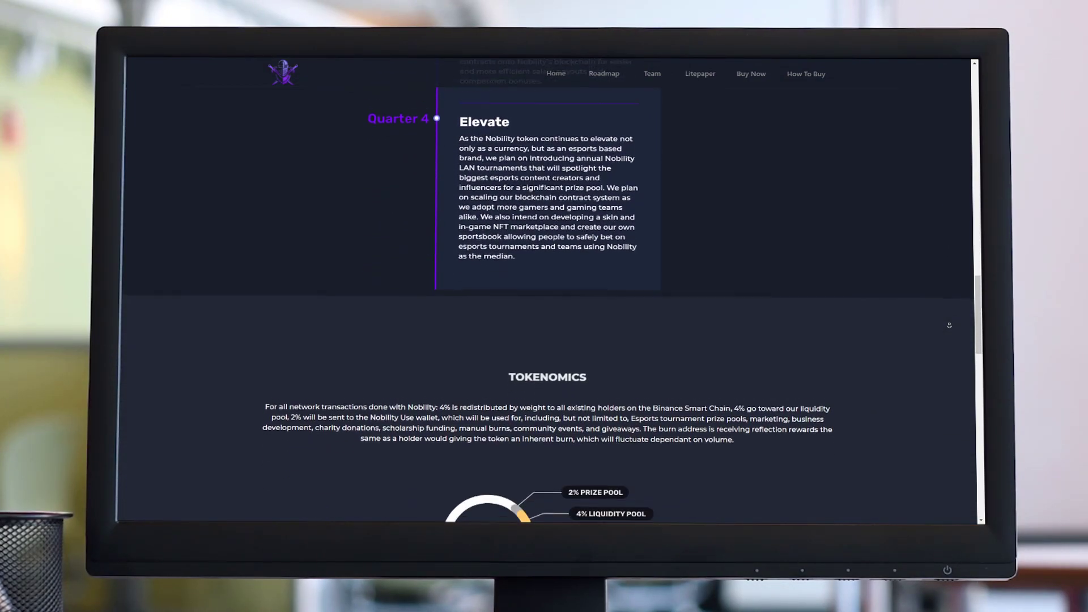
scroll(down, 3)
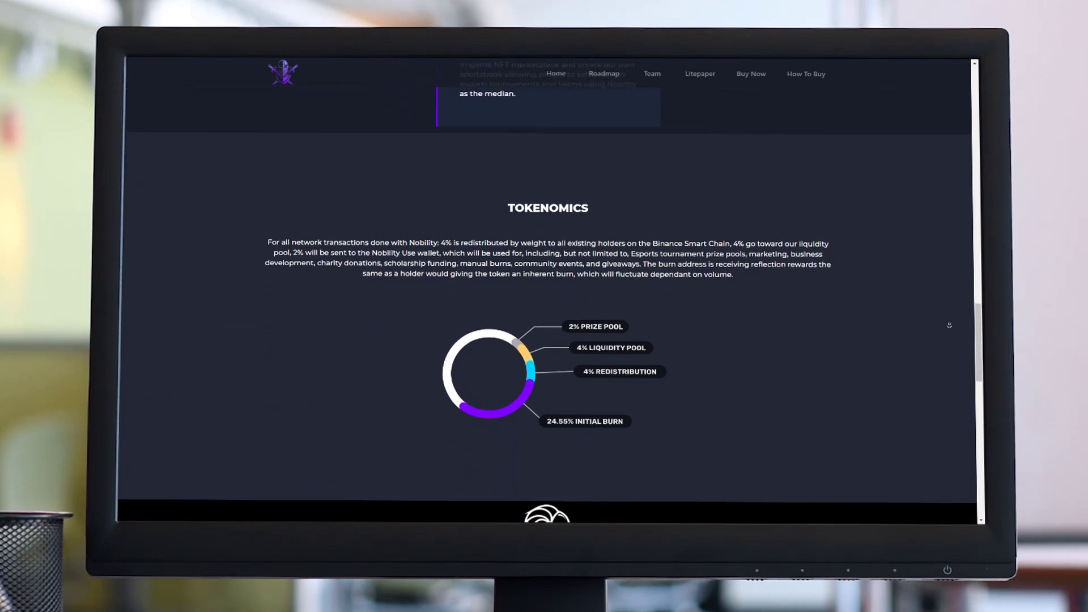
scroll(down, 3)
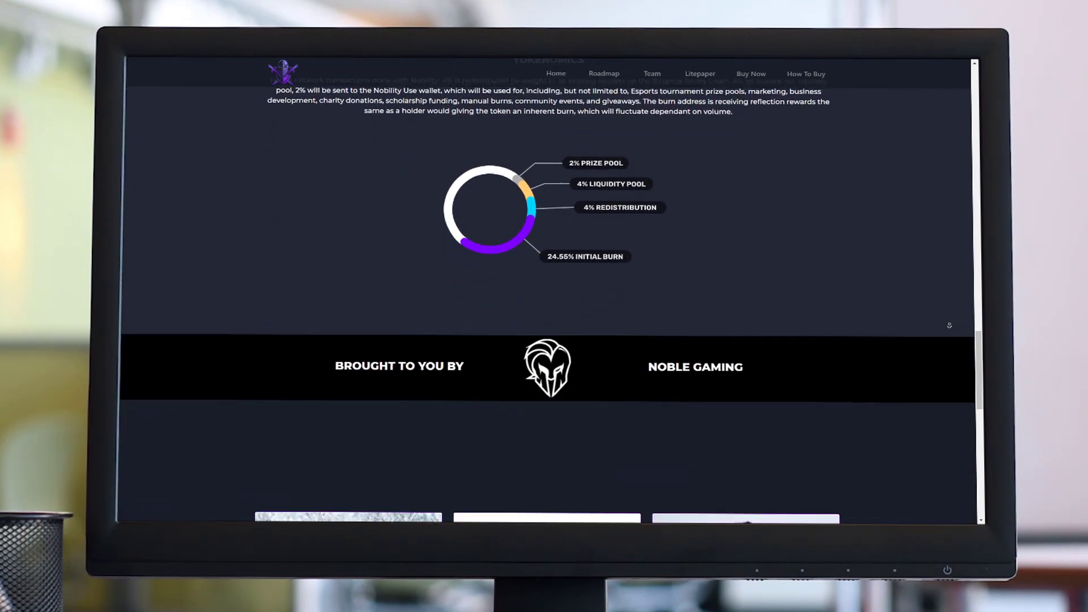
scroll(down, 3)
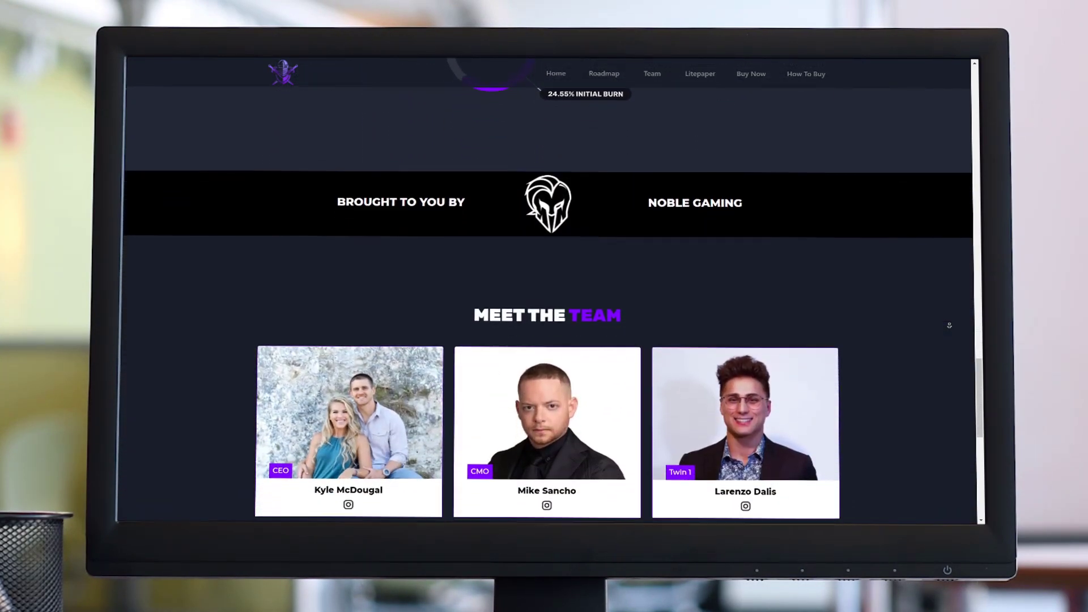
scroll(down, 3)
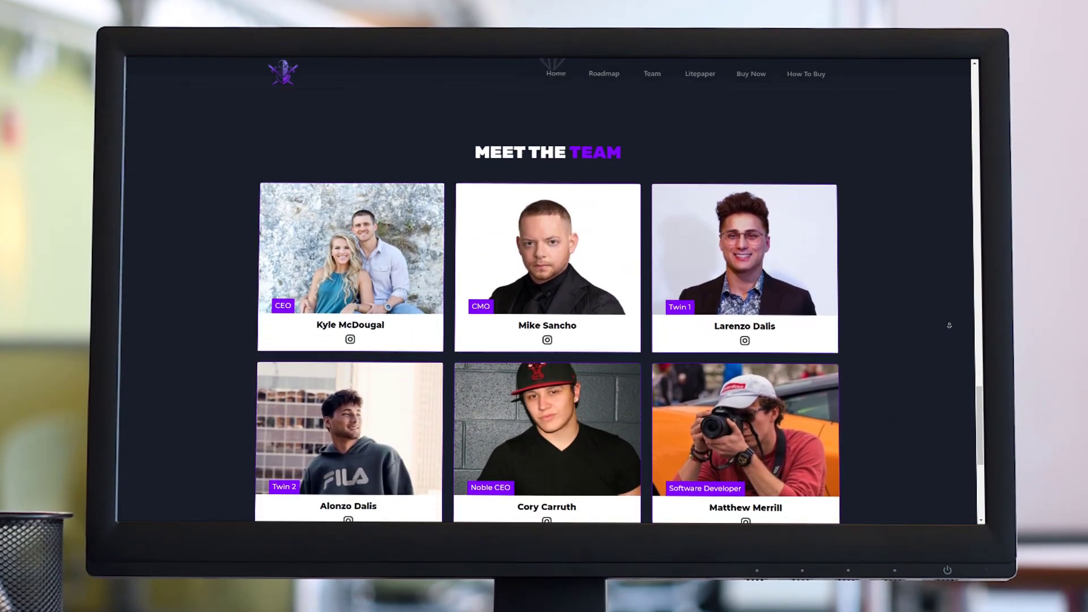
scroll(down, 3)
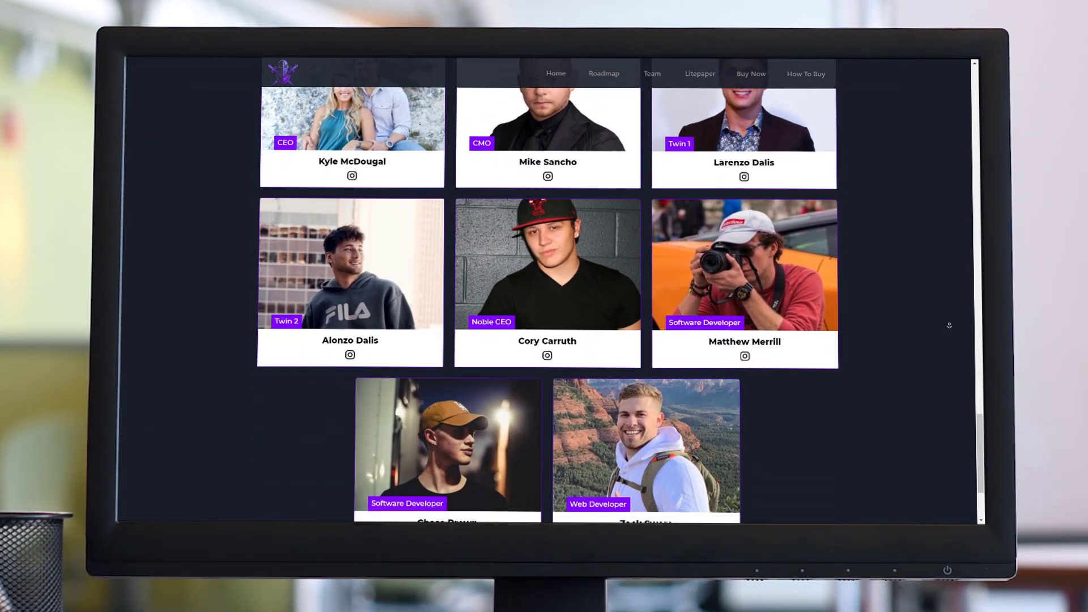
scroll(down, 3)
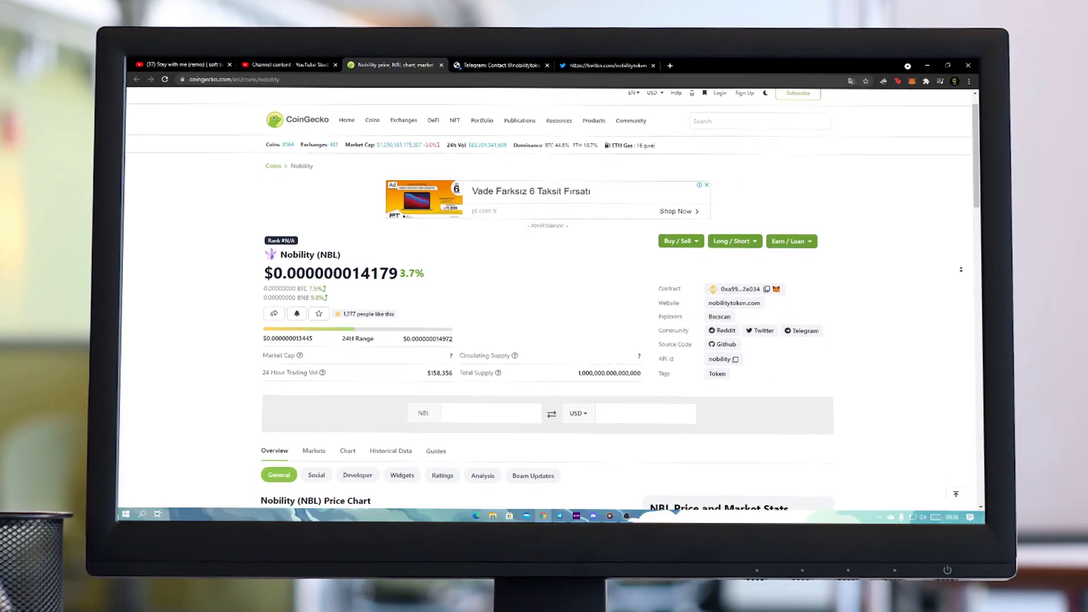
Step: Scroll through the CoinGecko NBL price chart and market stats
scroll(down, 3)
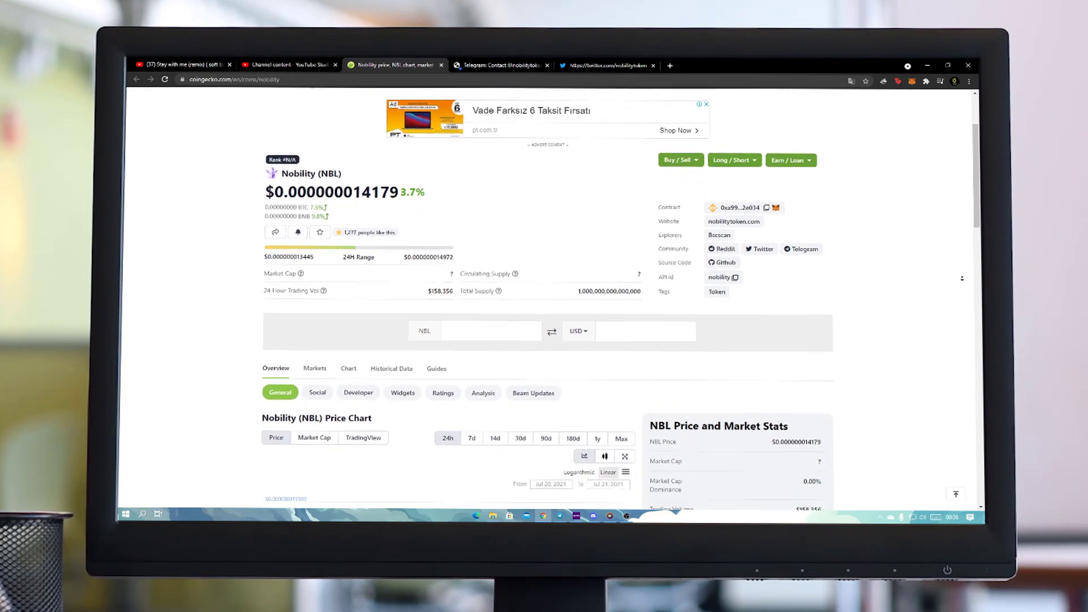
scroll(down, 3)
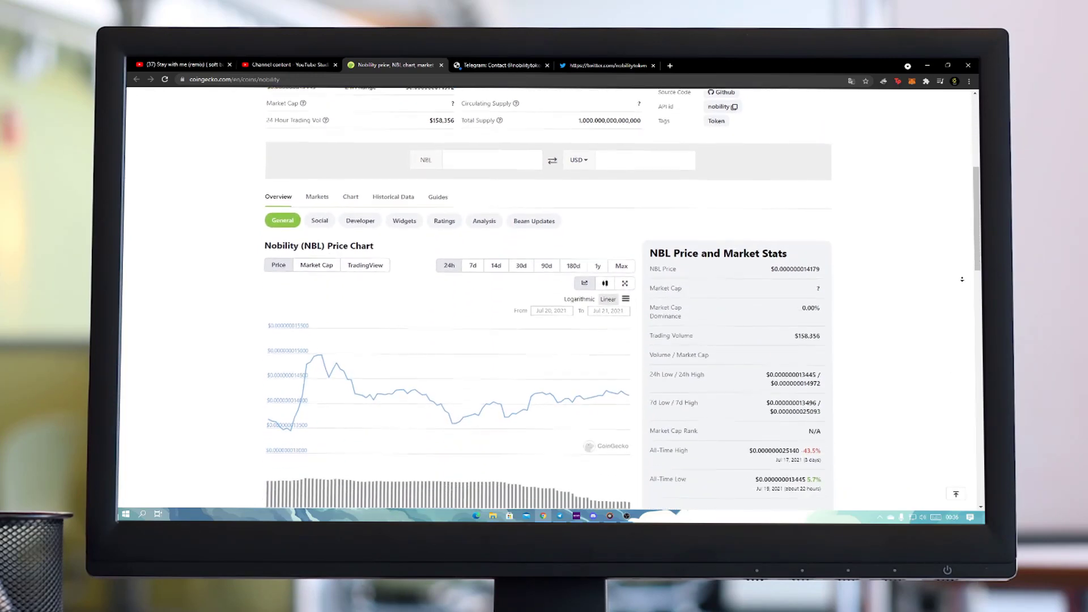
scroll(down, 3)
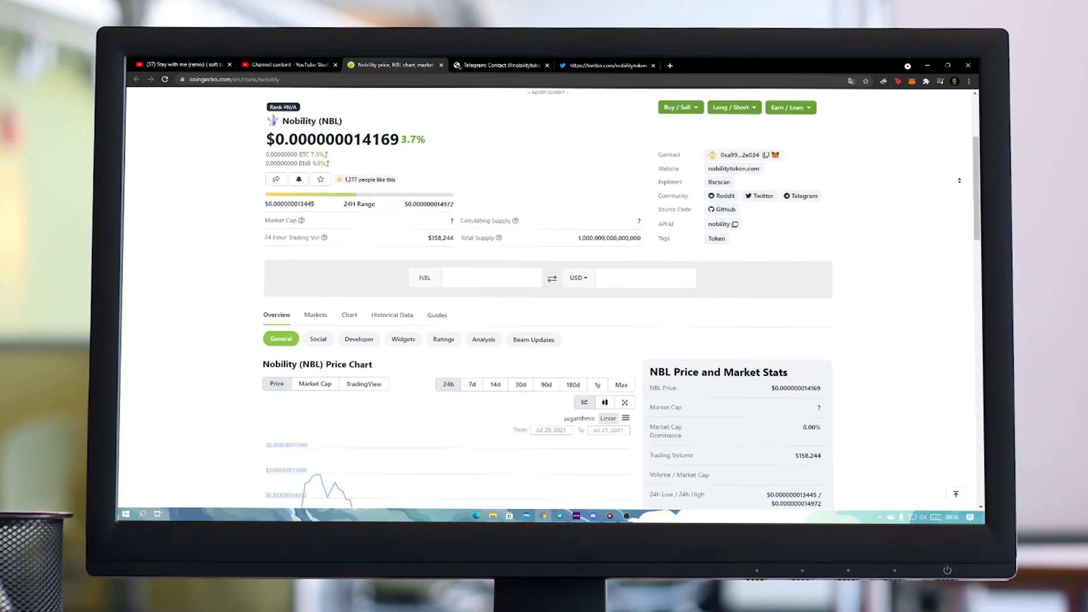
scroll(down, 3)
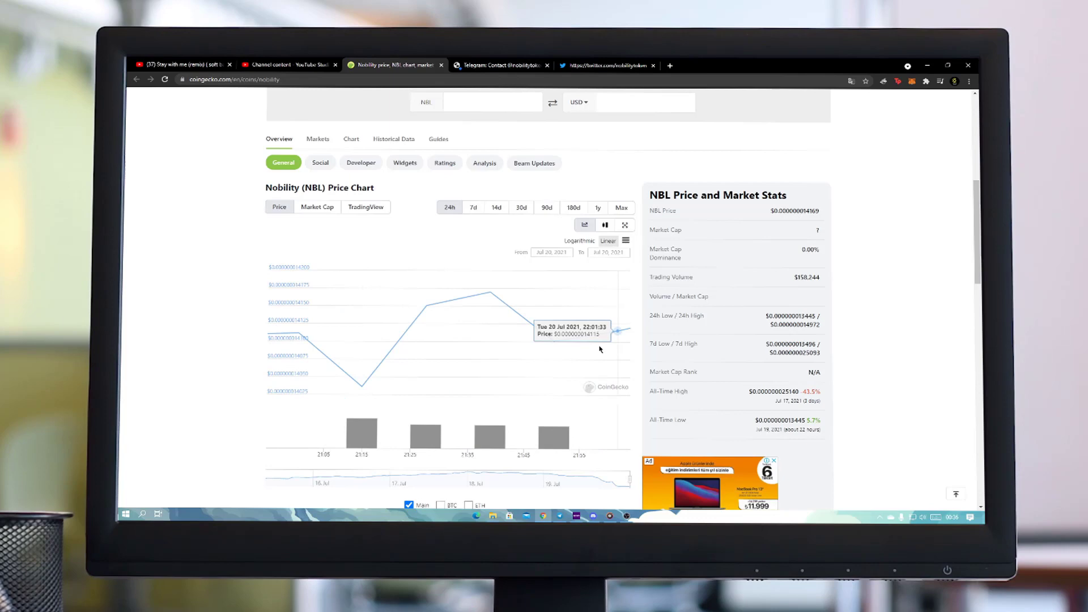
scroll(up, 3)
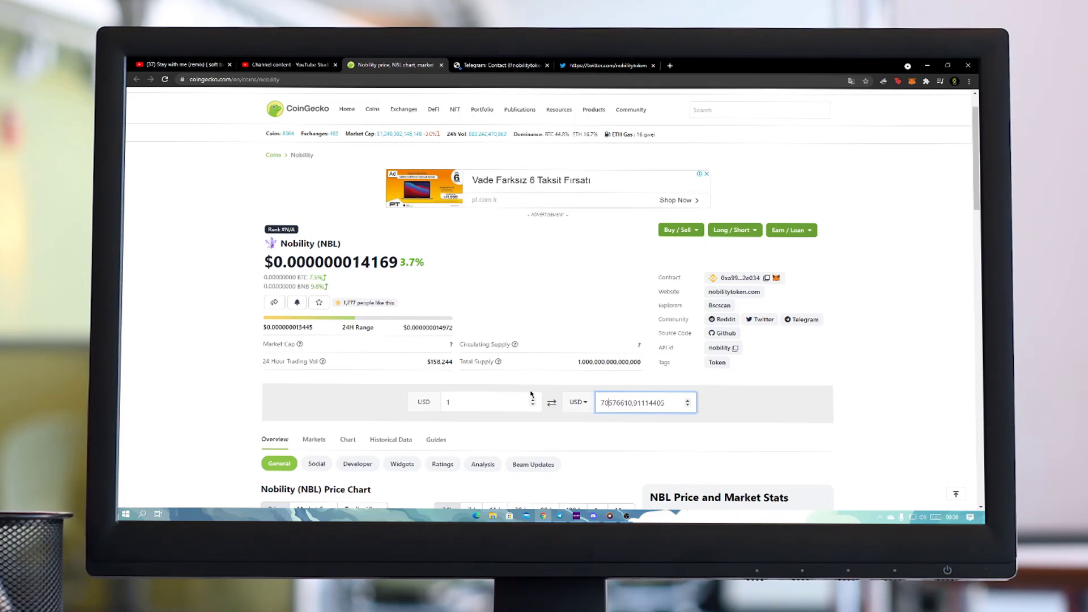
Step: Switch to the Telegram tab, decline the Telegram Desktop prompt, then move to Twitter
click(499, 65)
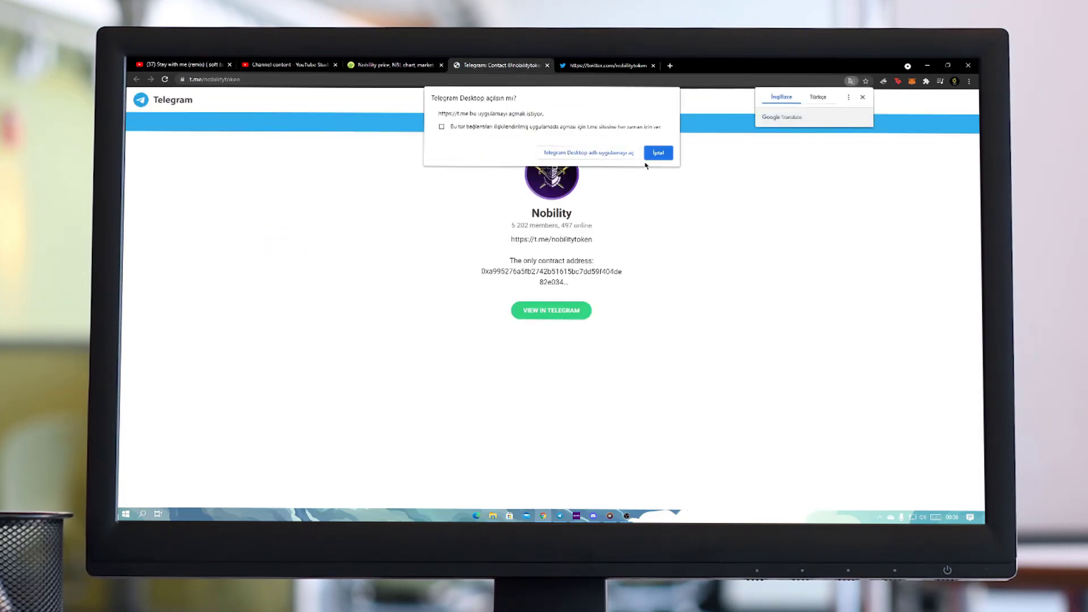
click(658, 153)
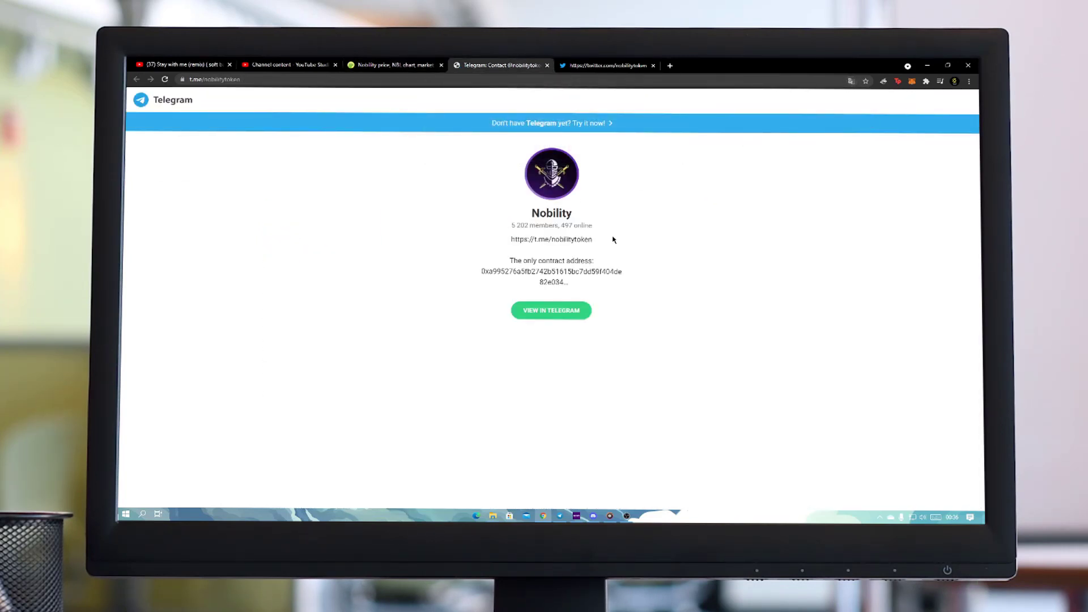
mouse_move(584, 153)
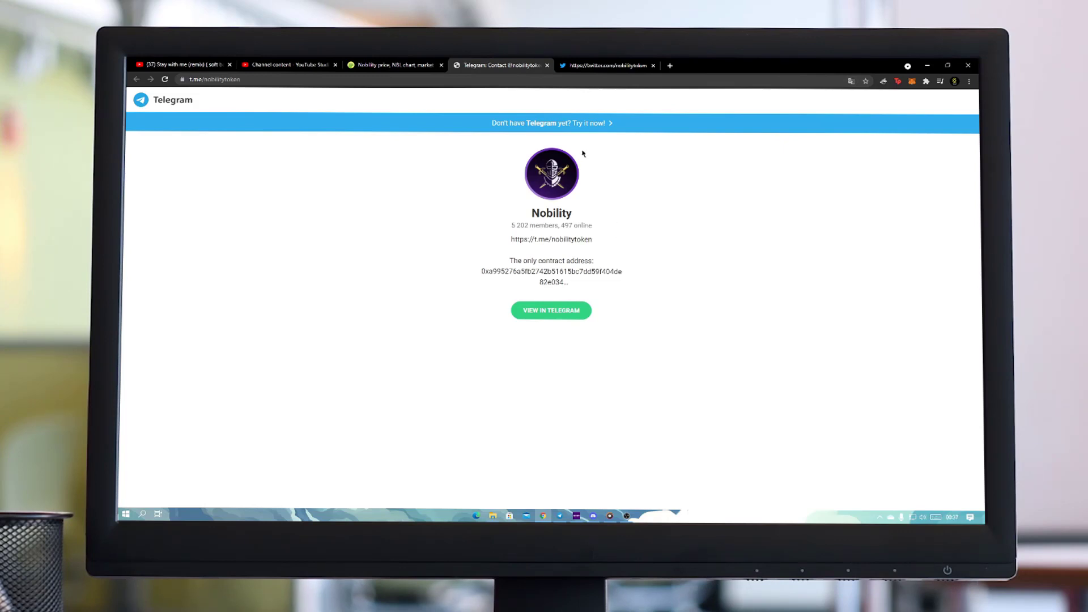
click(610, 65)
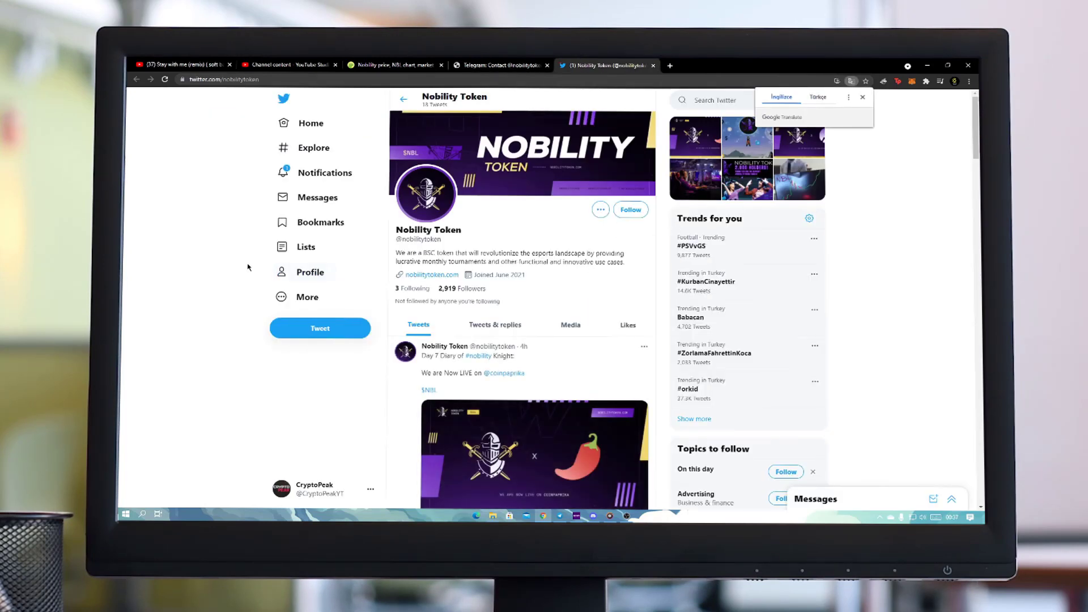
Step: Scroll Nobility Token's tweets about listings, an AMA and 2,000 holders
scroll(down, 3)
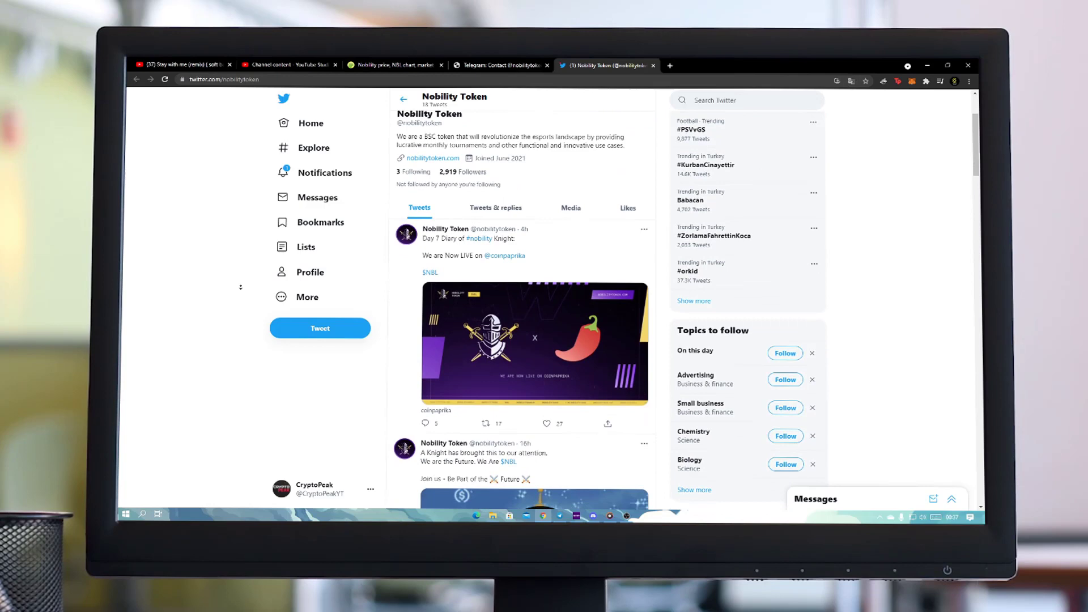
scroll(down, 3)
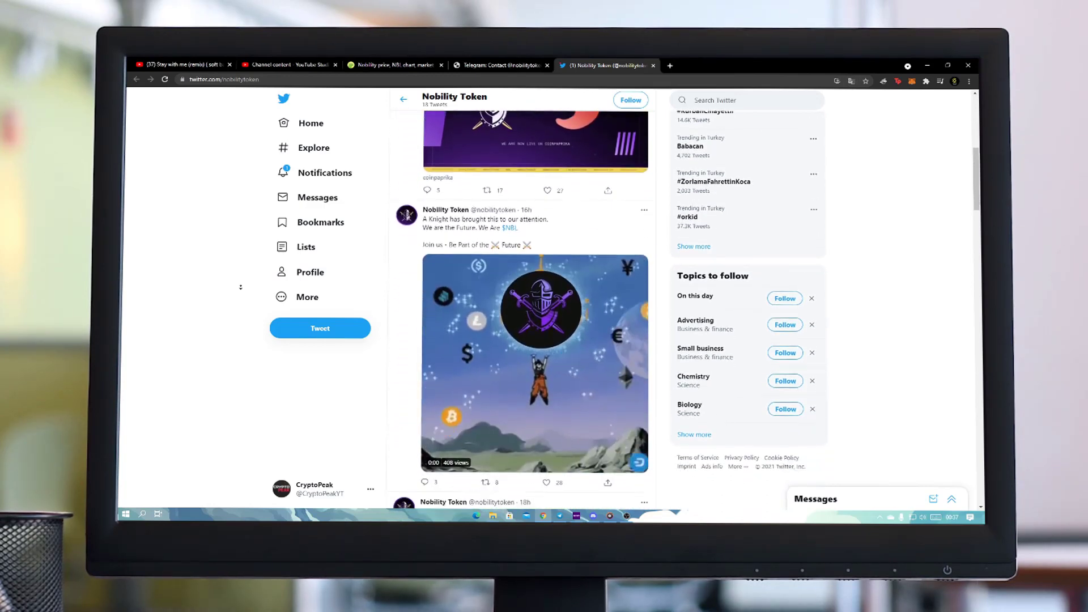
scroll(down, 3)
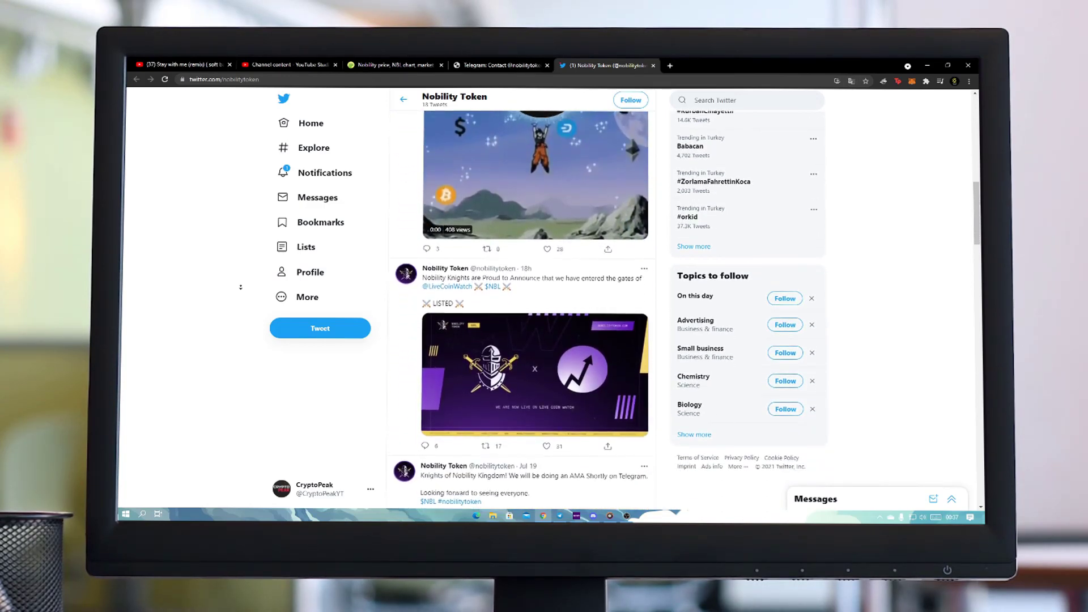
scroll(down, 3)
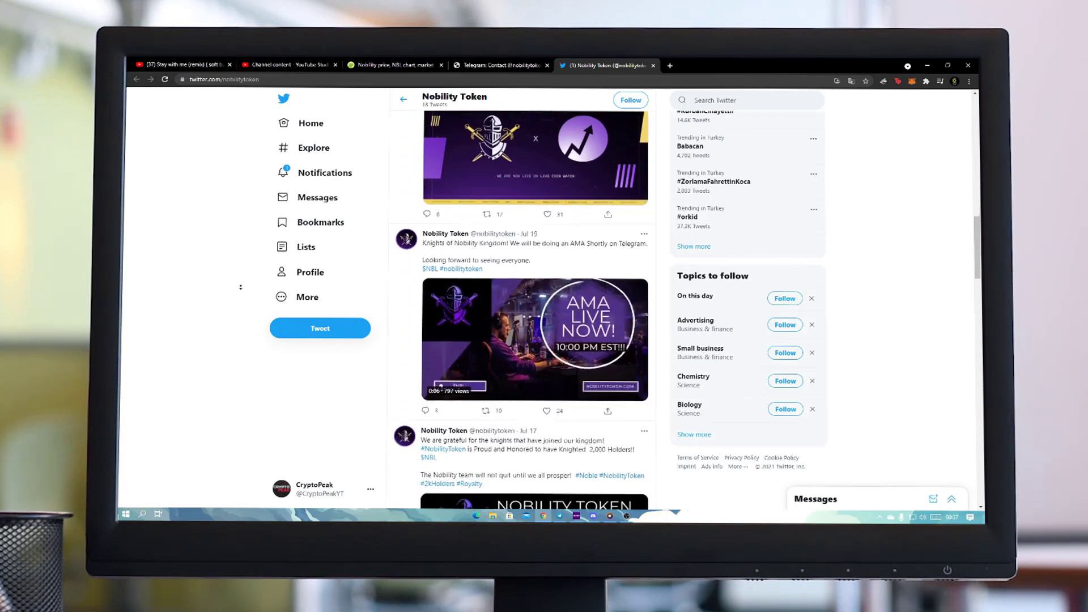
scroll(down, 3)
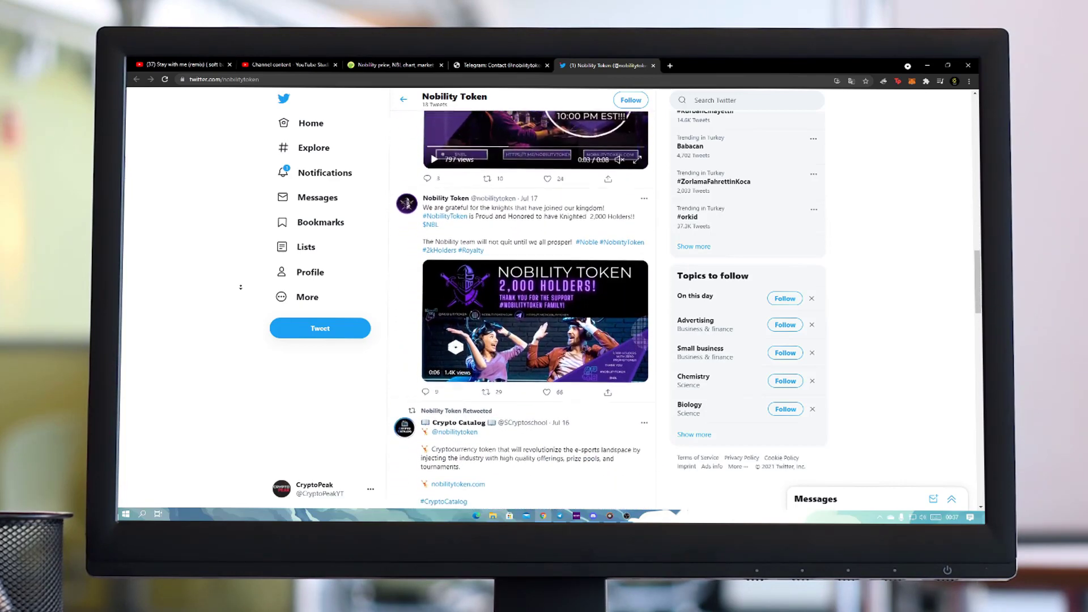
scroll(down, 3)
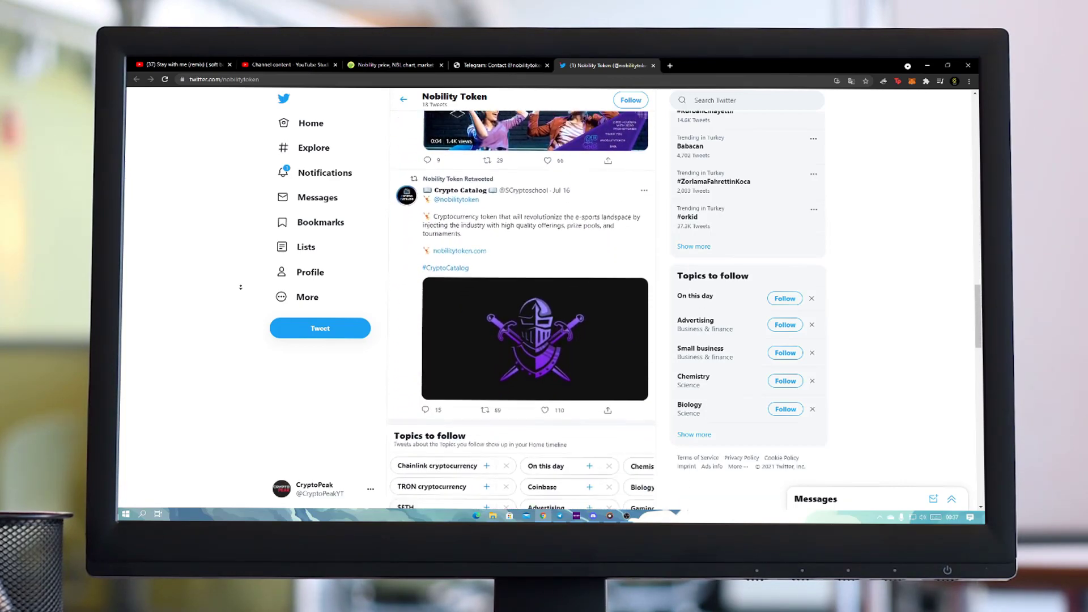
scroll(down, 3)
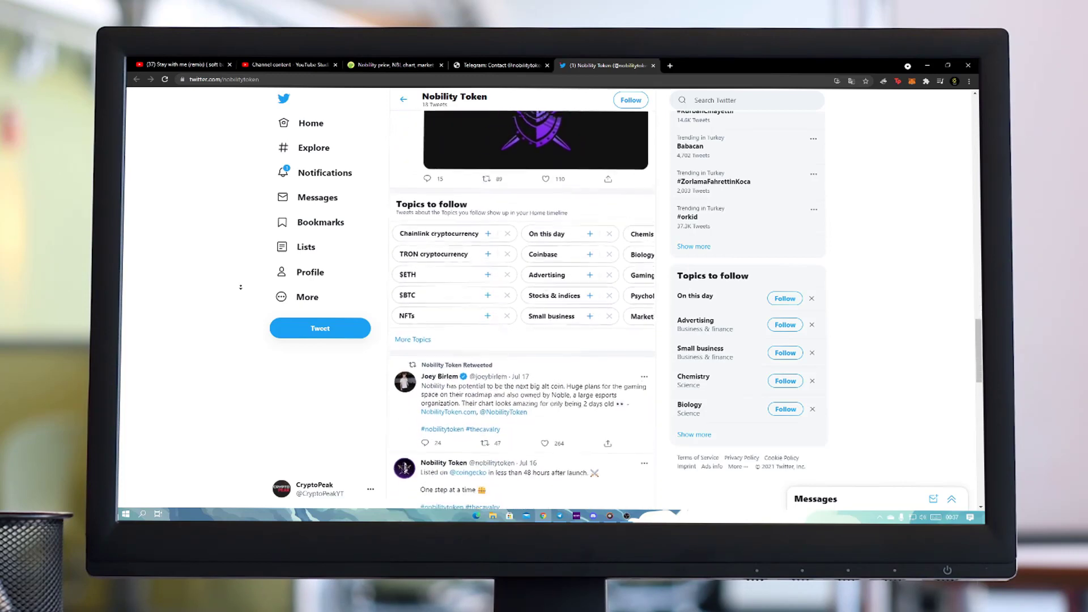
scroll(down, 3)
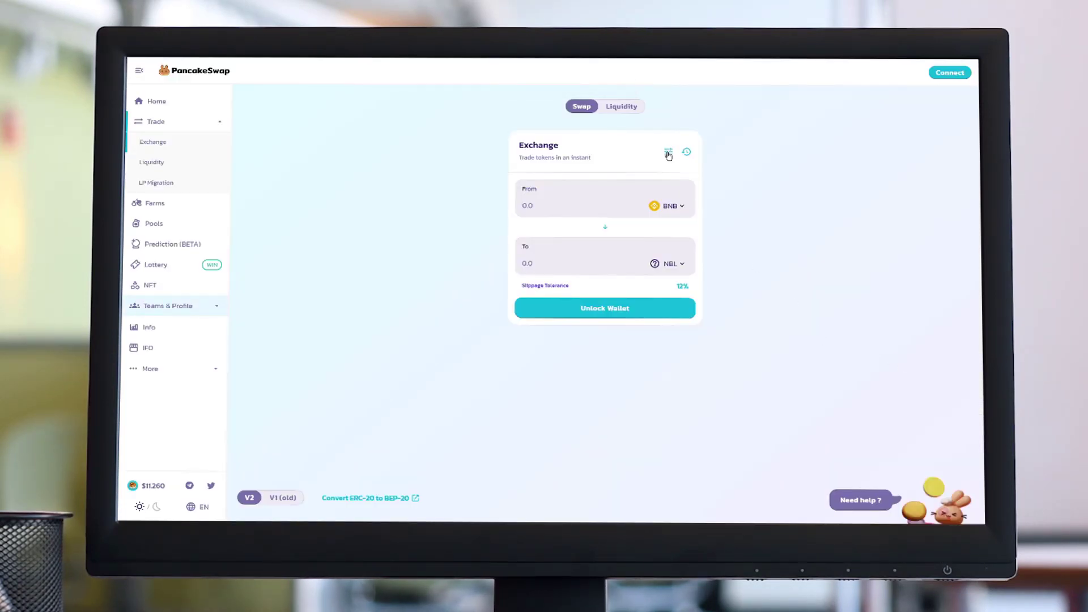
Step: Confirm 12% slippage tolerance and enter 1 BNB to quote about 18,954,700,000 NBL
click(668, 151)
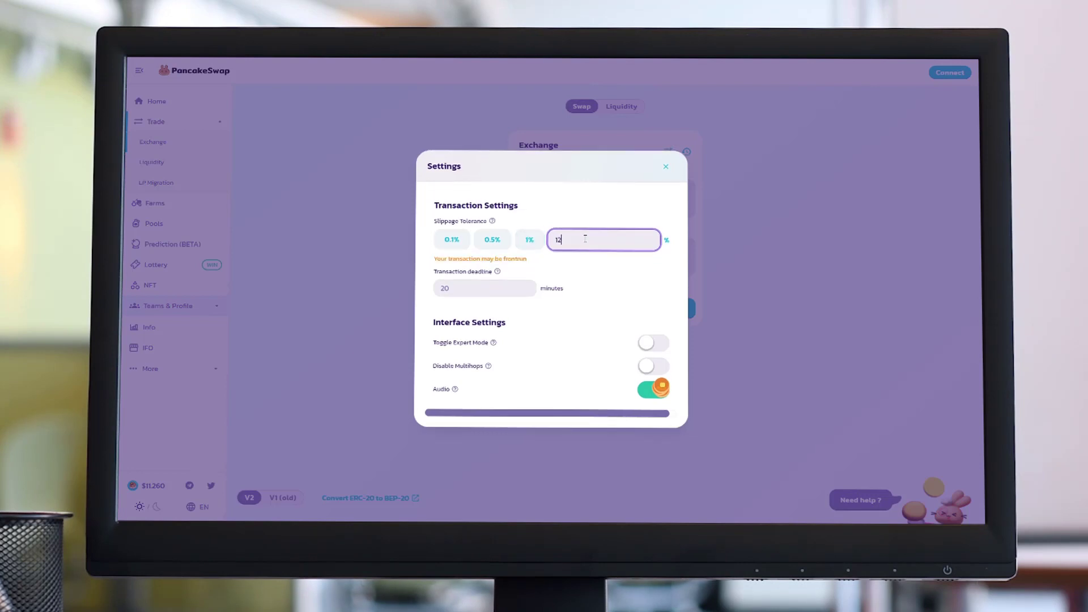
click(666, 166)
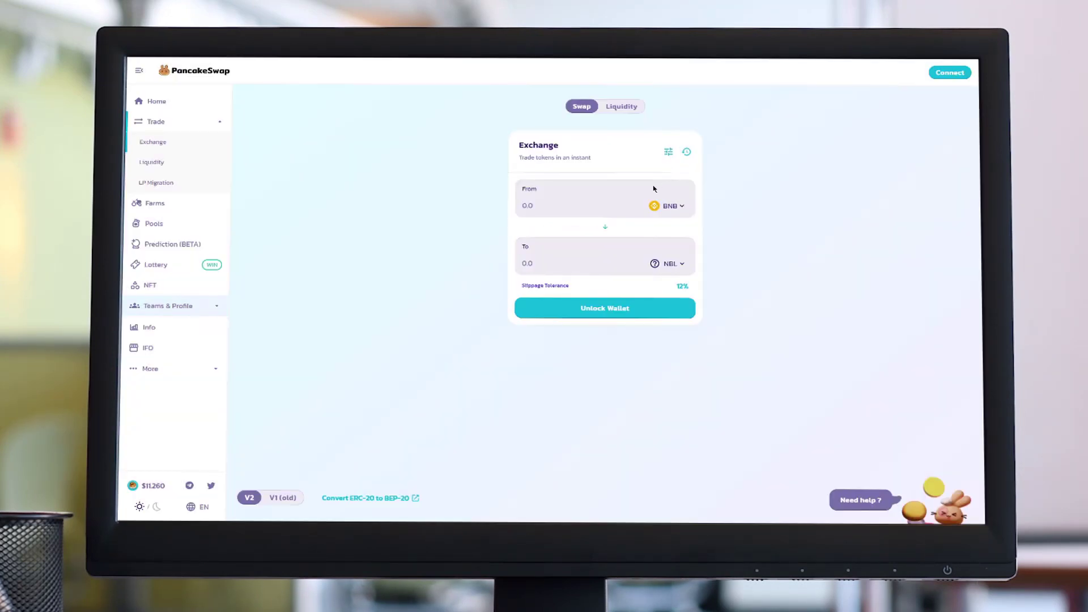
text(1)
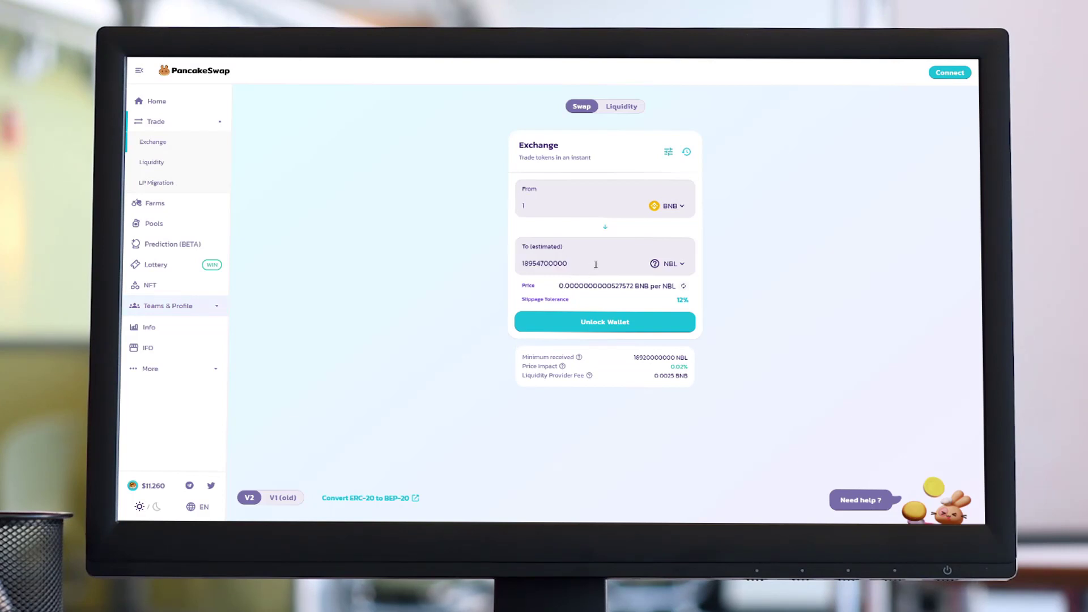
mouse_move(926, 83)
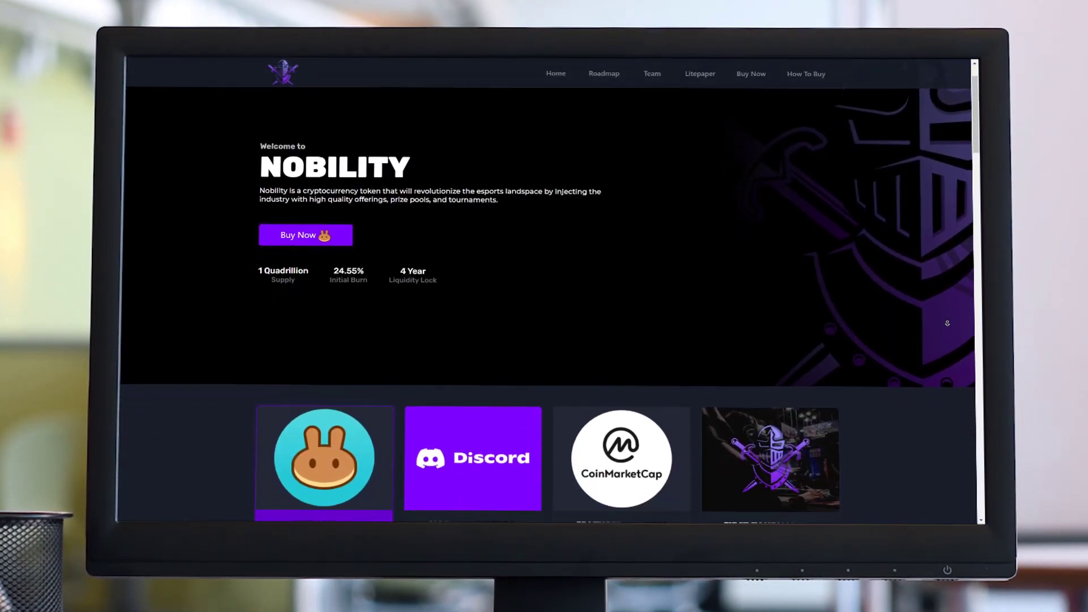
Step: Scroll the Nobility homepage past the roadmap and tokenomics to the team profile cards
scroll(down, 3)
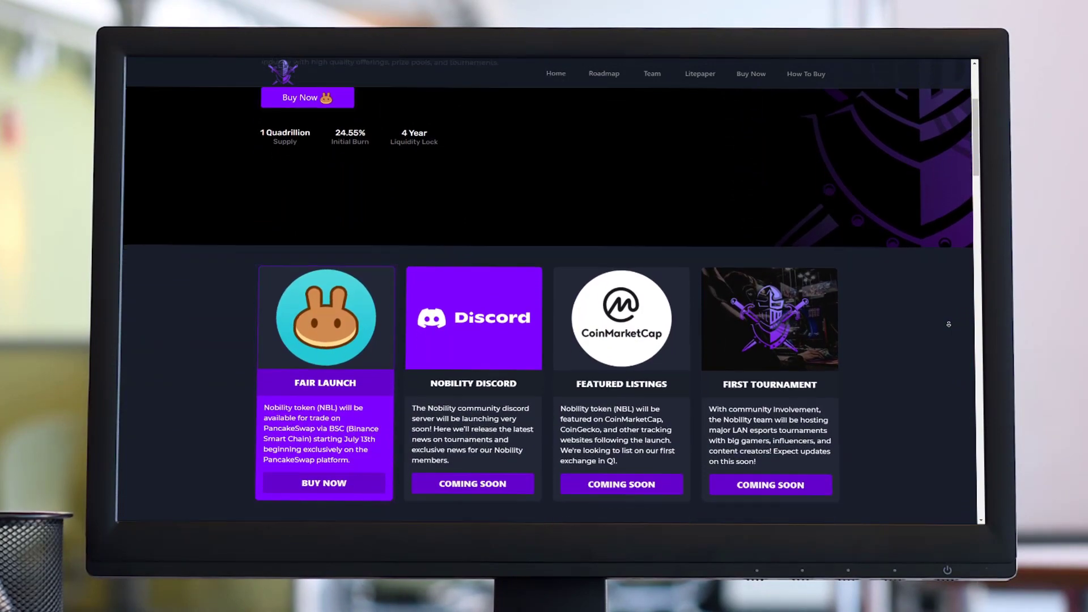
scroll(down, 3)
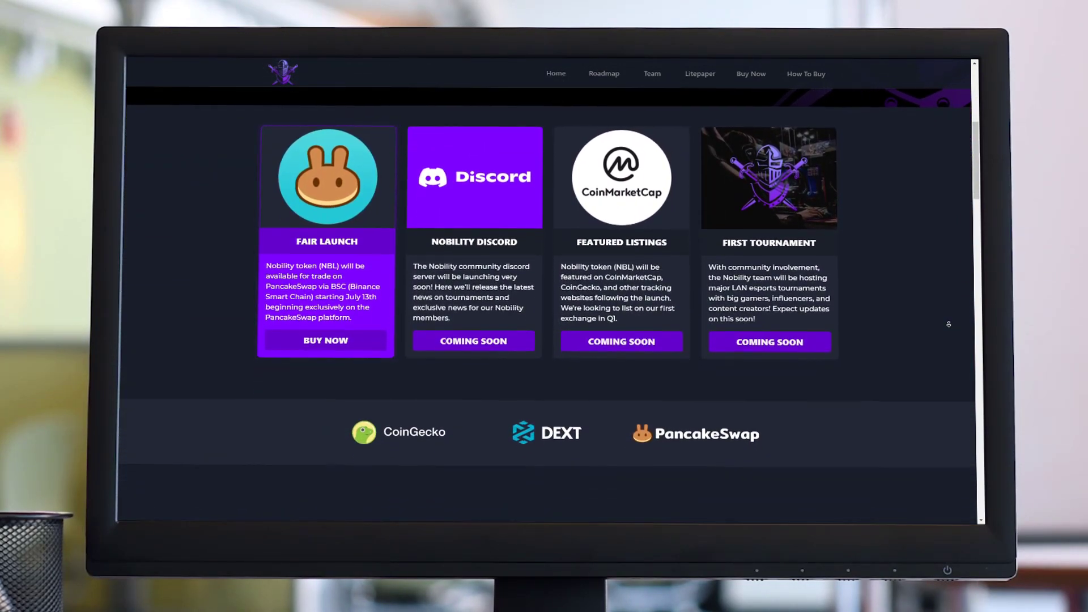
scroll(down, 3)
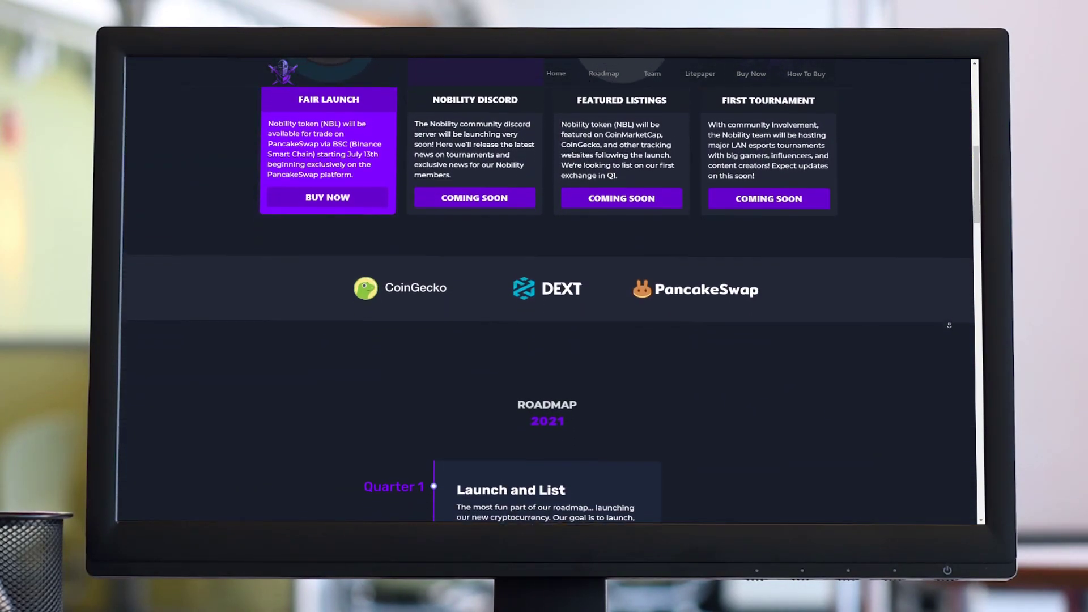
scroll(down, 3)
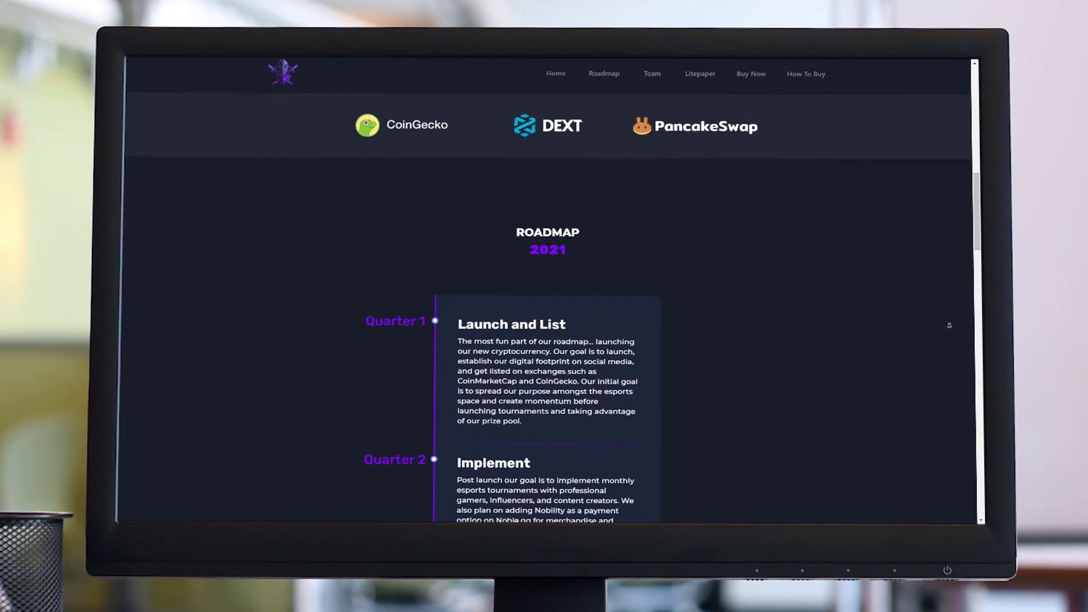
scroll(down, 3)
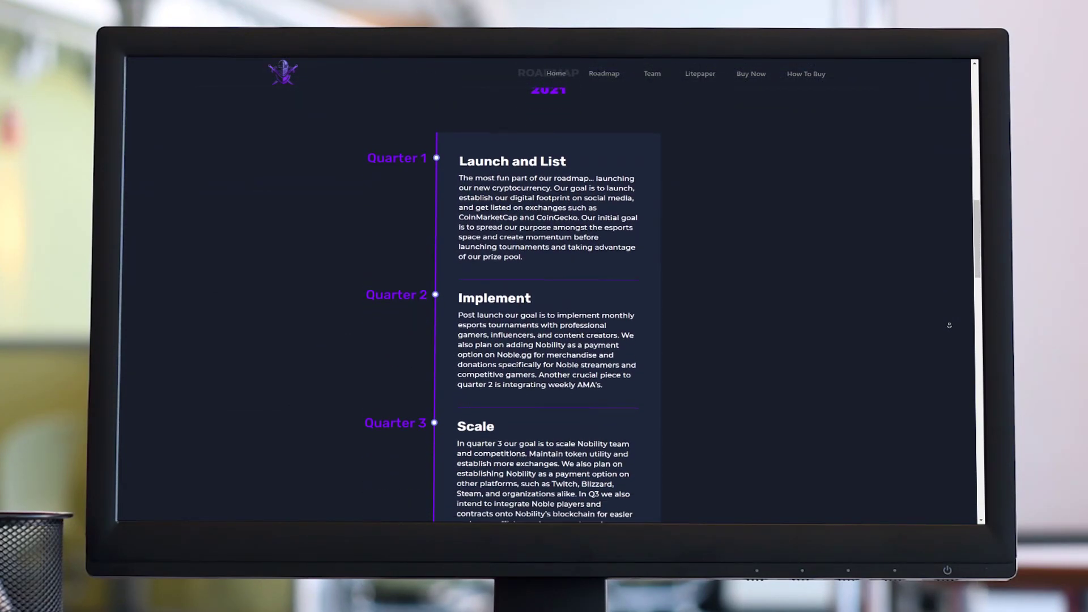
scroll(down, 3)
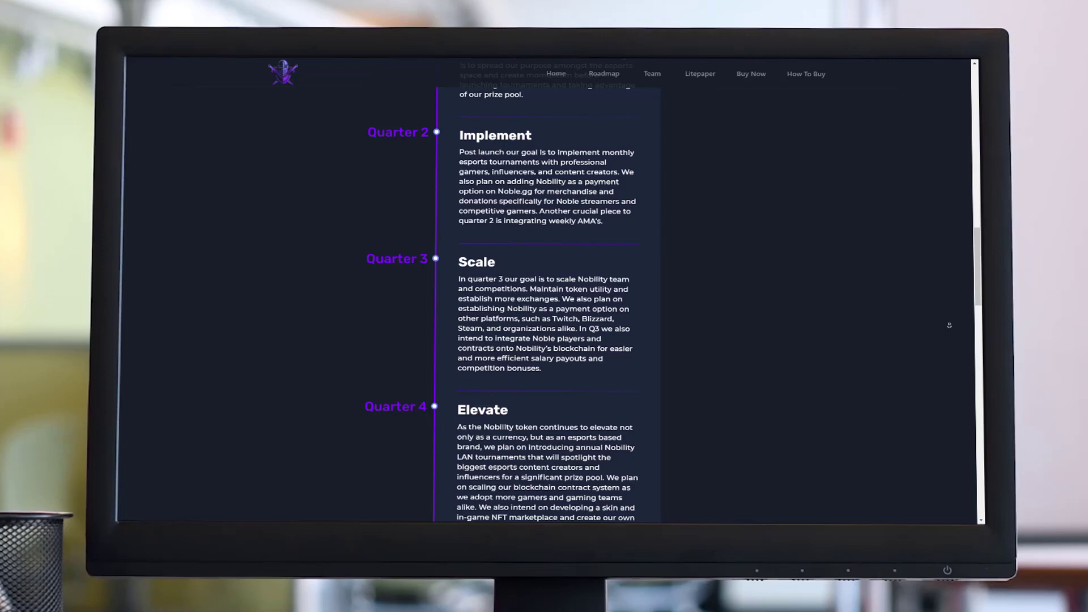
scroll(down, 3)
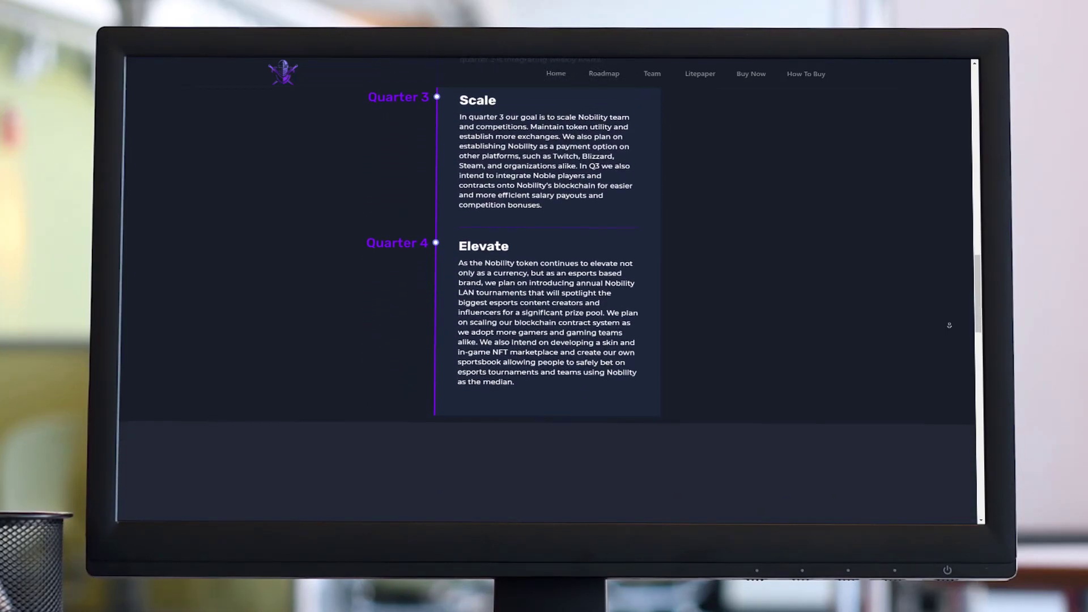
scroll(down, 3)
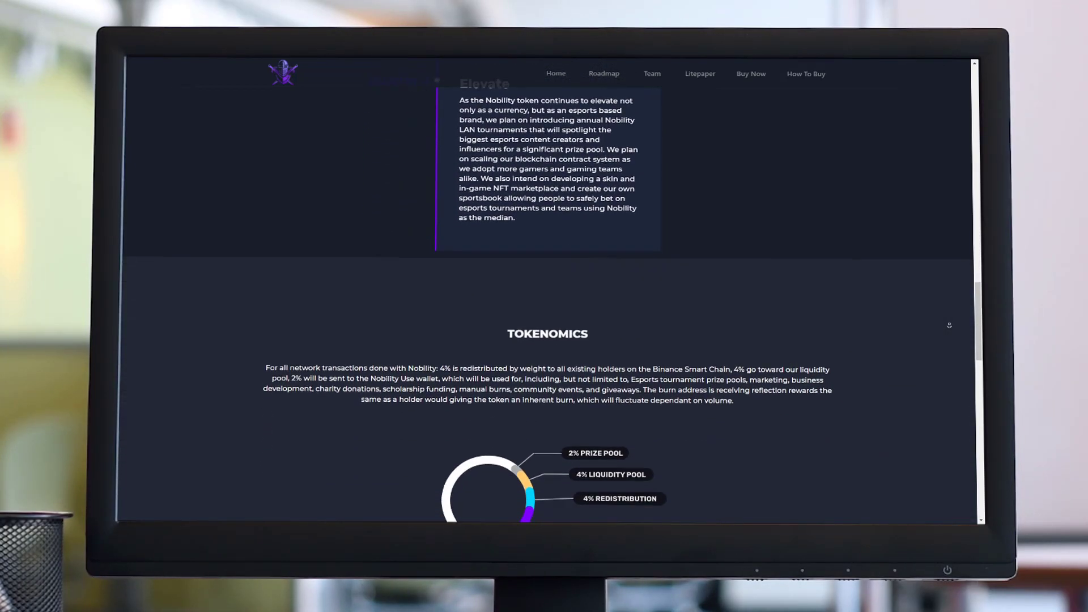
scroll(down, 3)
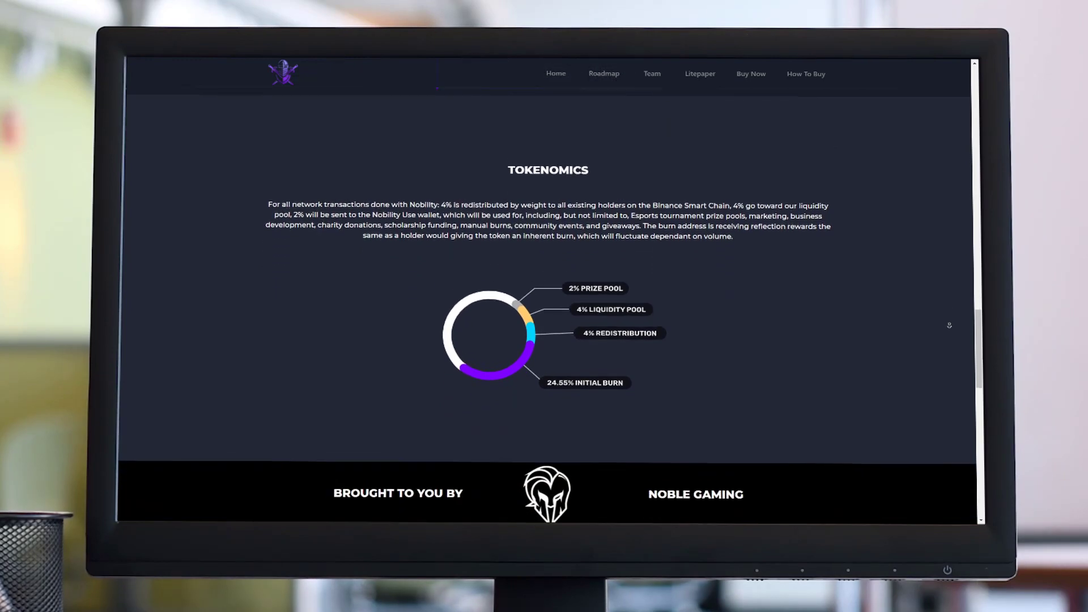
scroll(down, 3)
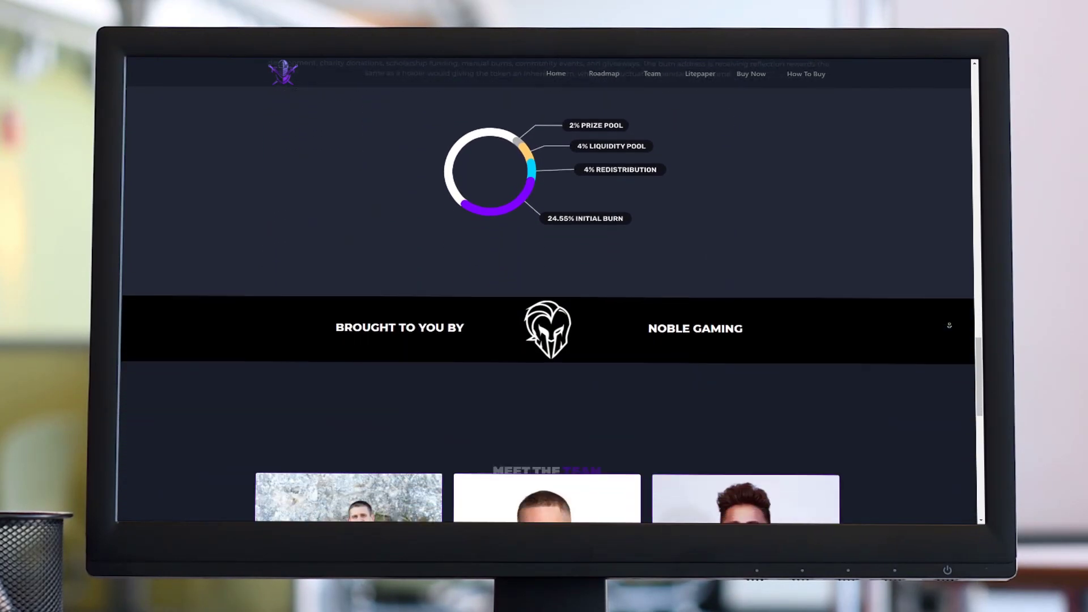
scroll(down, 3)
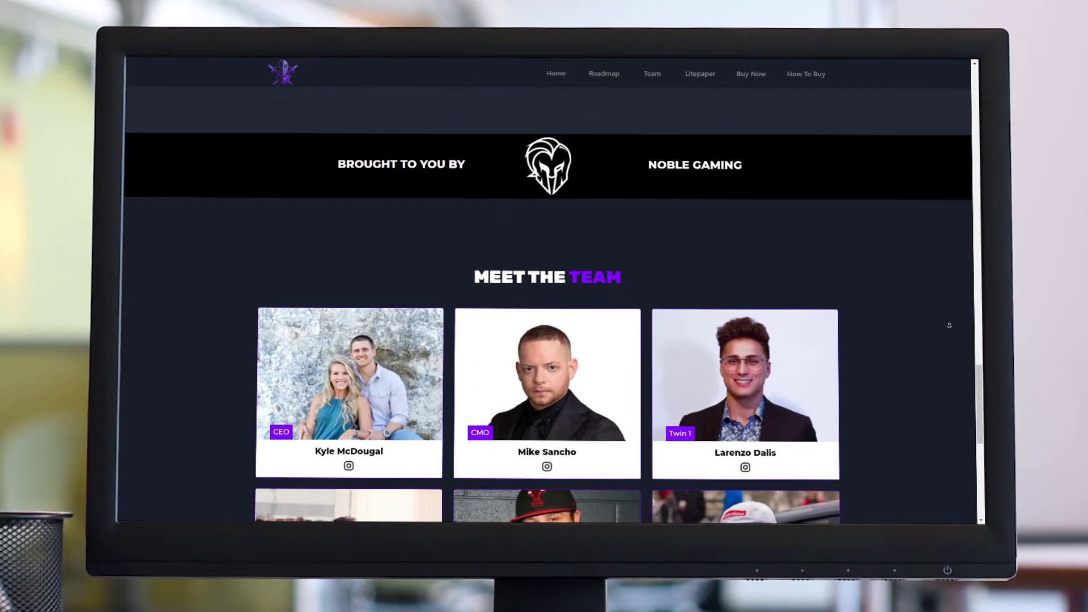
scroll(down, 3)
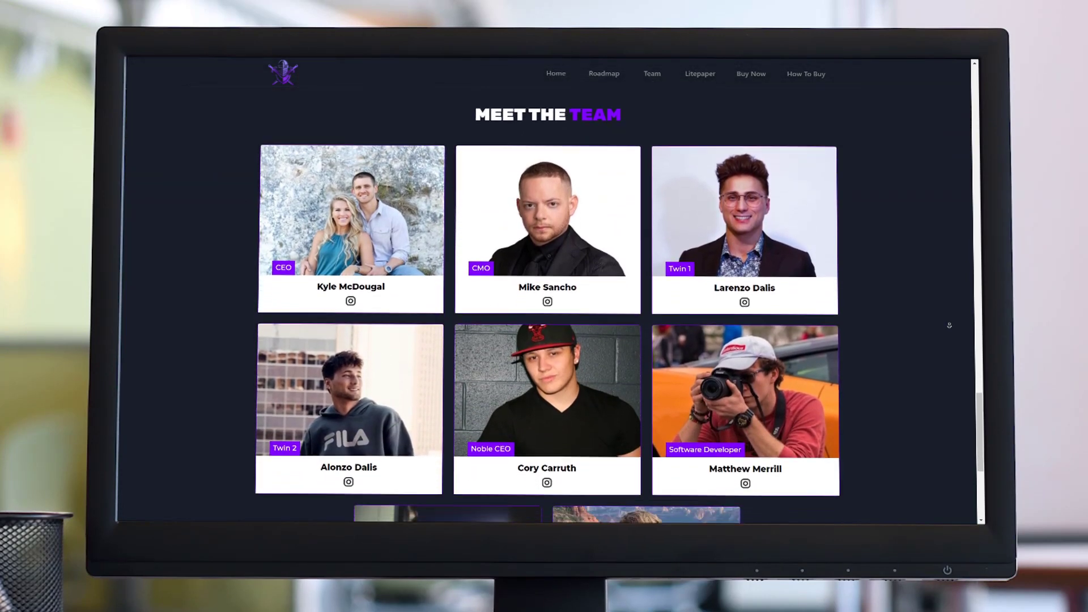
scroll(down, 3)
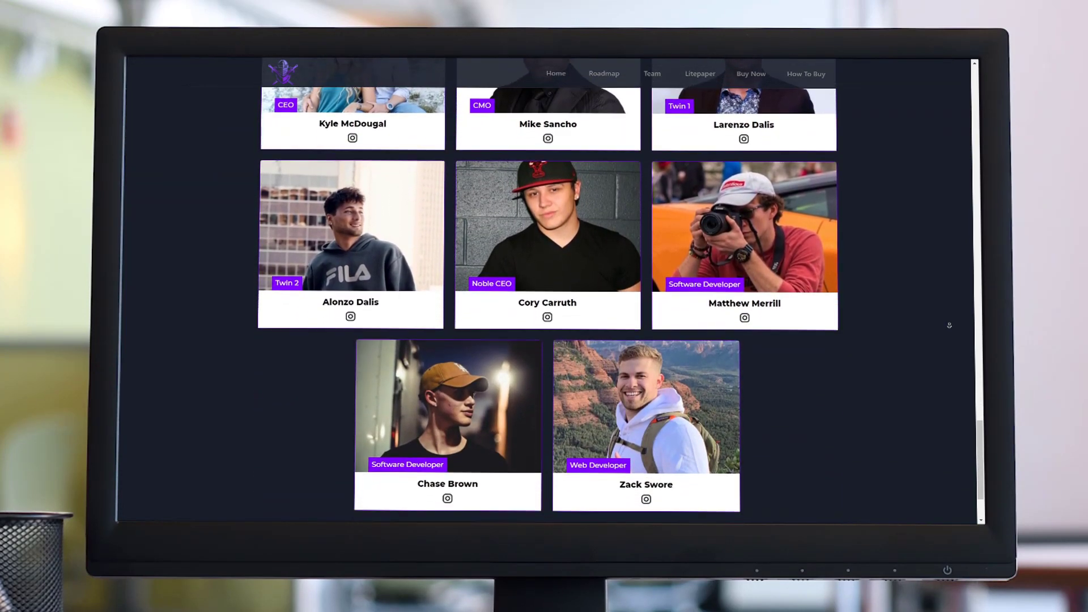
scroll(down, 3)
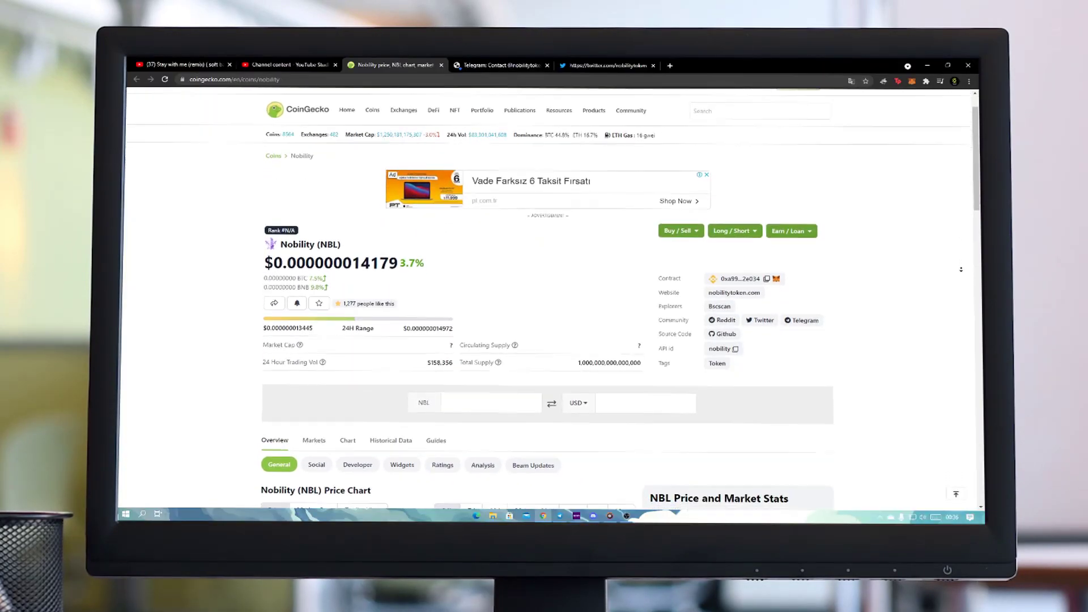
scroll(down, 3)
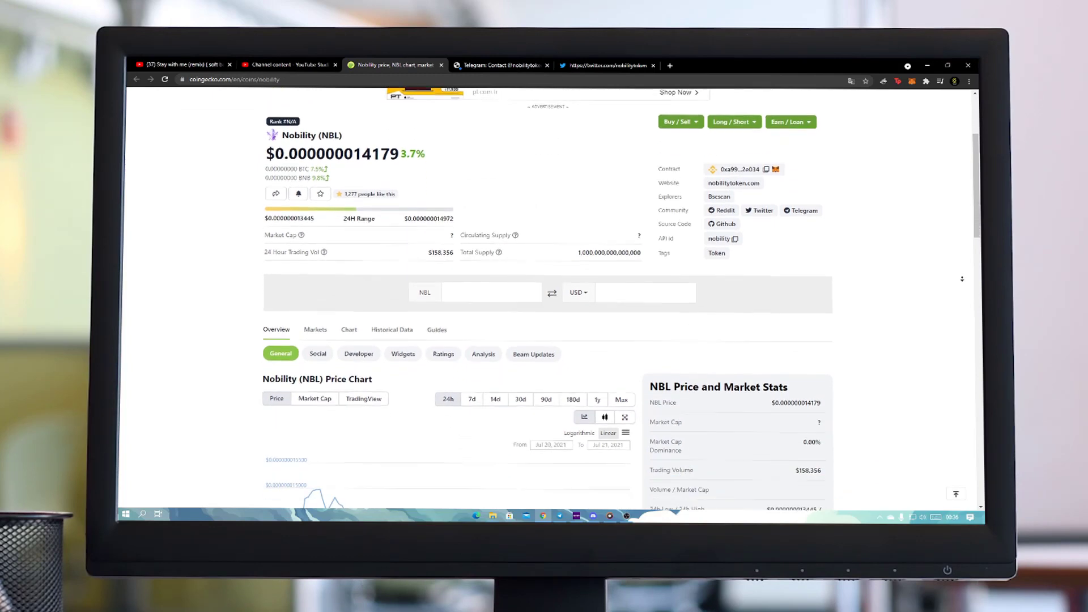
scroll(down, 3)
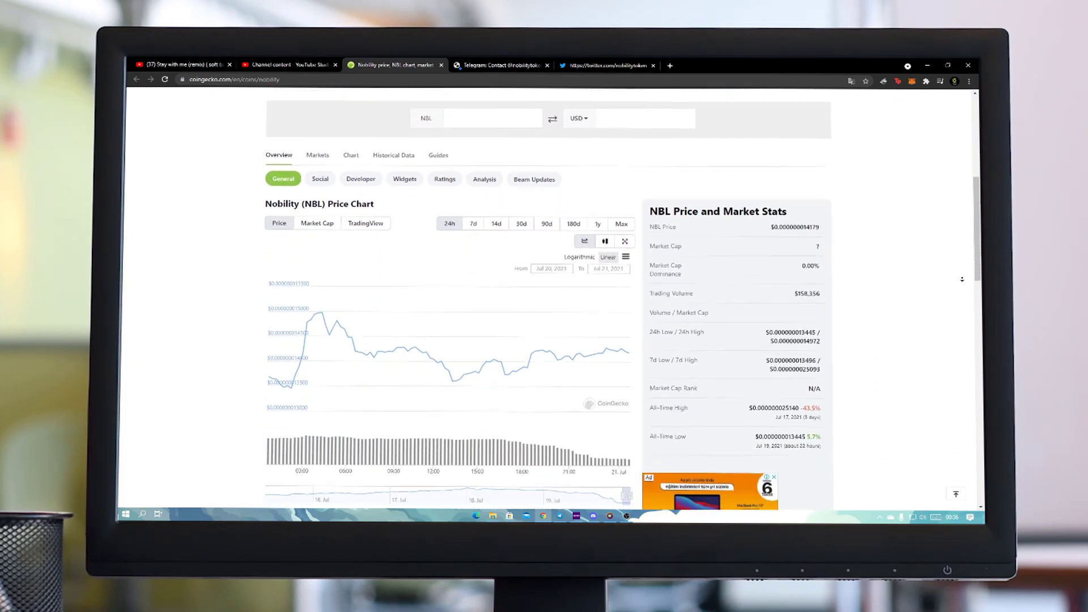
scroll(down, 3)
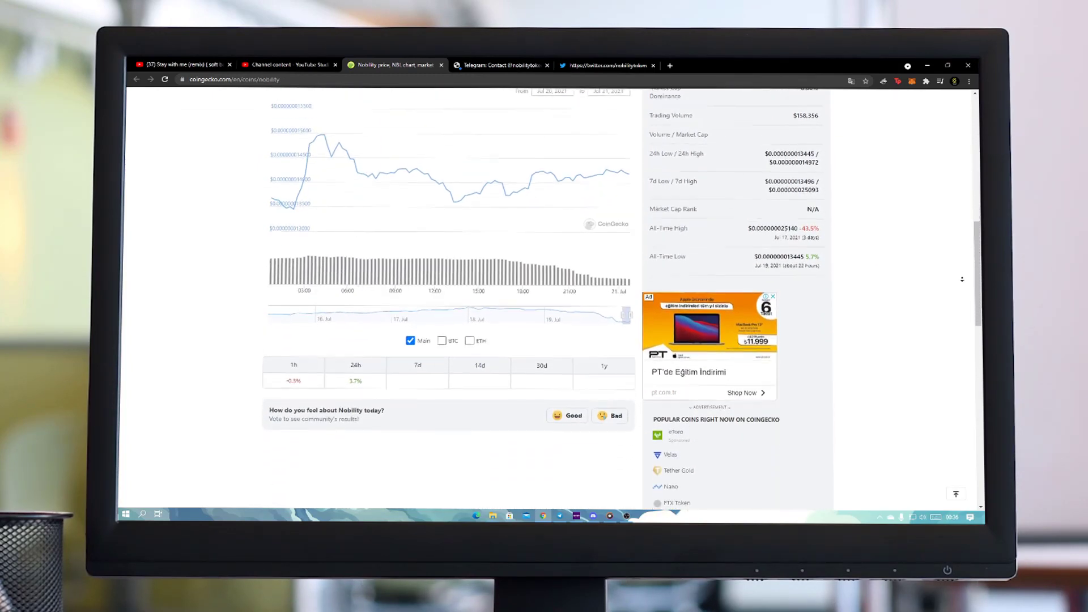
scroll(up, 3)
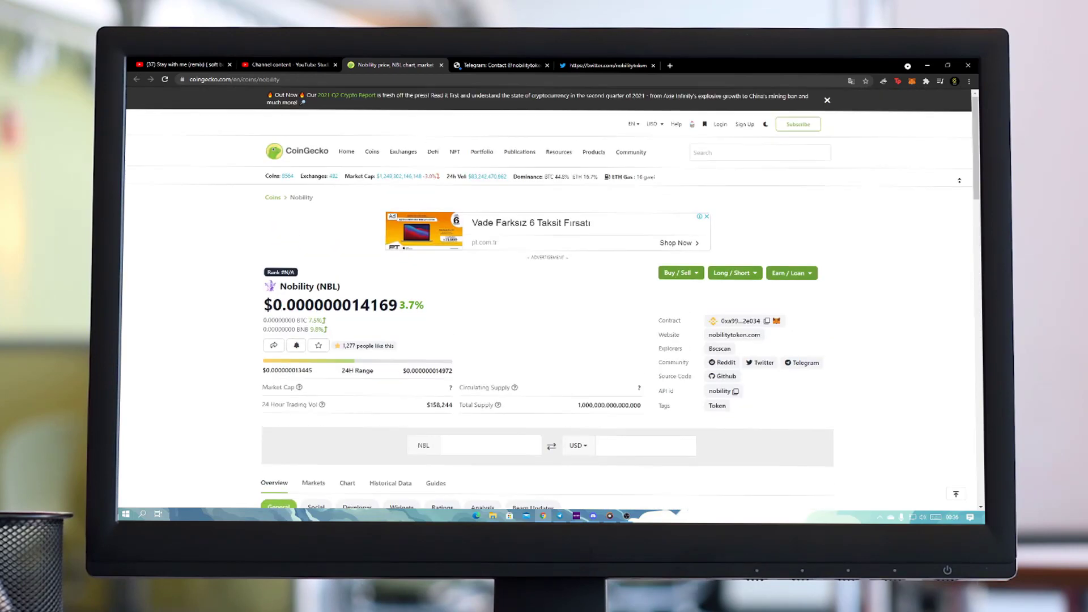
scroll(down, 3)
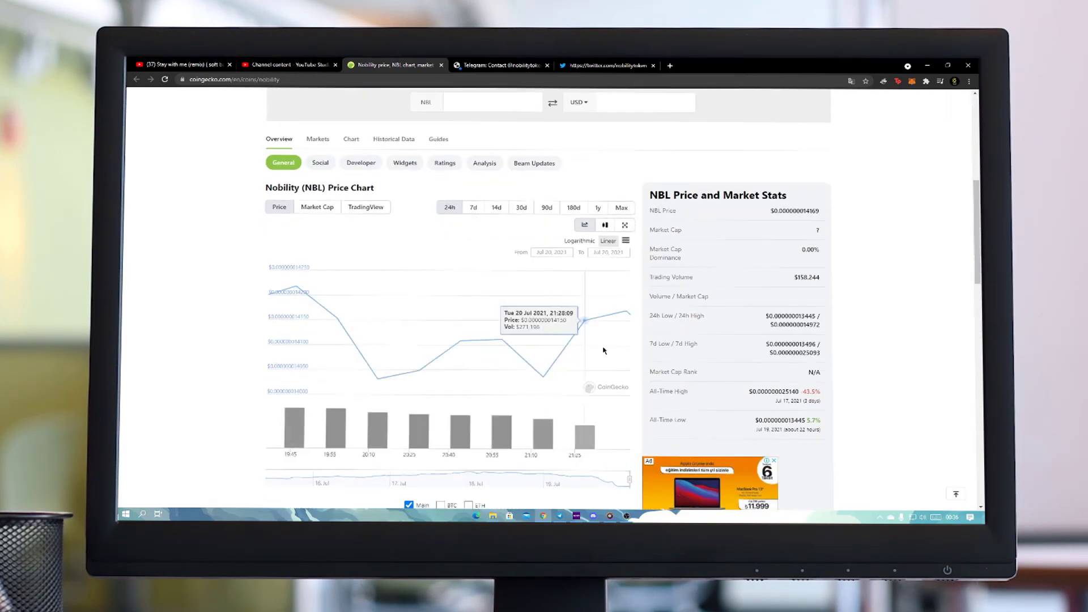
scroll(up, 3)
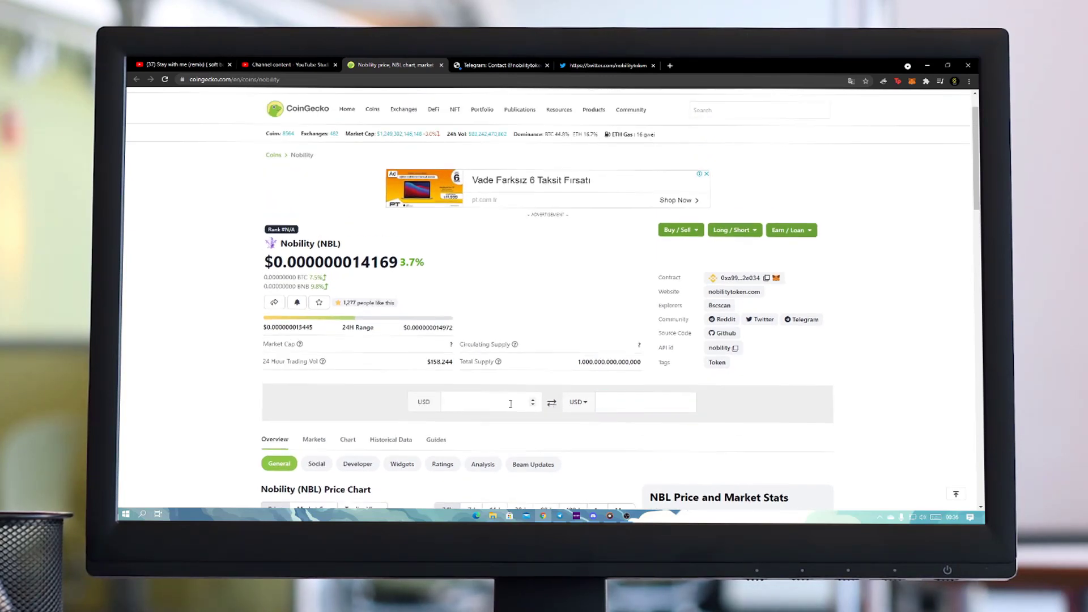
text(1)
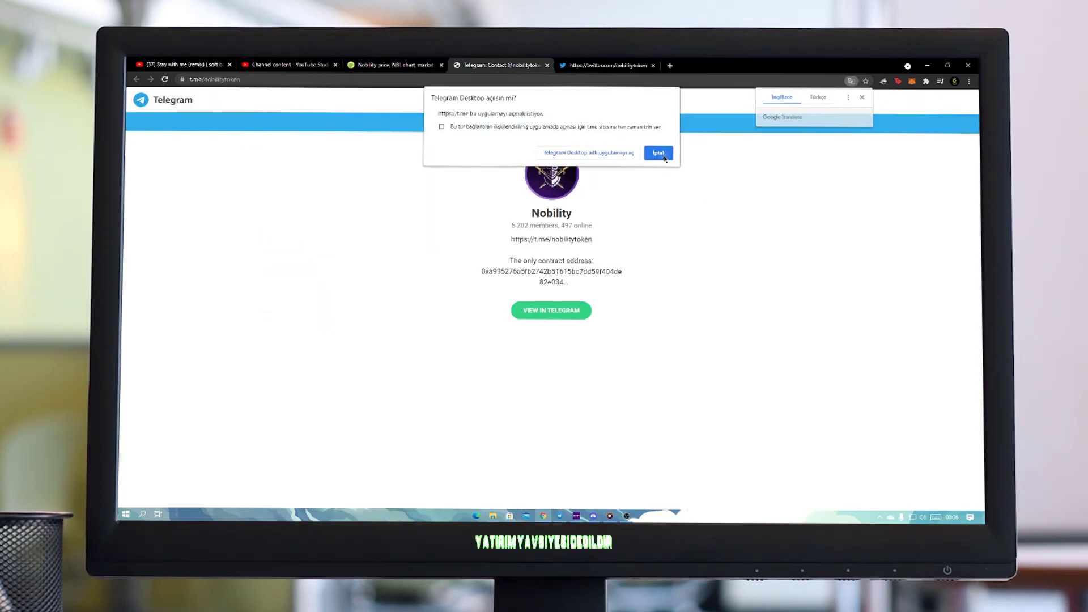
Step: Decline opening Telegram Desktop and switch to the Nobility Token Twitter profile
click(659, 153)
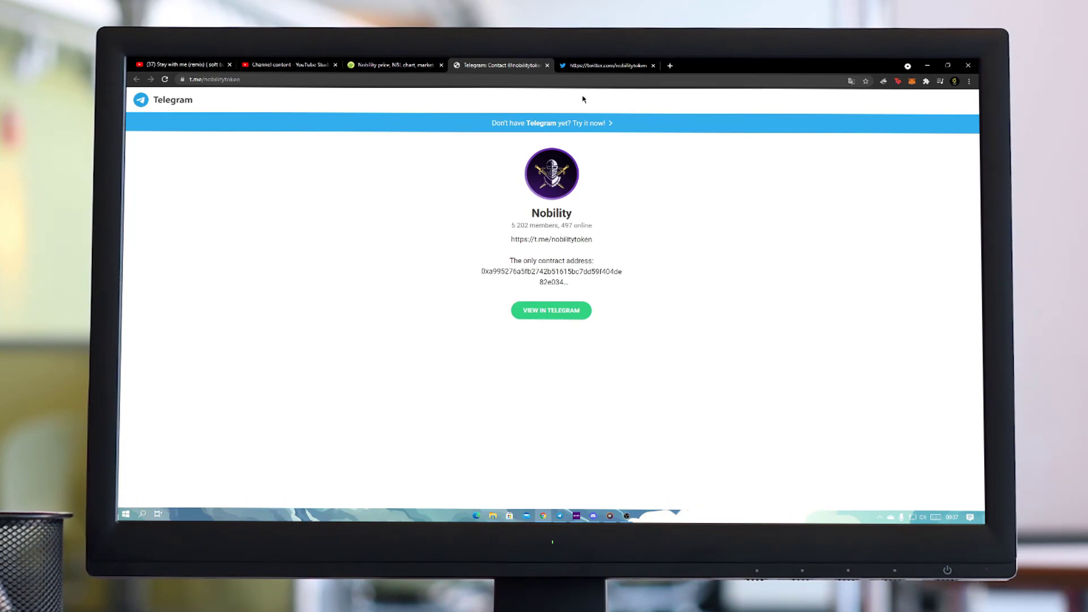
click(610, 66)
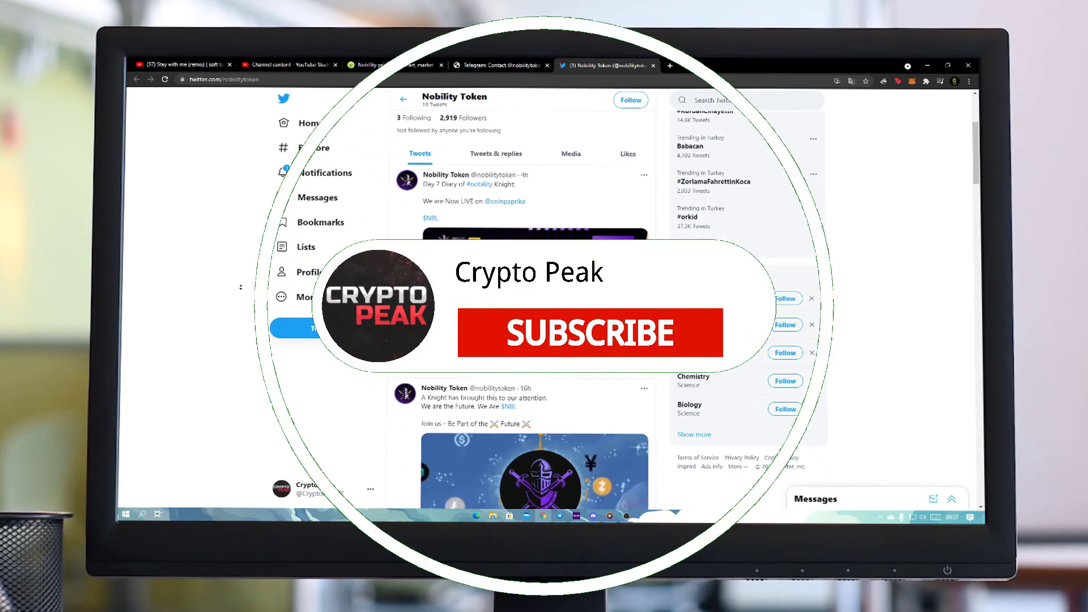
Step: Scroll the Nobility Token timeline to the mid-July AMA and 2,000-holders tweets
click(590, 333)
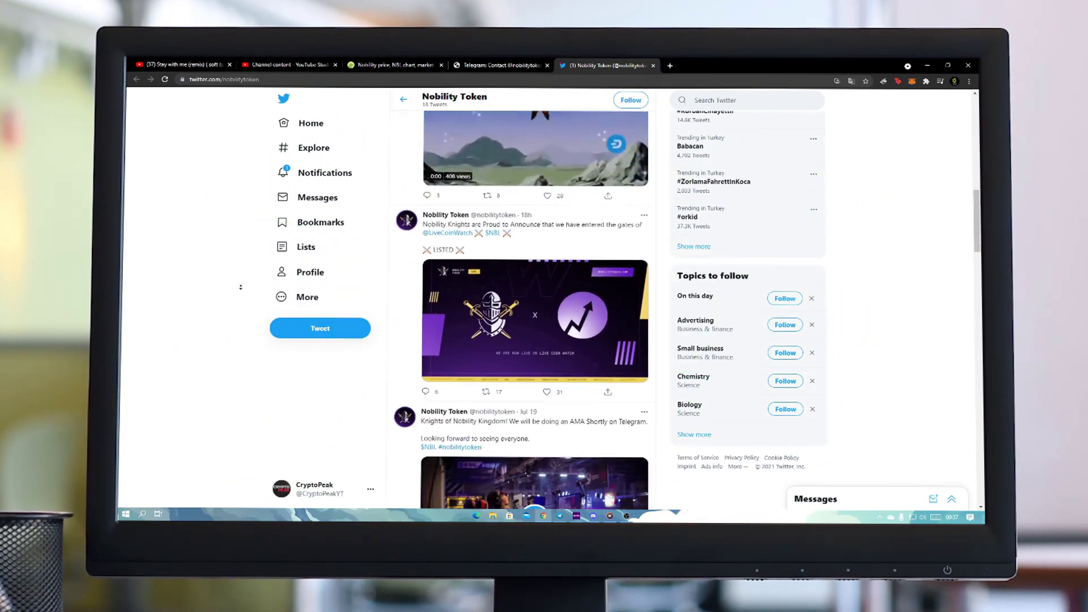
scroll(down, 3)
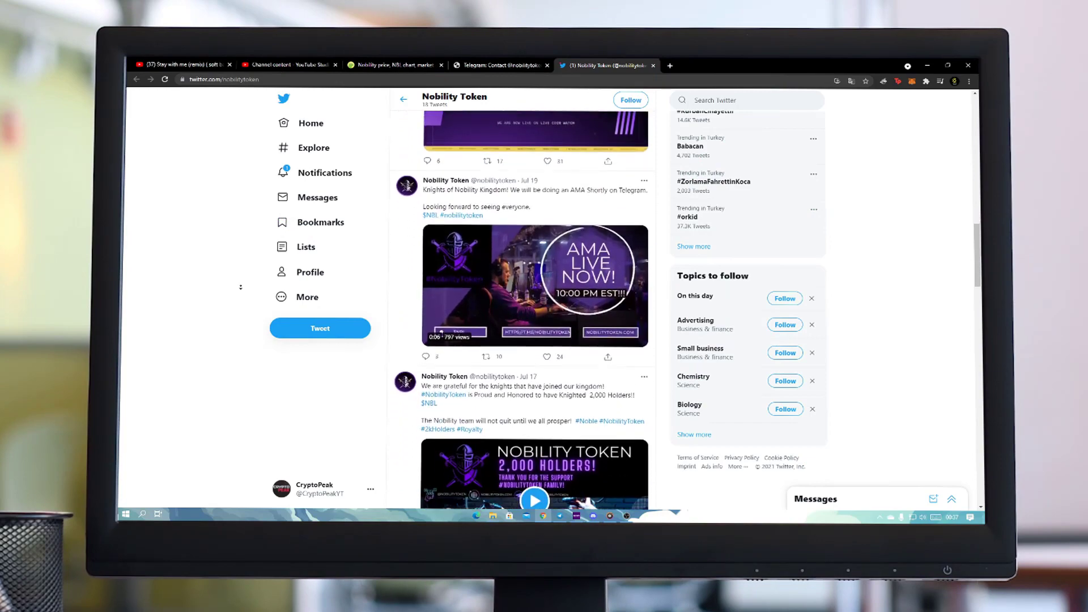